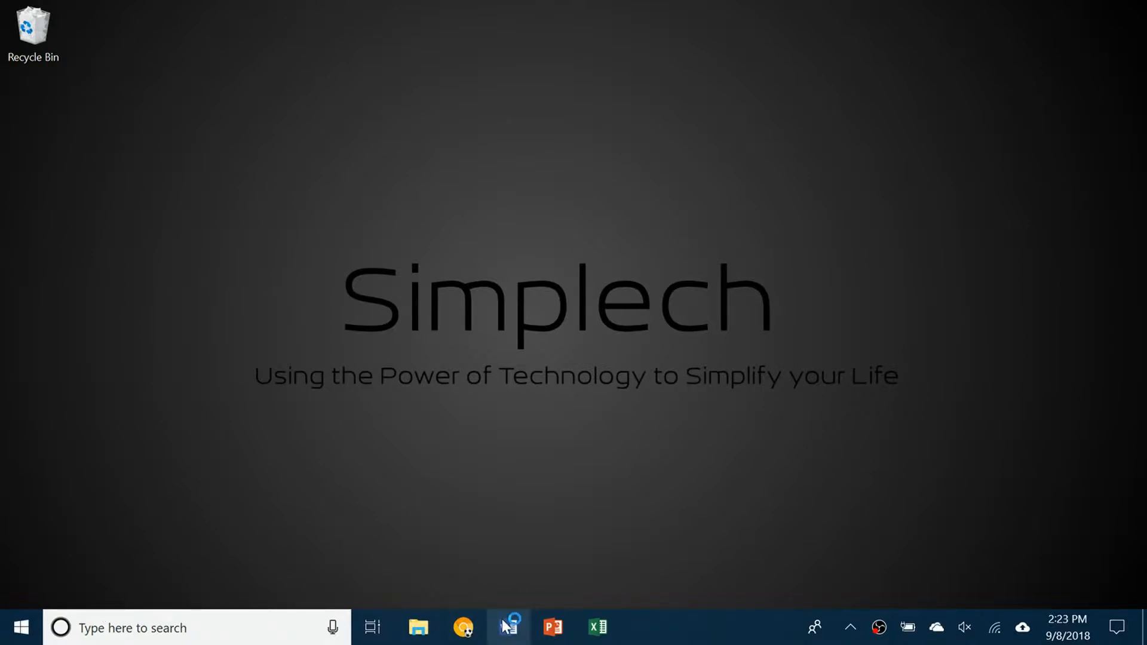
# Step: Launch Word from the desktop to reach its start screen of templates and recent documents
pyautogui.click(508, 627)
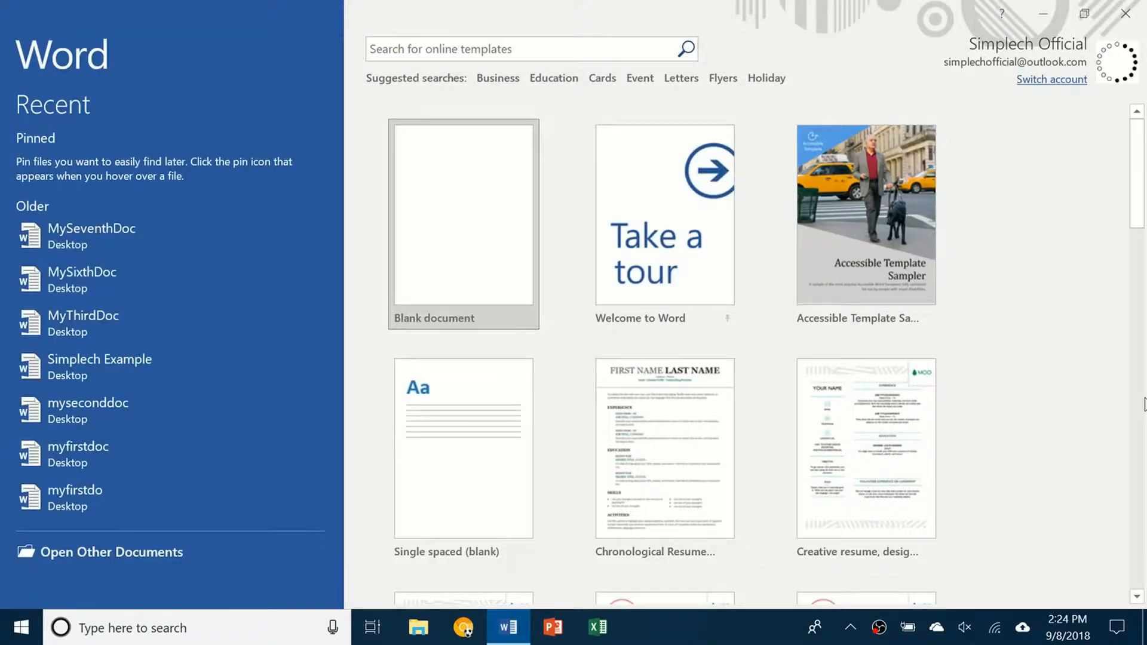
pyautogui.moveTo(99, 367)
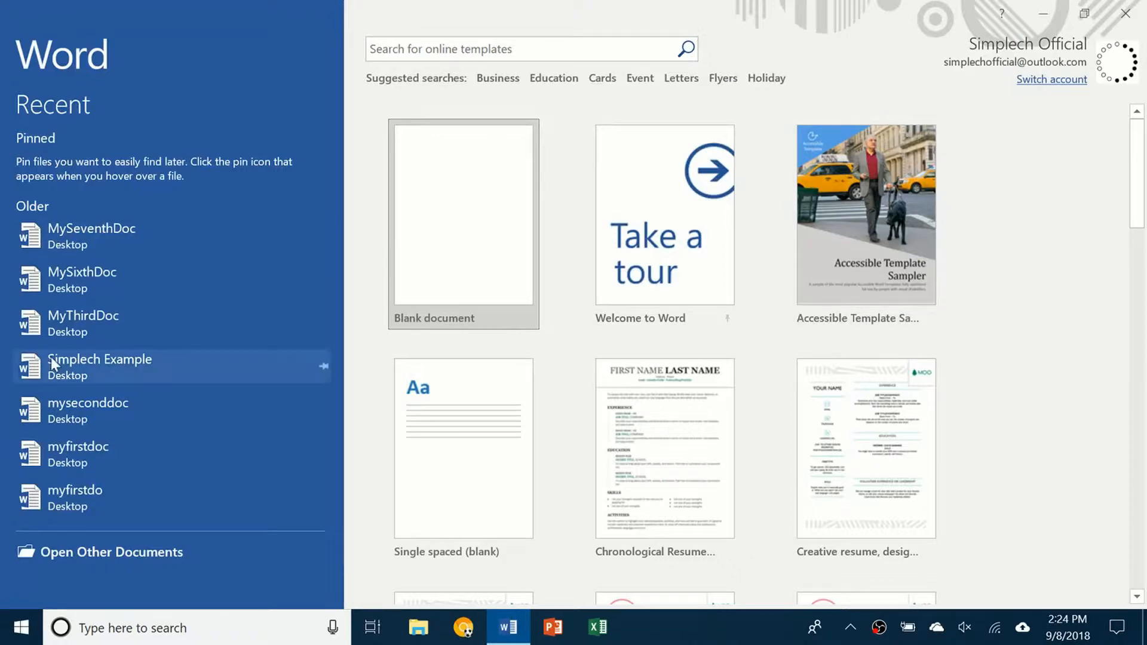
pyautogui.moveTo(356, 334)
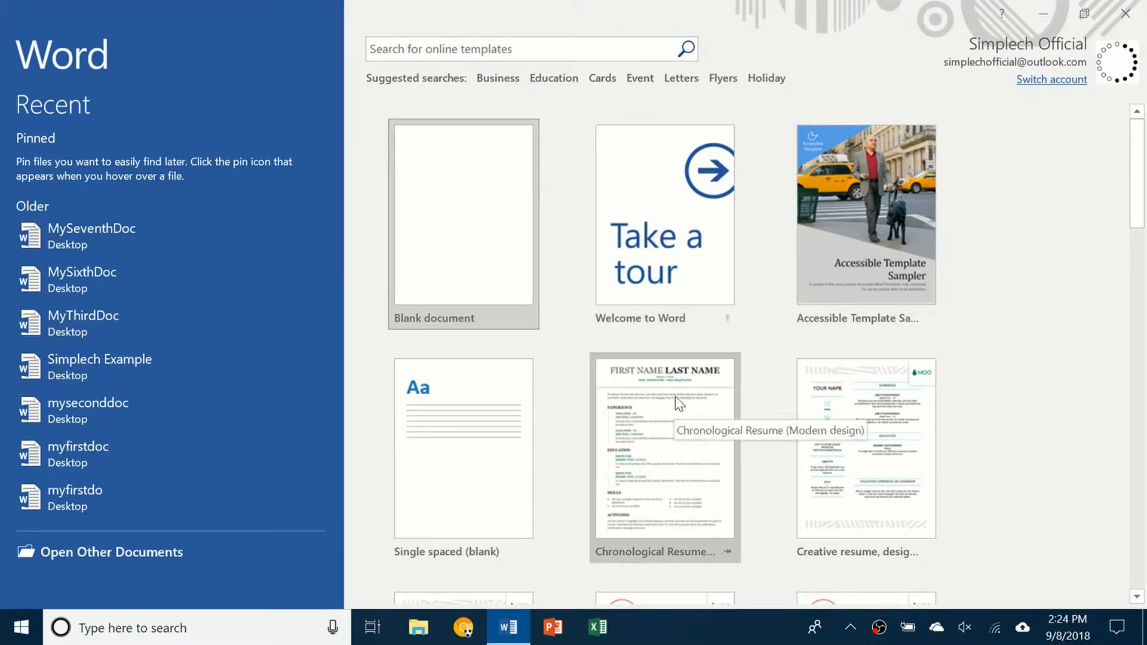
pyautogui.moveTo(774, 281)
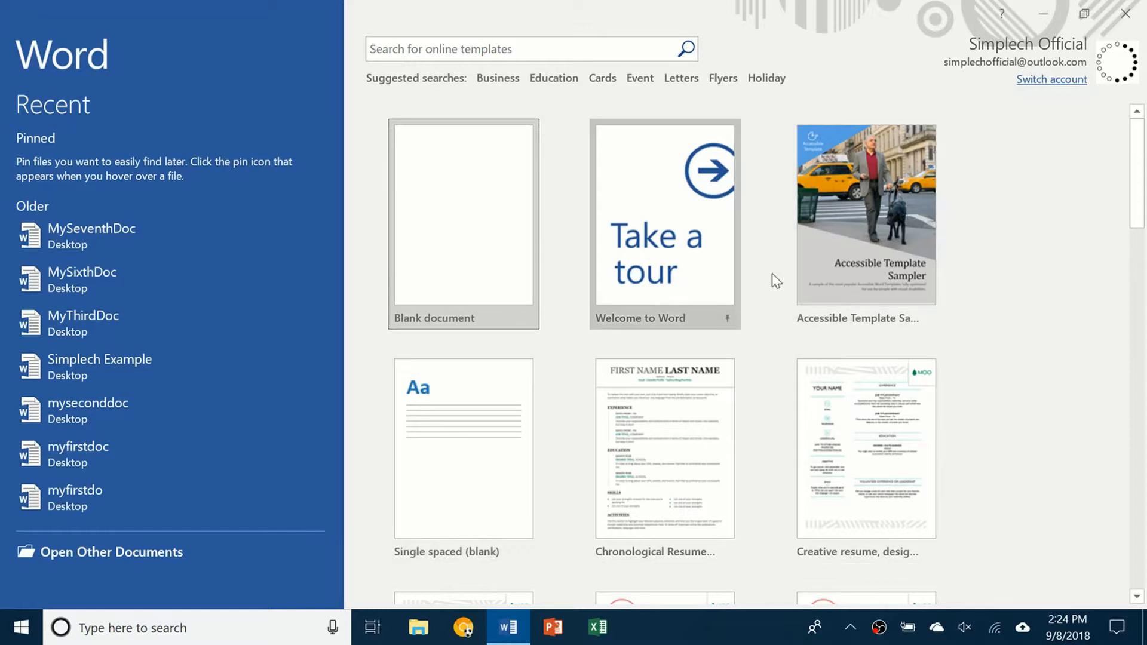
pyautogui.moveTo(836, 301)
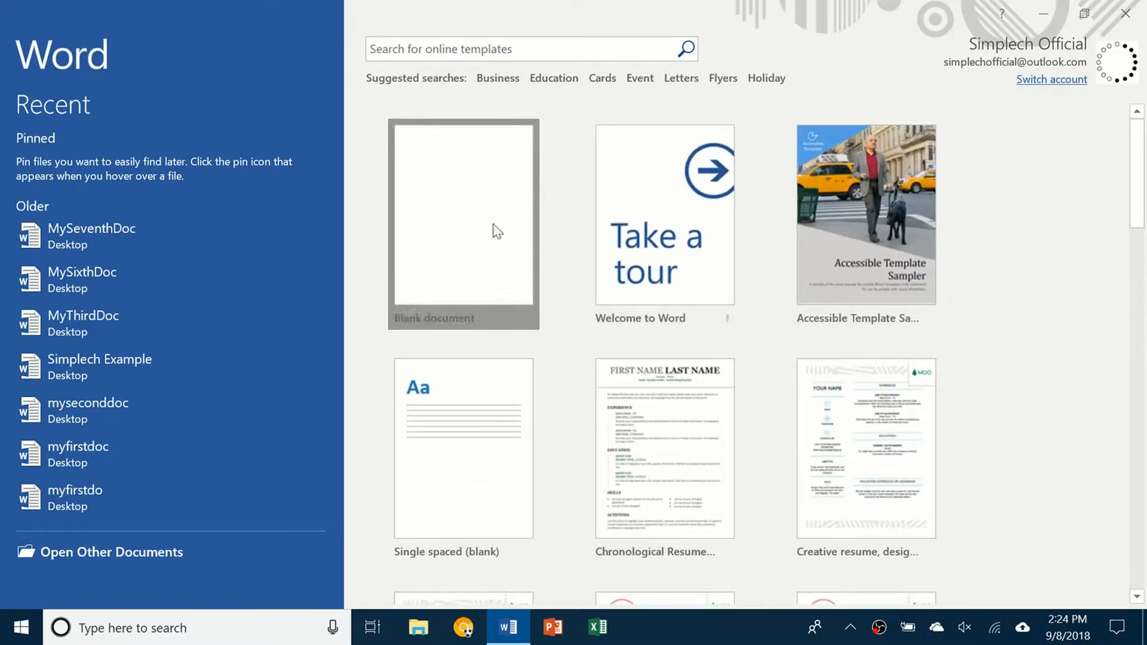
# Step: Create a new blank document, glance at the Insert ribbon, and place the insertion point on the page
pyautogui.click(462, 225)
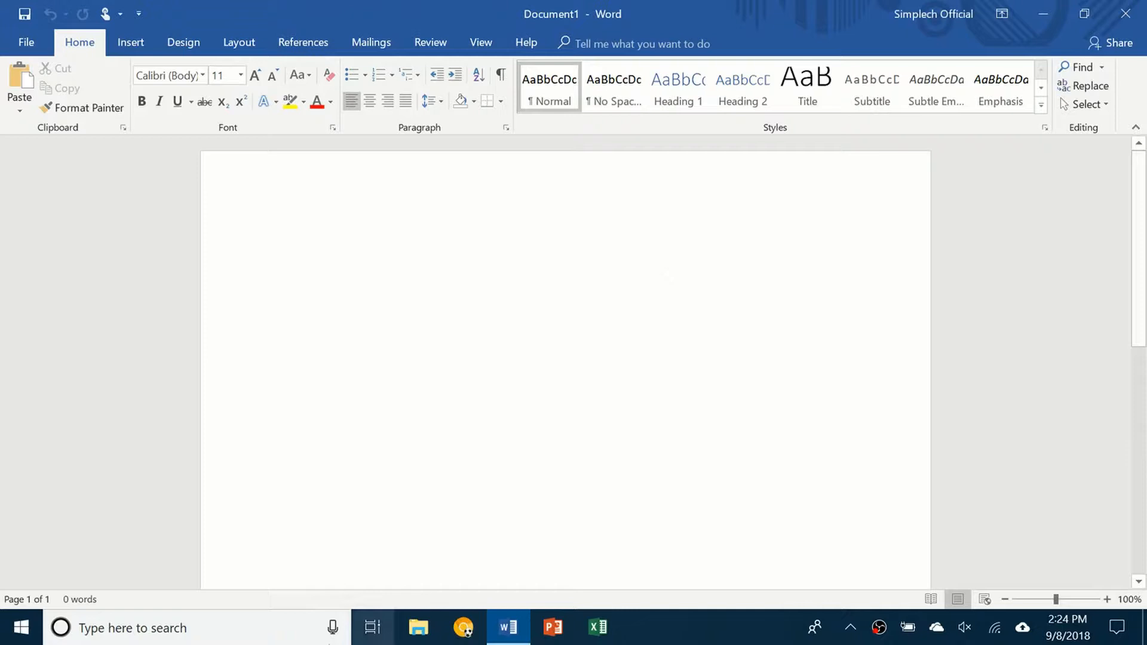
pyautogui.moveTo(835, 140)
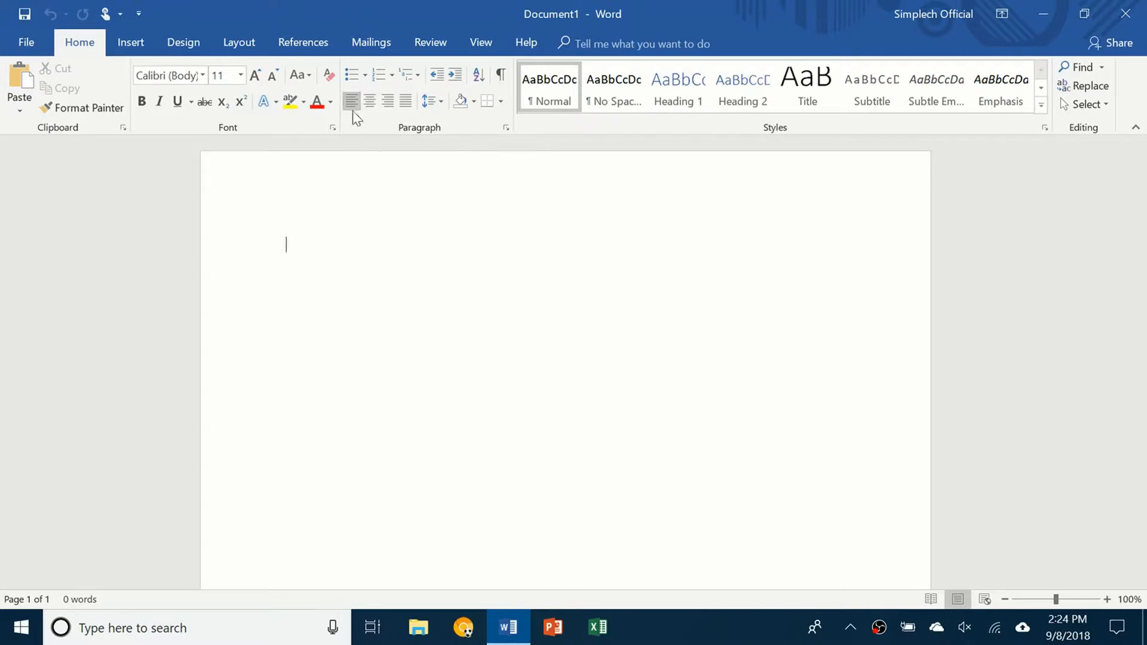
pyautogui.moveTo(105, 51)
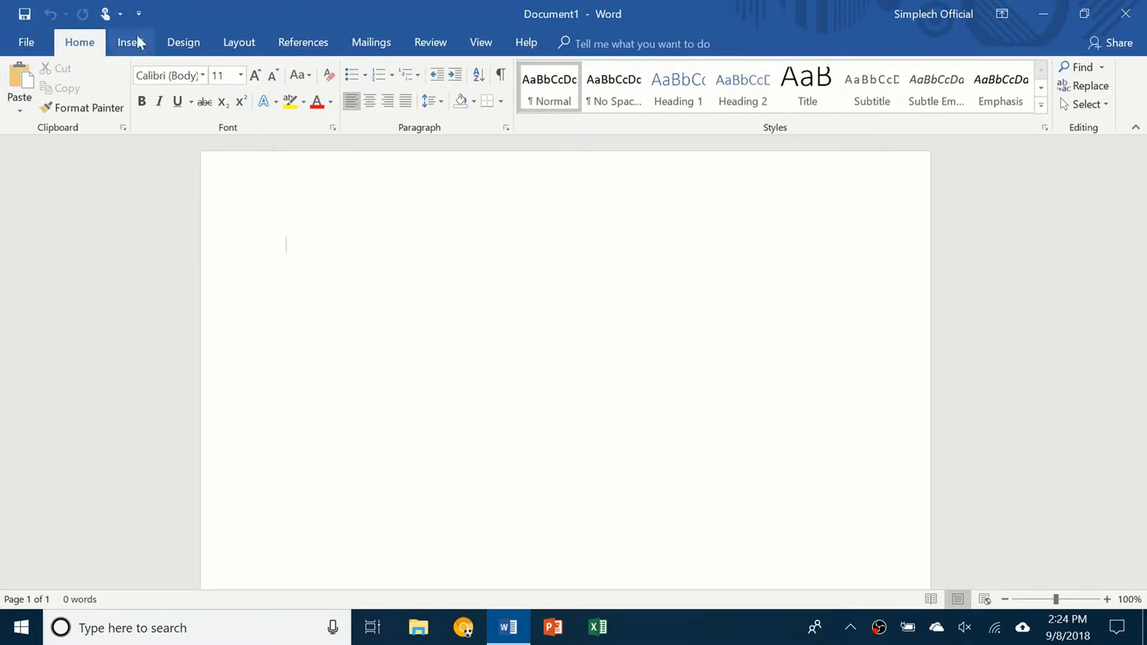
pyautogui.click(129, 41)
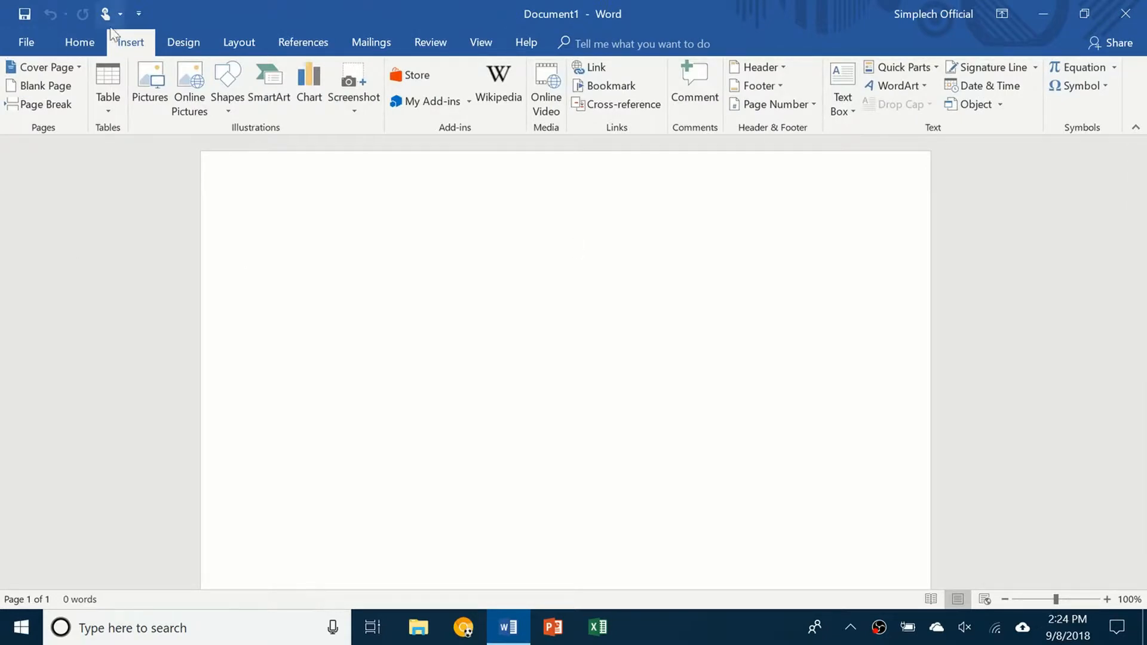
pyautogui.click(79, 43)
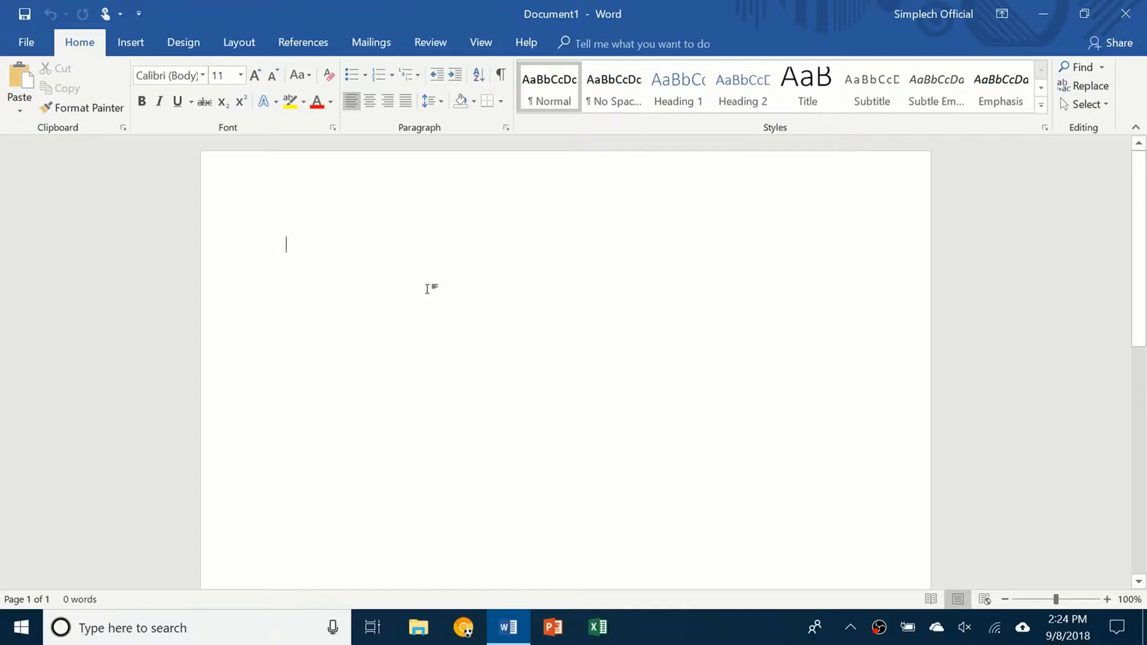
pyautogui.moveTo(297, 325)
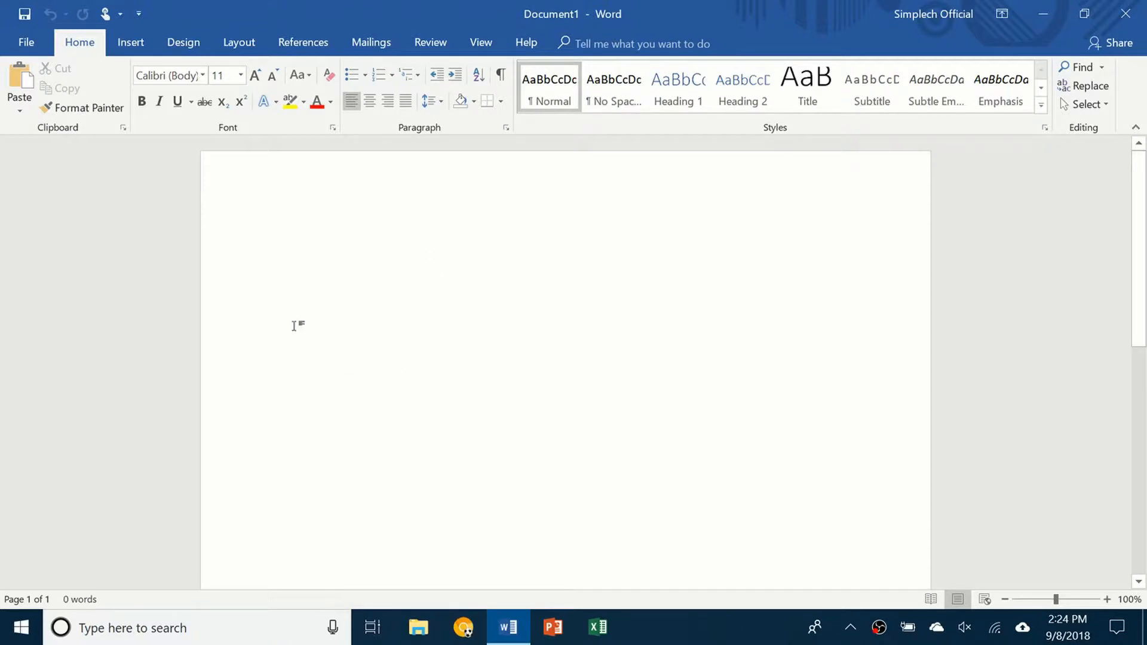
pyautogui.moveTo(575, 500)
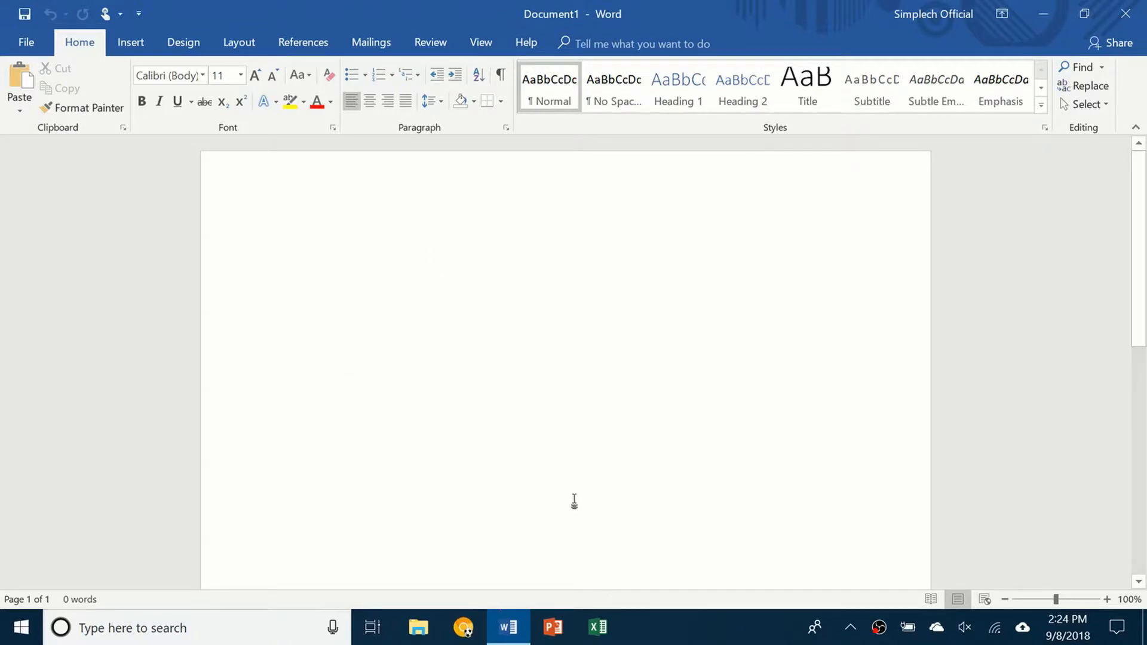
pyautogui.moveTo(497, 478)
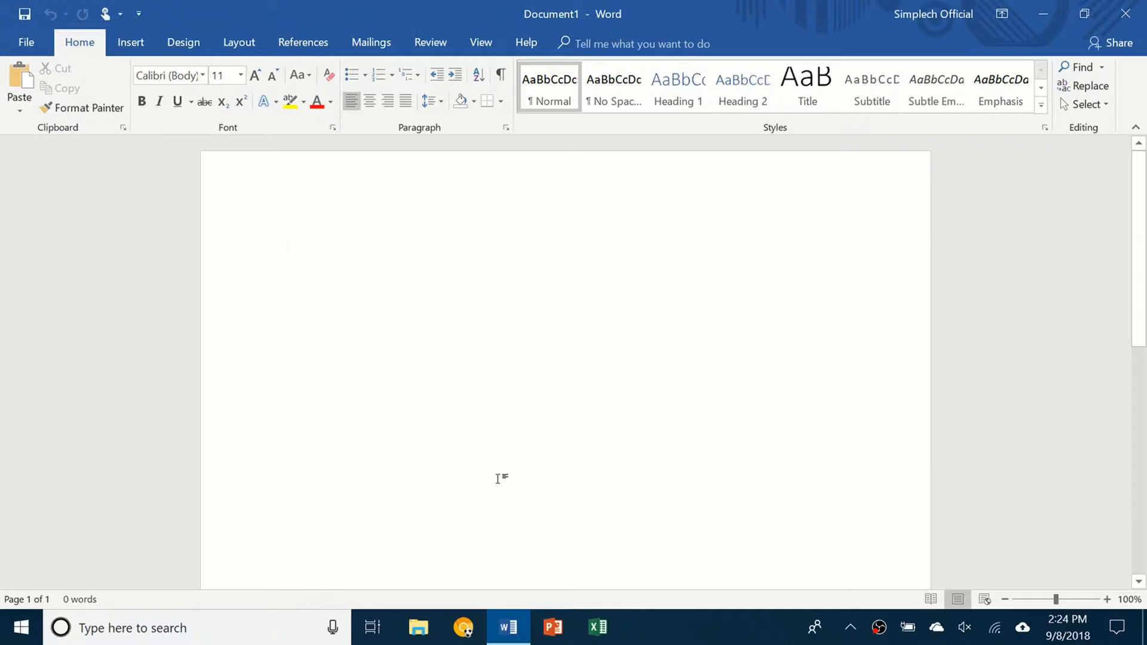
pyautogui.click(285, 245)
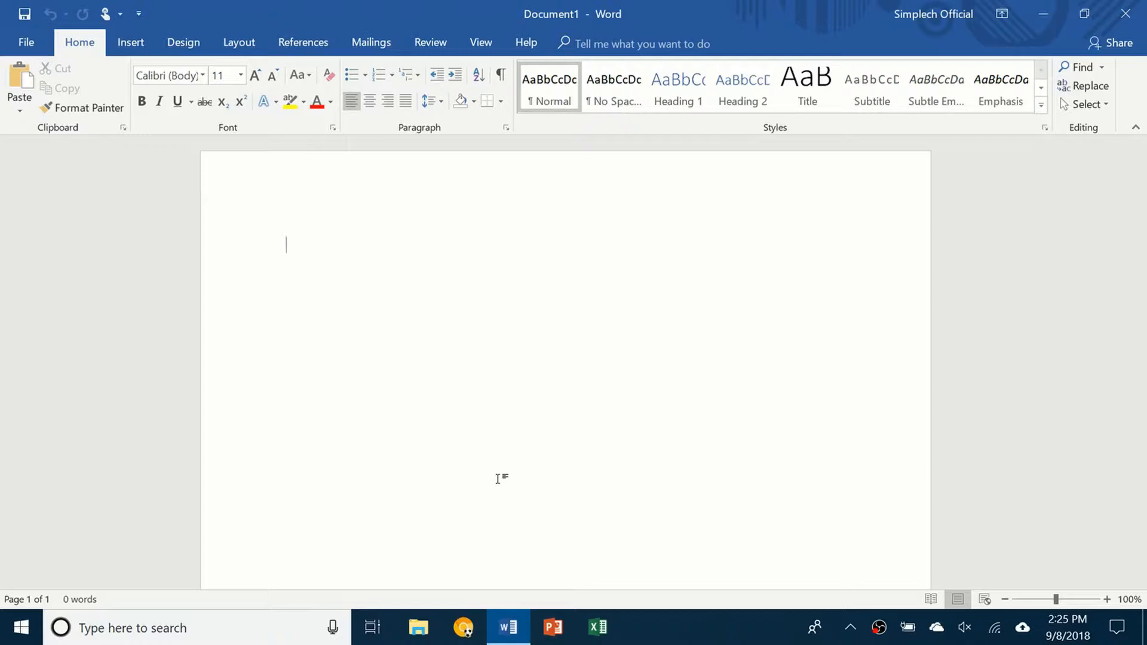
pyautogui.moveTo(395, 18)
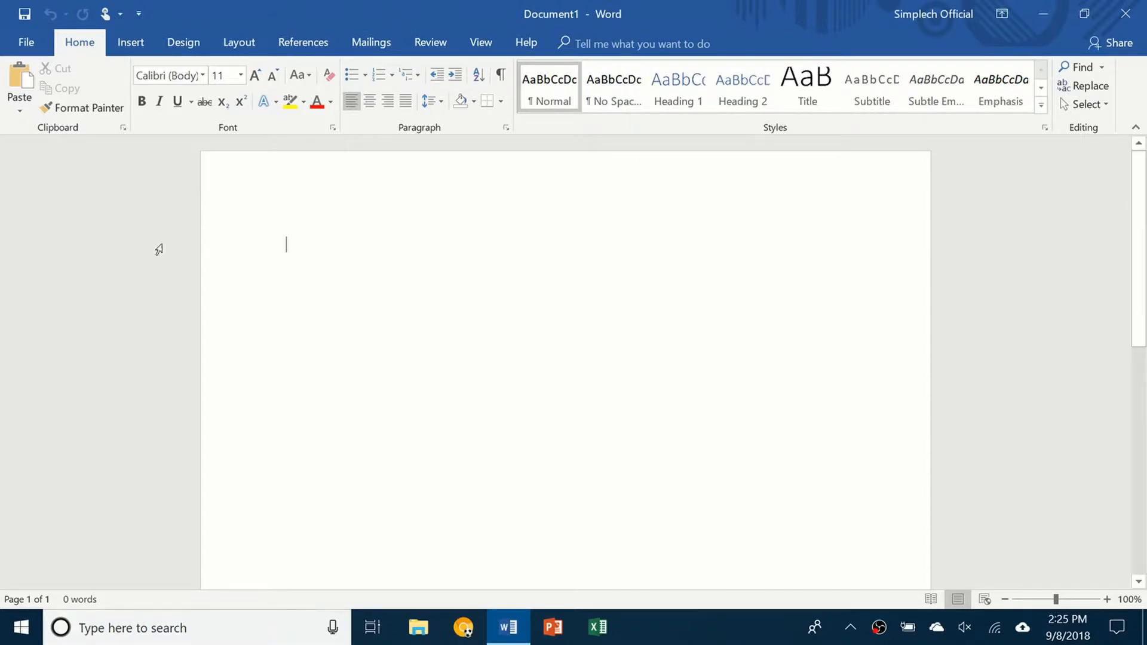
pyautogui.moveTo(152, 346)
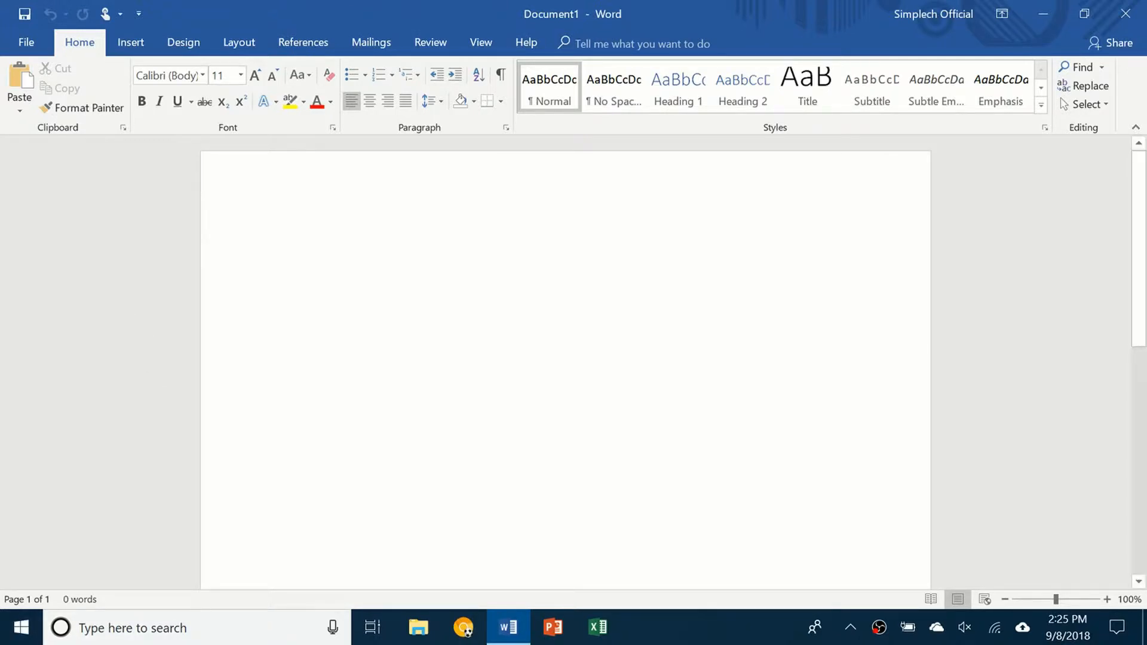
# Step: Type the word Simplech, copy and paste it, then cut the duplicate copy
pyautogui.click(285, 245)
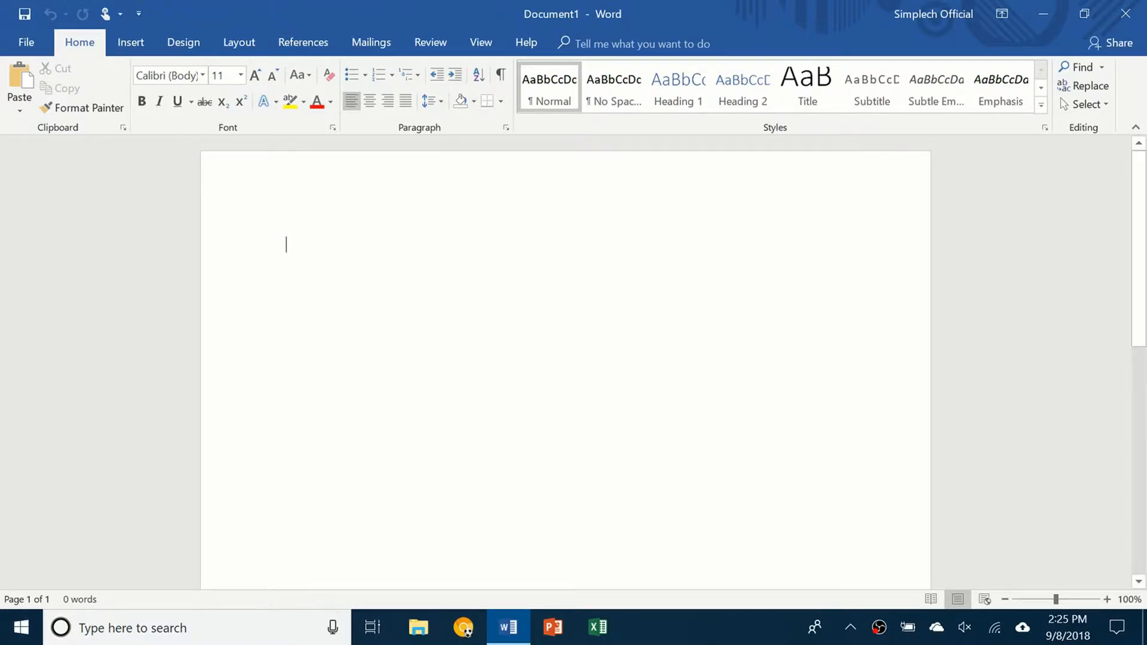
pyautogui.write('Simplech')
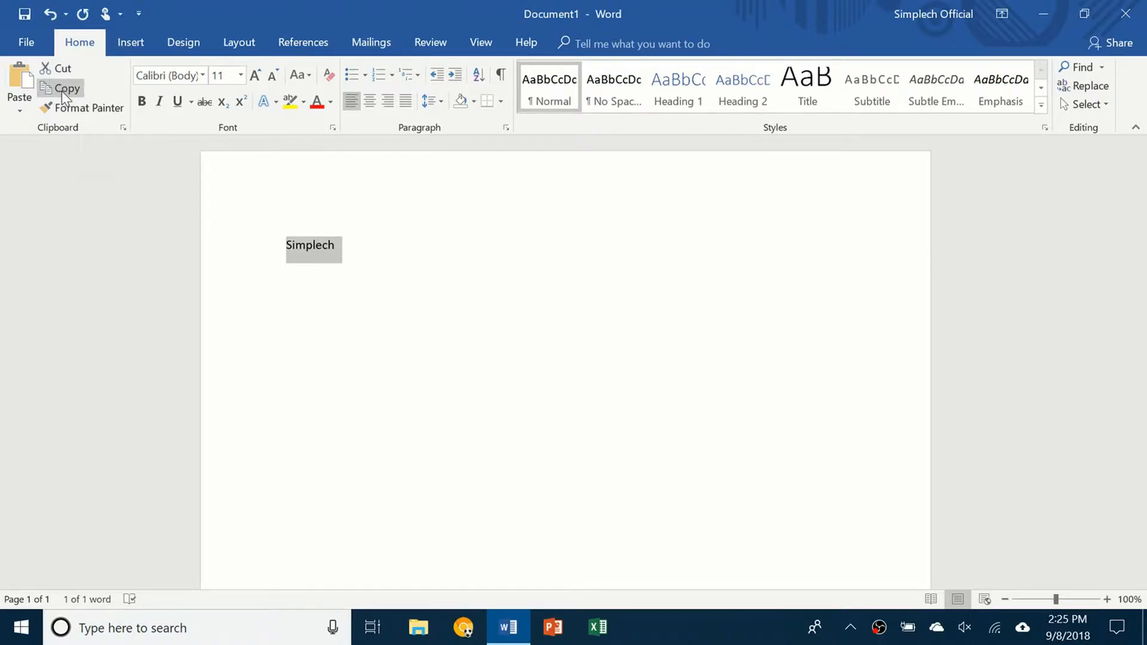
pyautogui.click(334, 245)
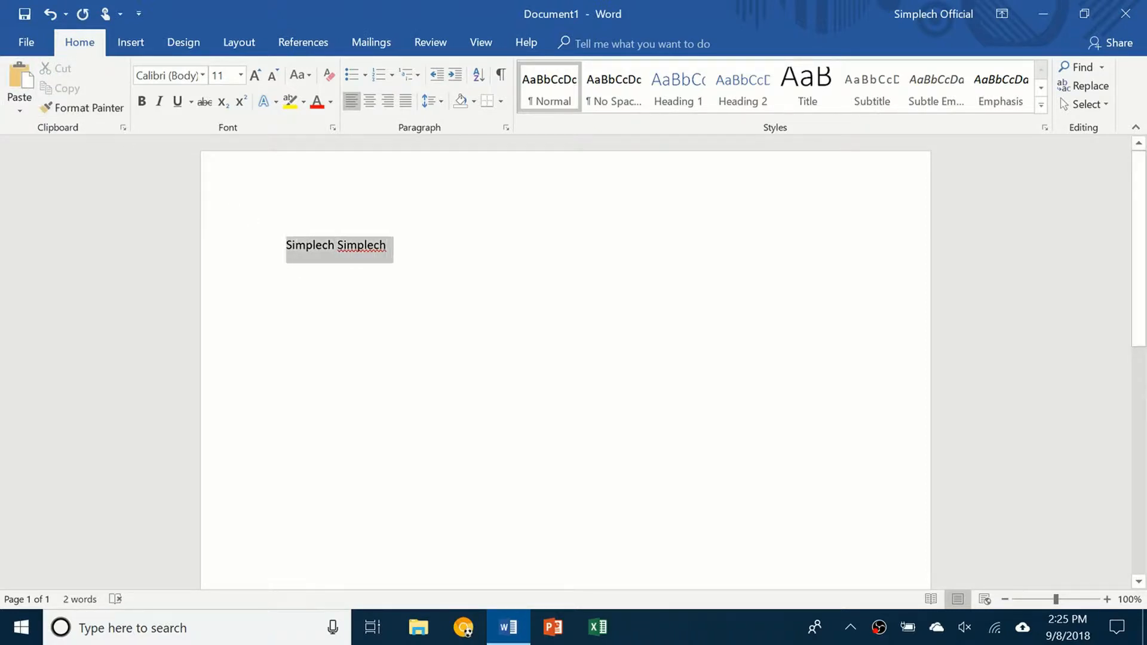
pyautogui.doubleClick(360, 245)
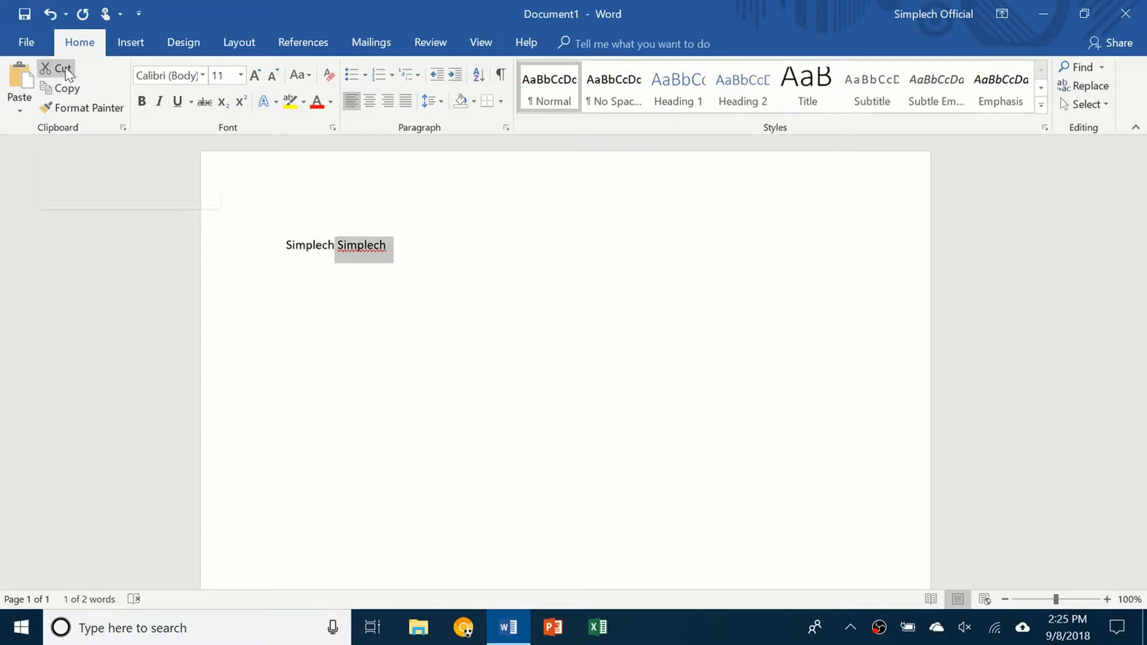
pyautogui.click(61, 68)
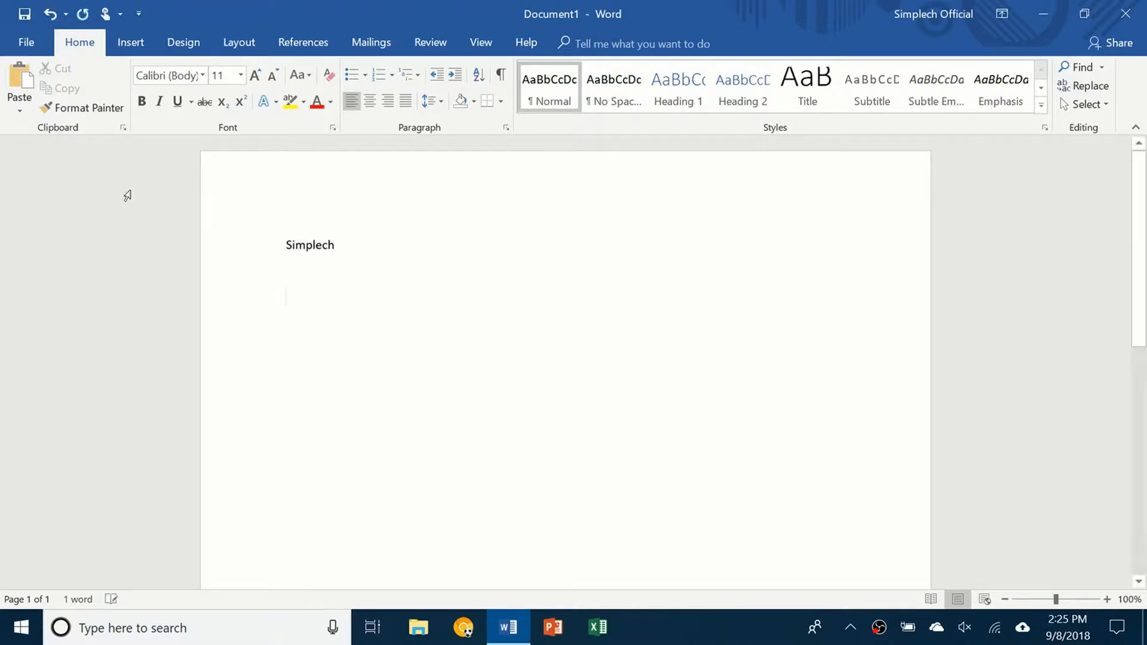
# Step: Clear the page with Ctrl+A and Delete, re-enter Simplech lower down, and select the two Simplech lines
pyautogui.write('Simplech')
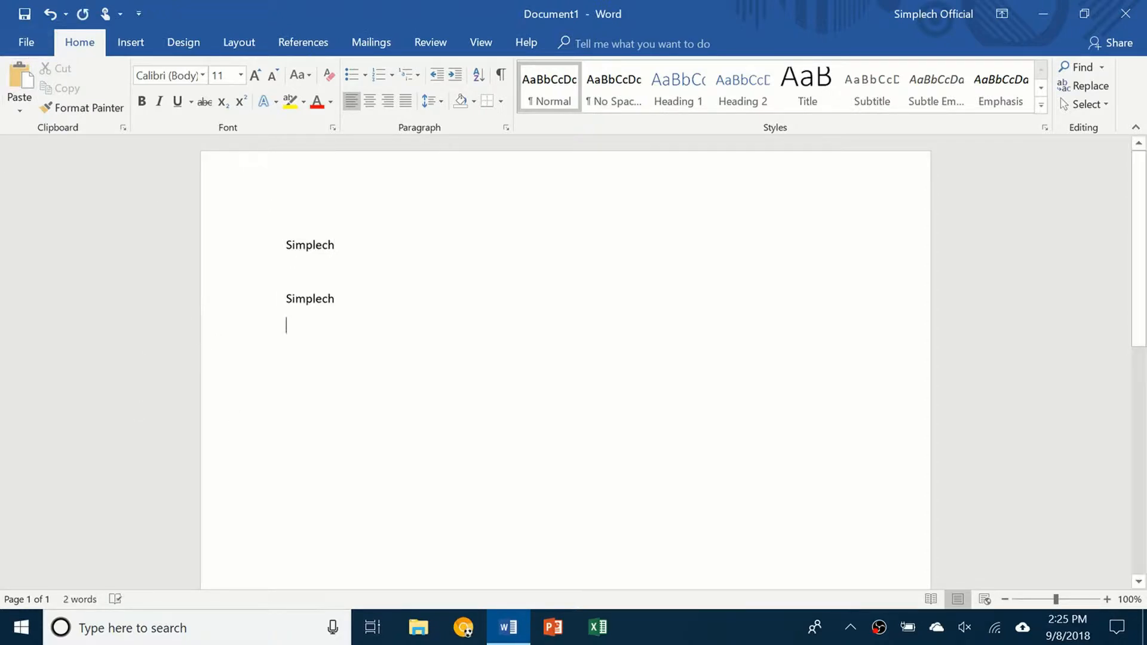
pyautogui.press('ctrl+a')
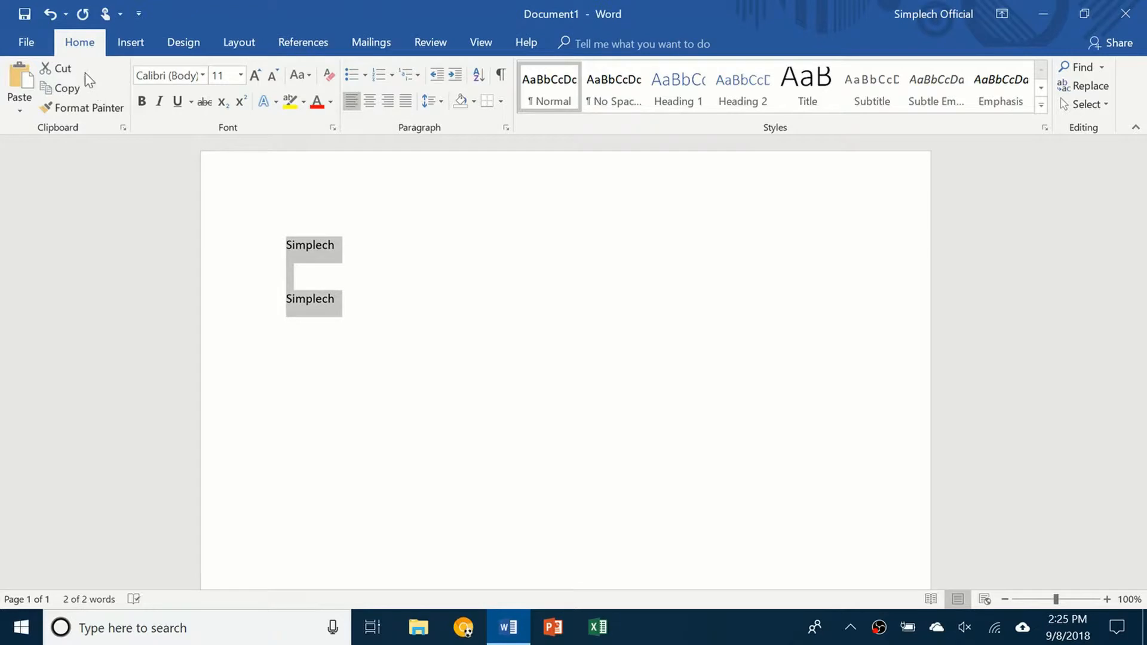
pyautogui.press('Delete')
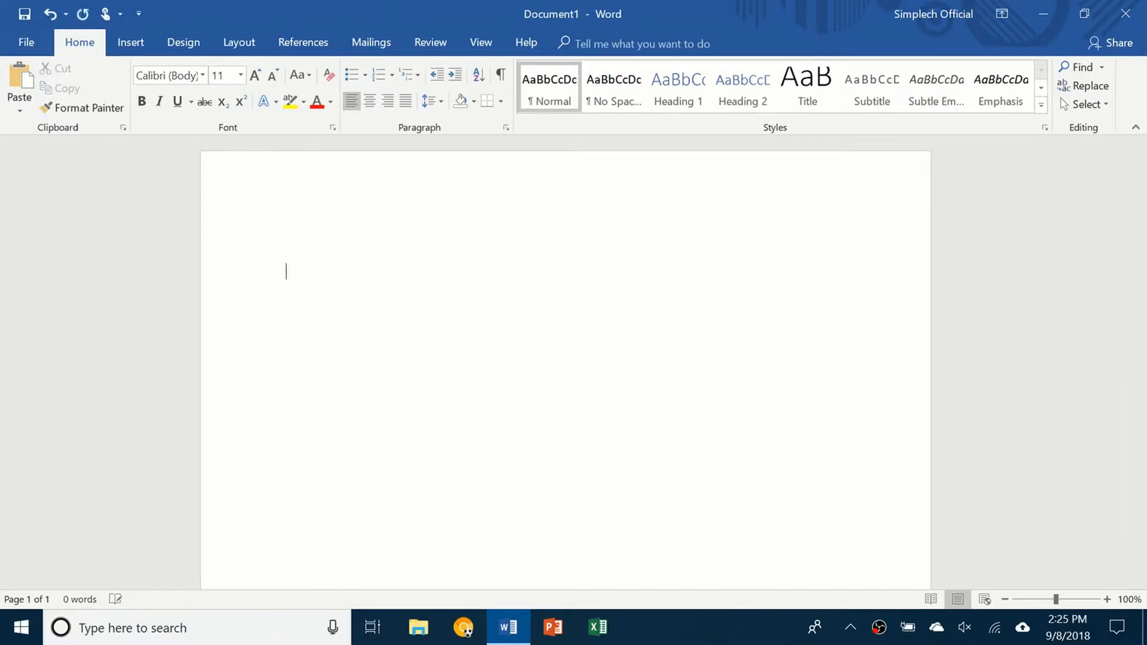
pyautogui.write('Simplech')
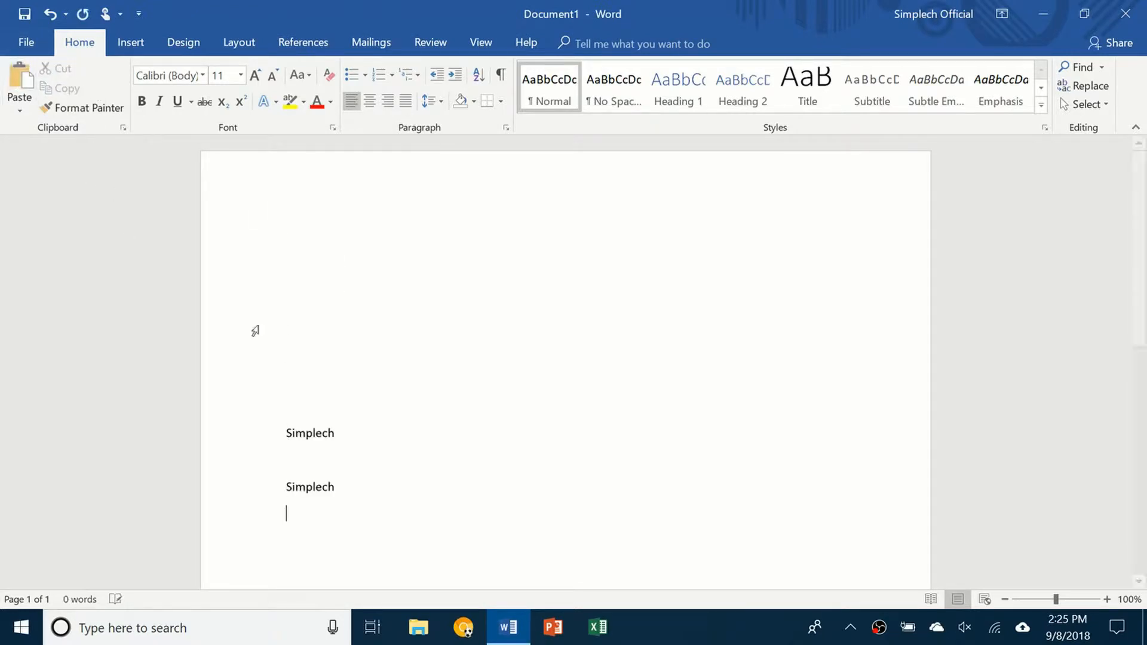
pyautogui.moveTo(285, 433); pyautogui.dragTo(348, 512)
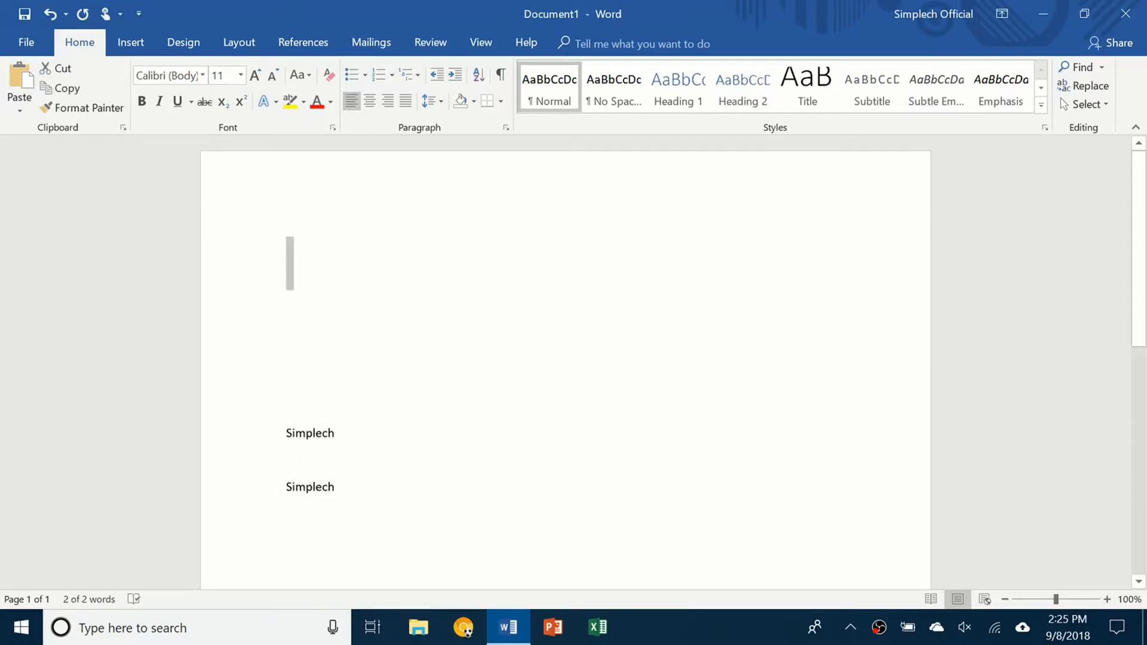
pyautogui.moveTo(309, 432); pyautogui.dragTo(309, 486)
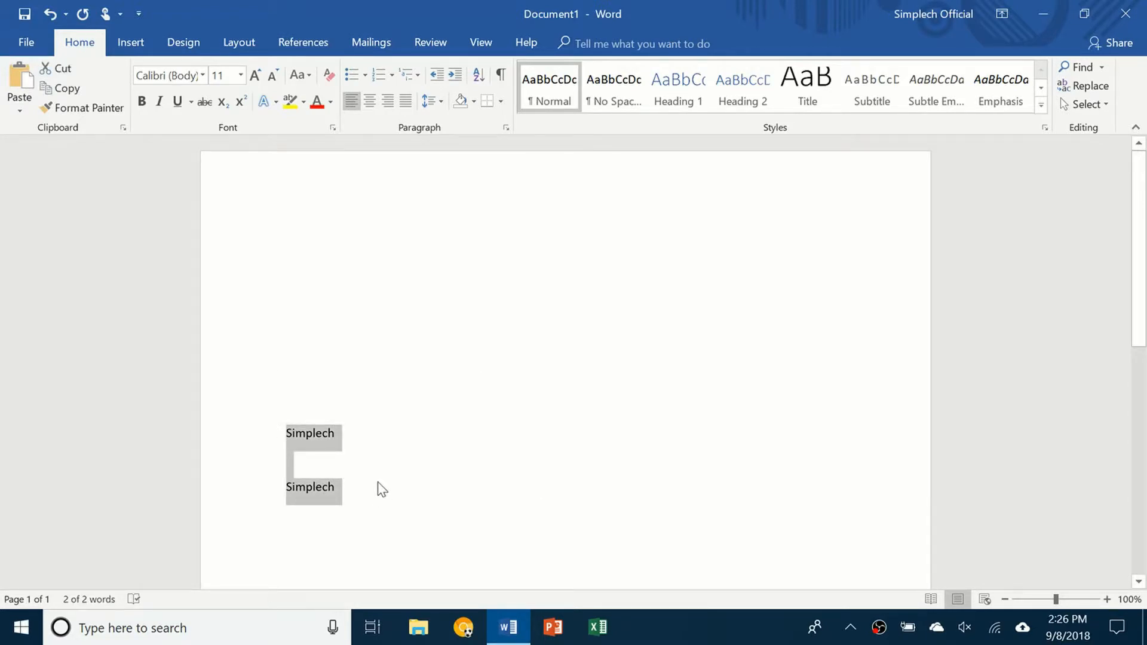
# Step: Delete the selection and bring up the right-click editing menu on the remaining text
pyautogui.press('Delete')
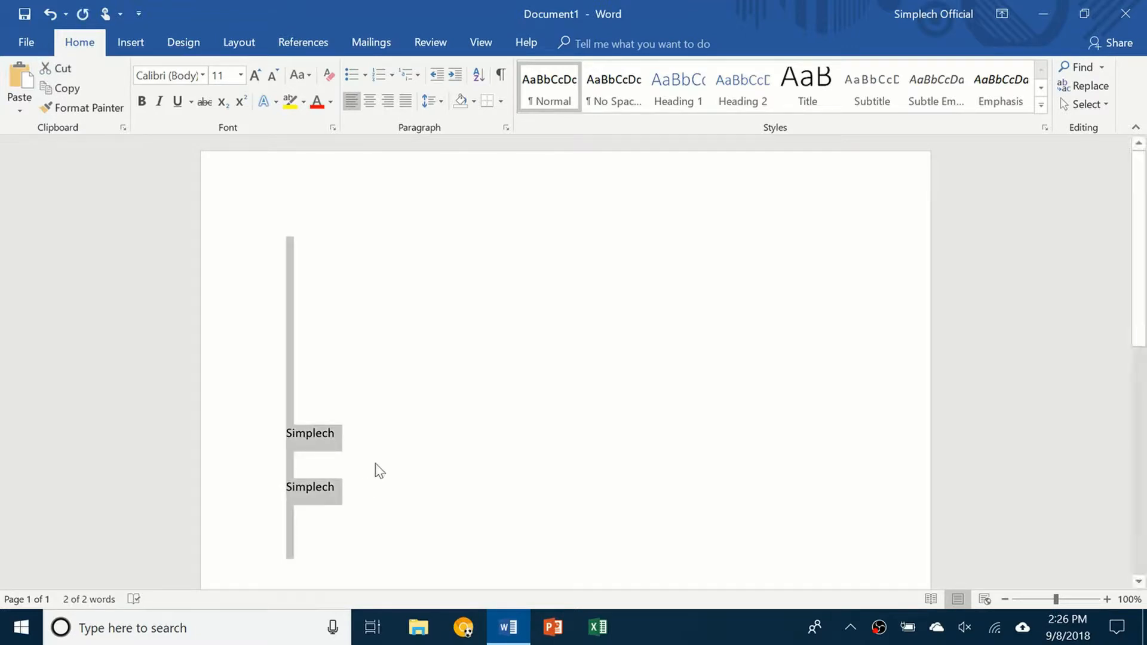
pyautogui.rightClick(379, 468)
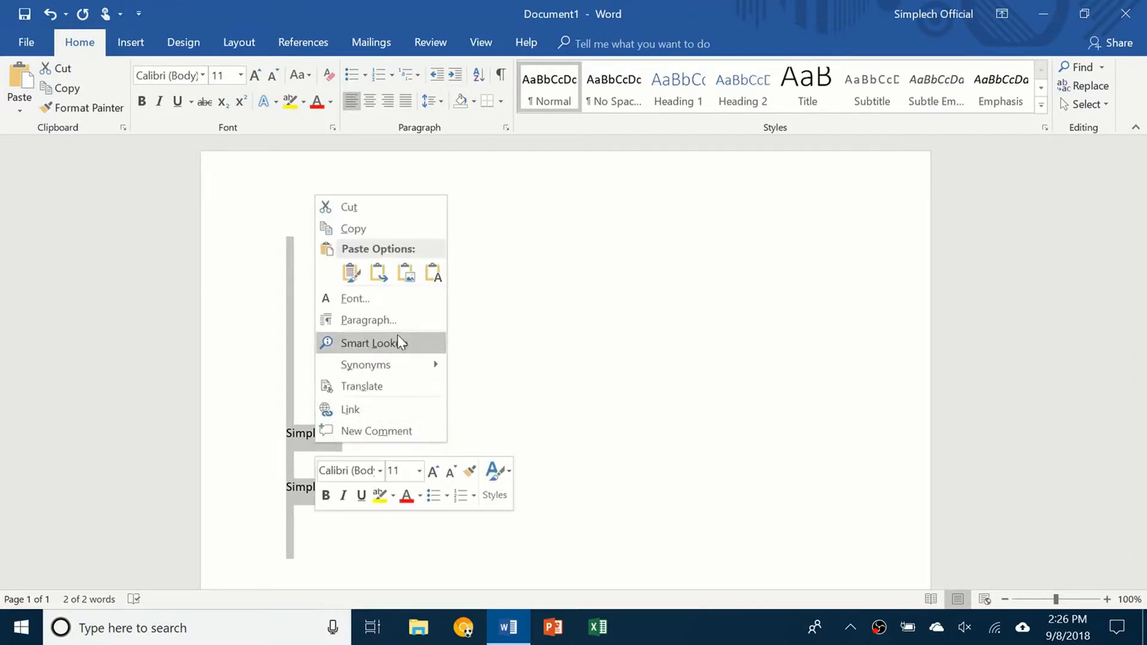
pyautogui.moveTo(353, 248)
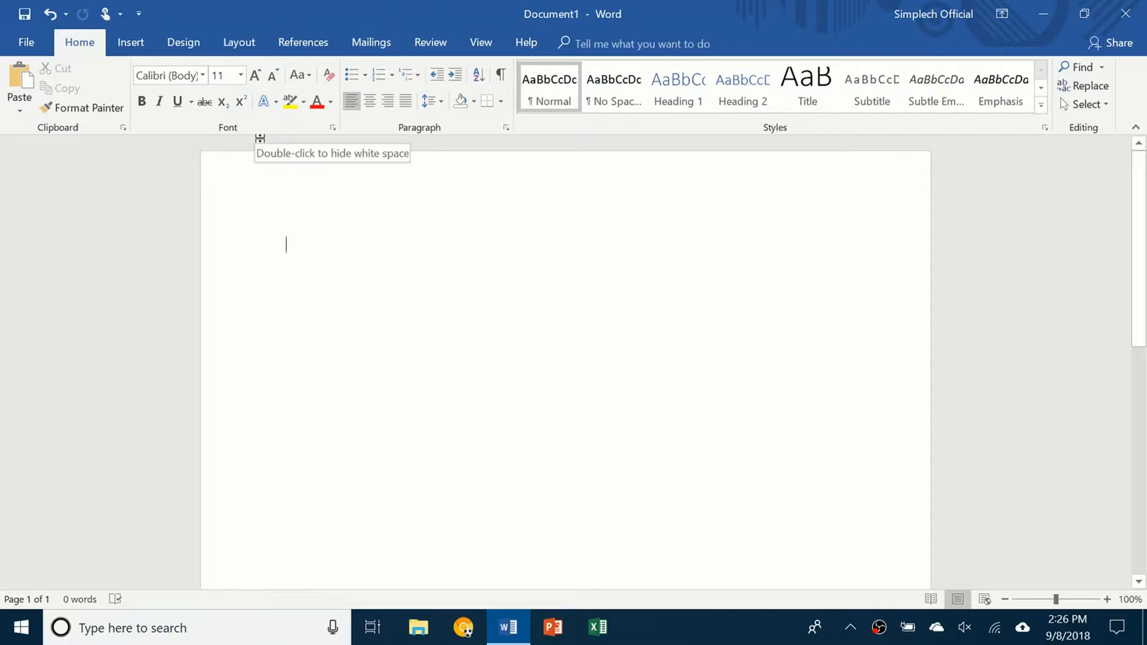
# Step: Type 'This is my text' and set the sentence in Brush Script MT
pyautogui.write('This is my')
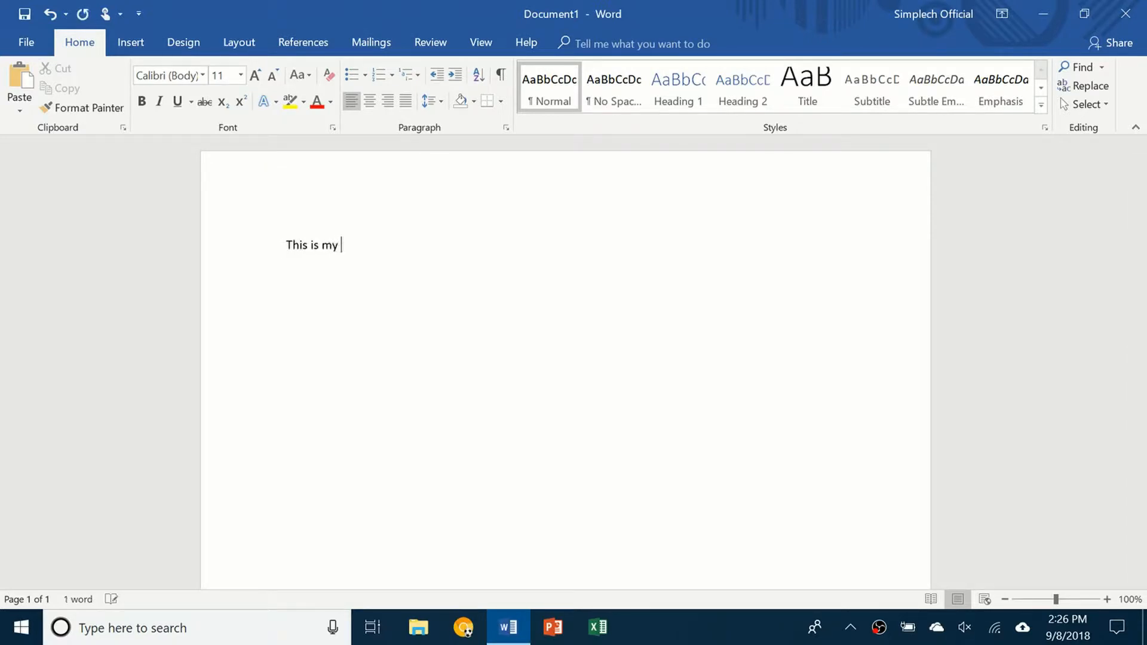
pyautogui.write('text')
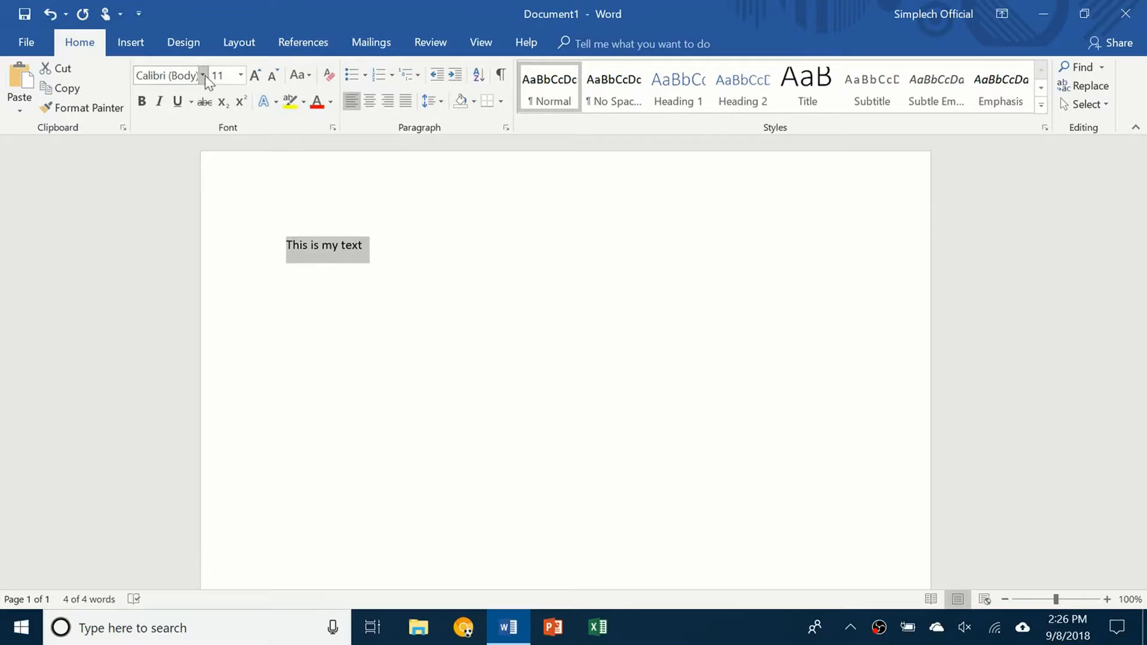
pyautogui.moveTo(169, 75)
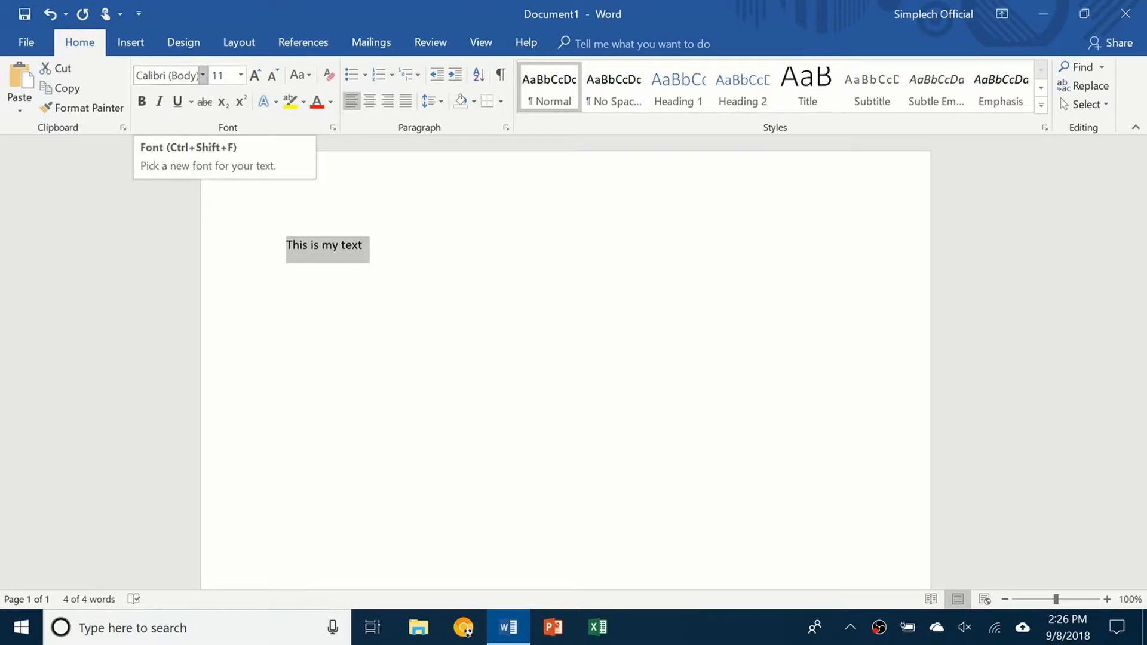
pyautogui.click(203, 75)
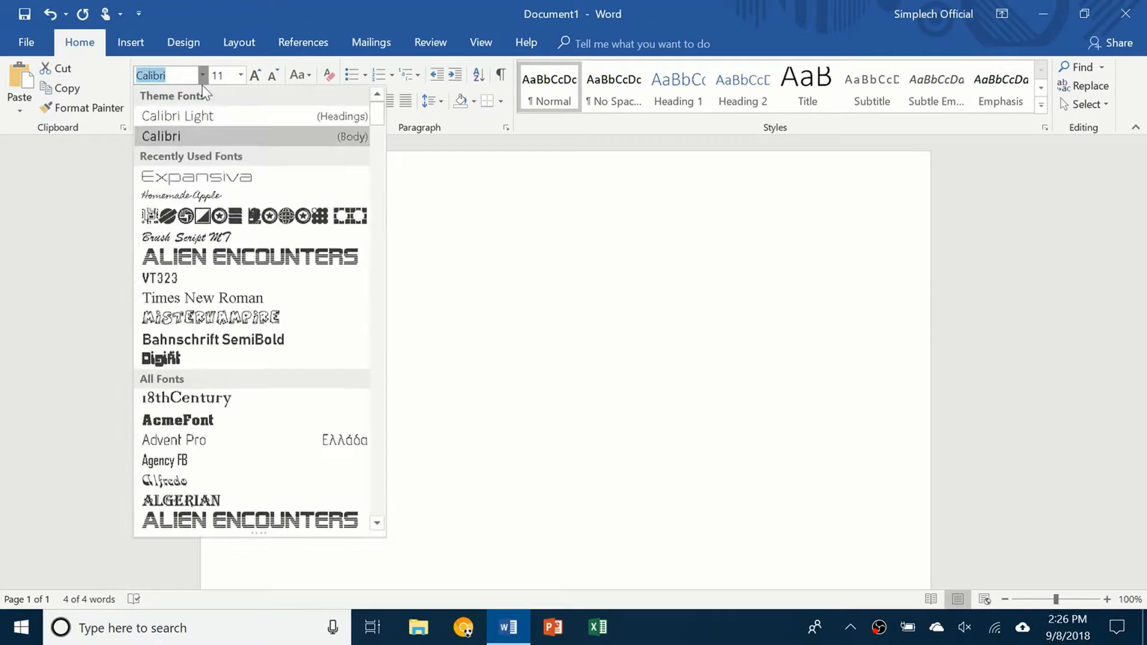
pyautogui.scroll(-3)
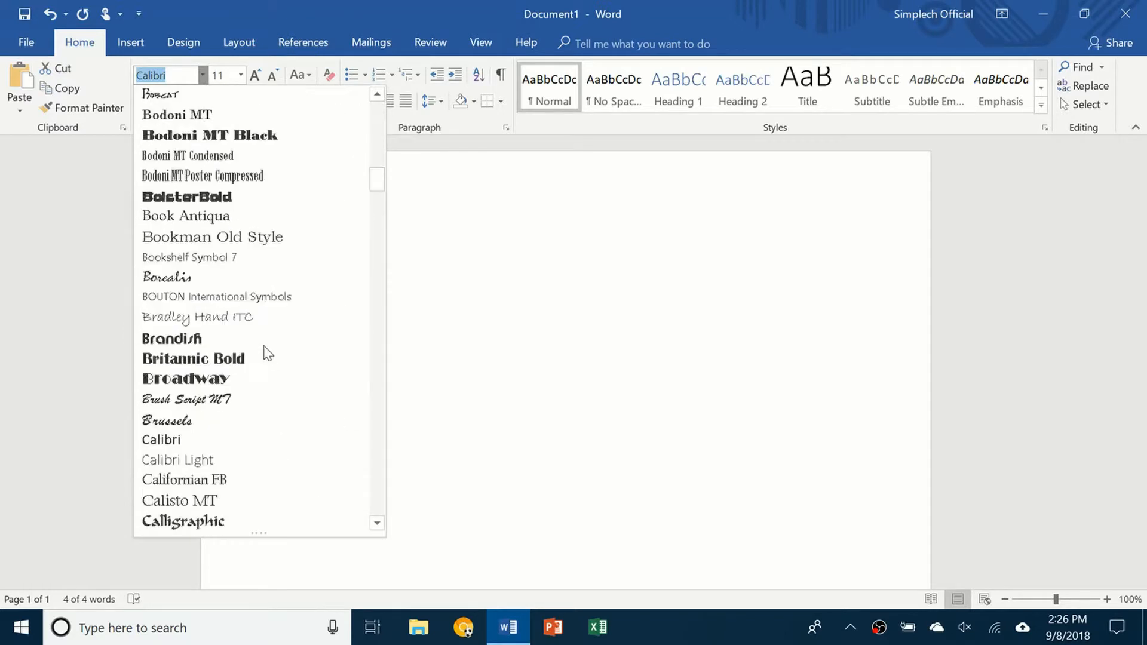
pyautogui.scroll(-3)
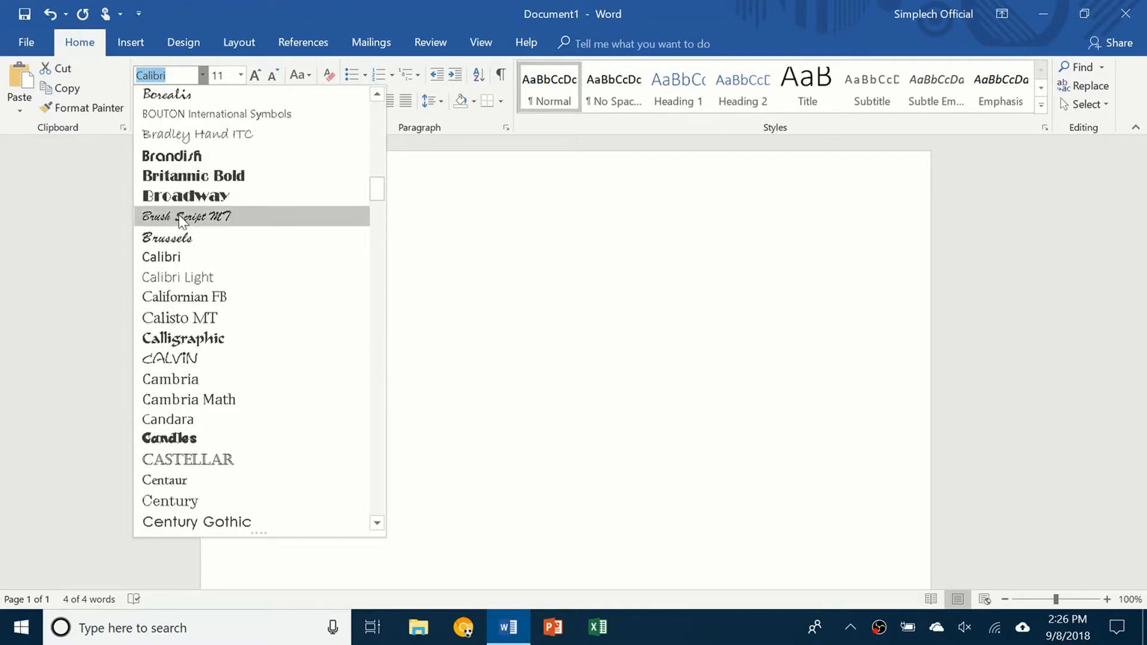
pyautogui.click(186, 216)
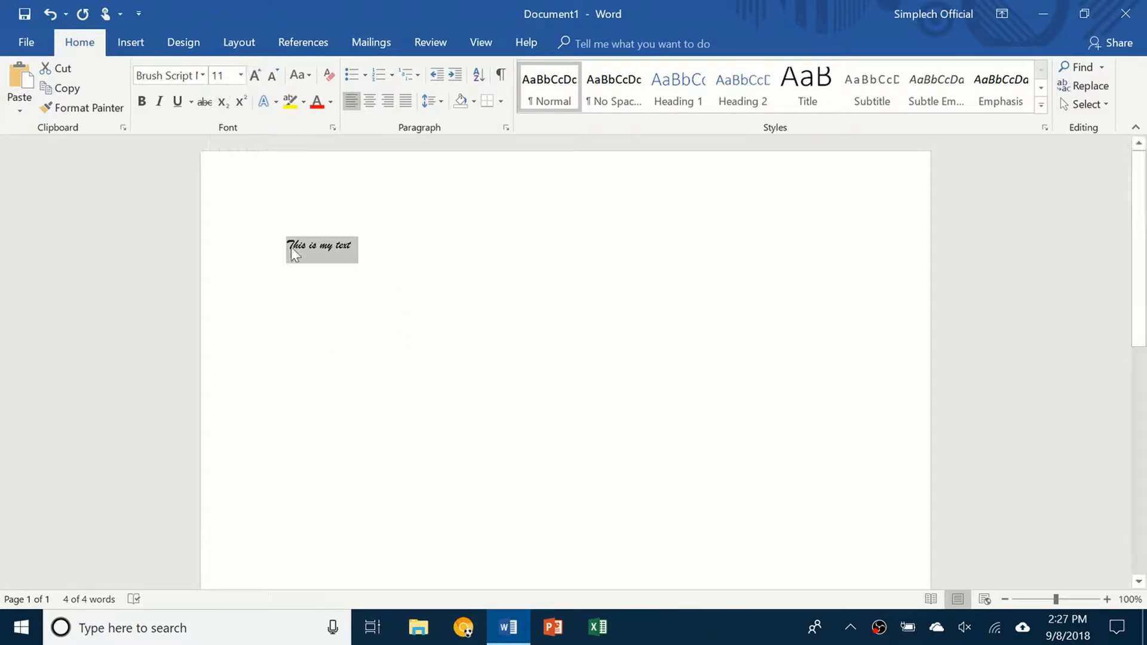
# Step: Set the sentence to size 72, then shrink and grow it until it reads 80 points
pyautogui.click(240, 75)
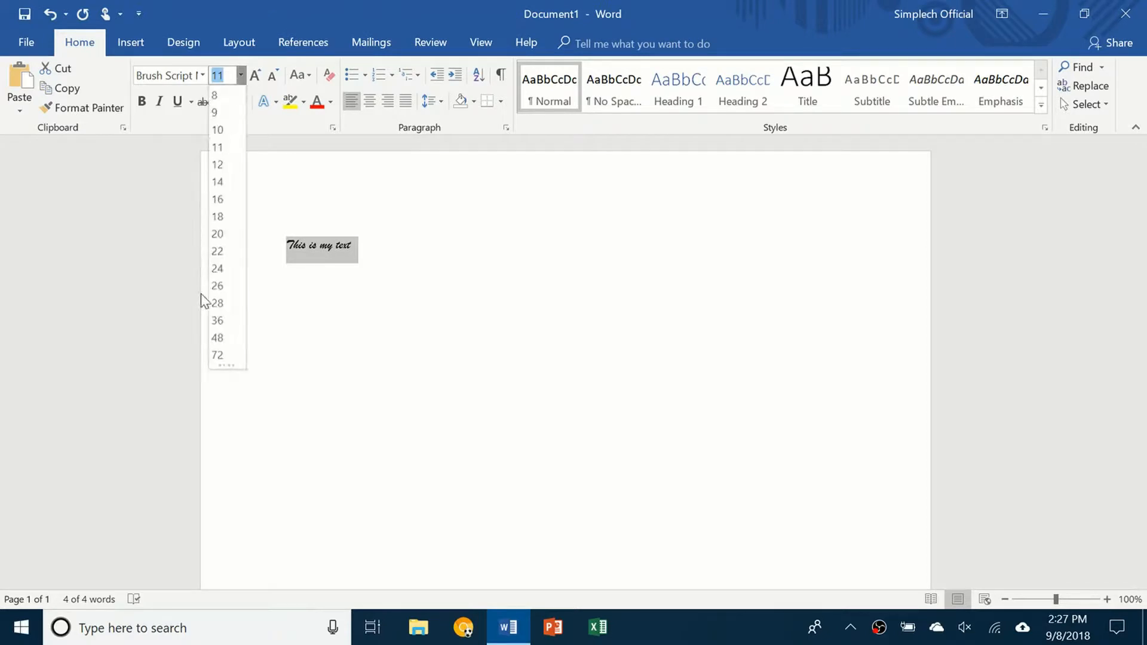
pyautogui.click(217, 320)
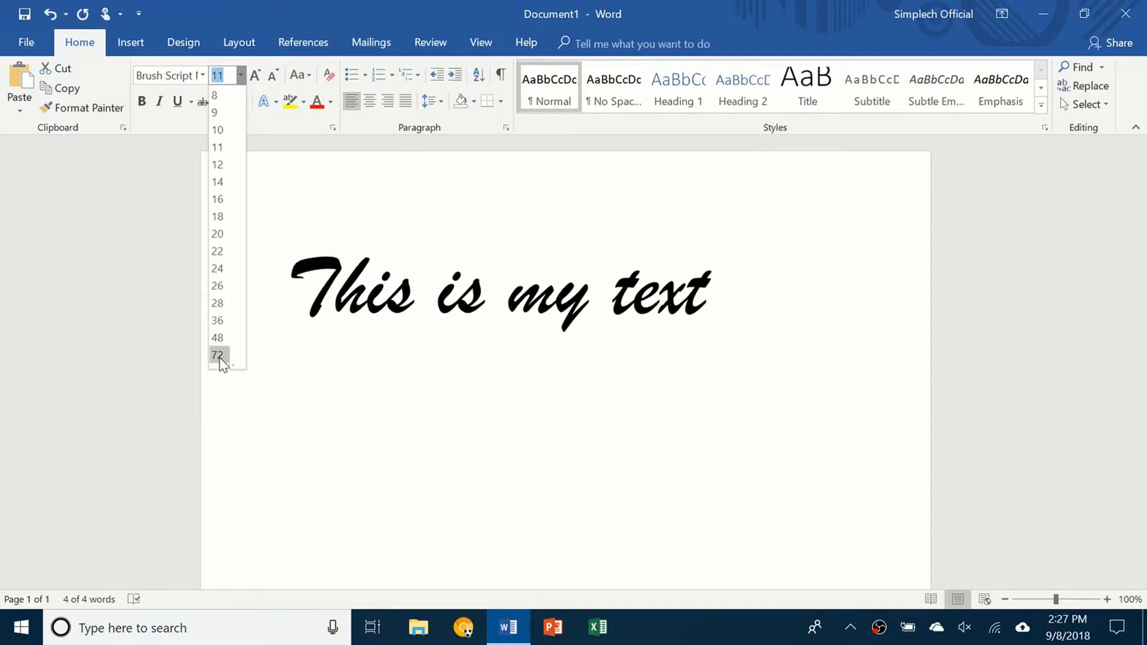
pyautogui.click(217, 355)
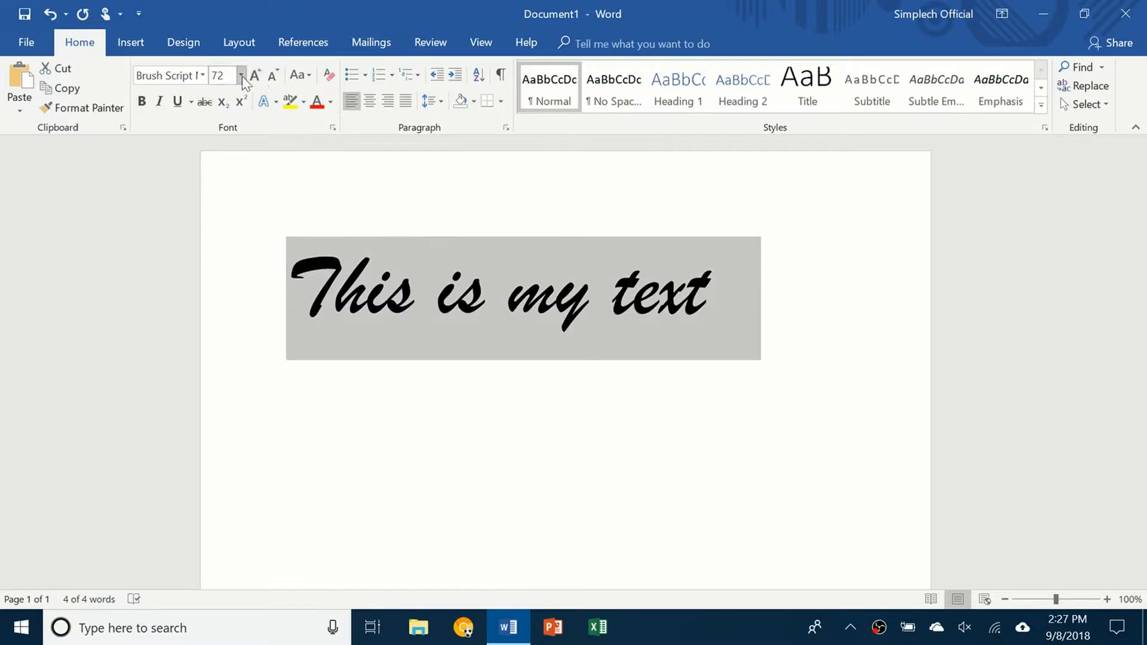
pyautogui.click(414, 293)
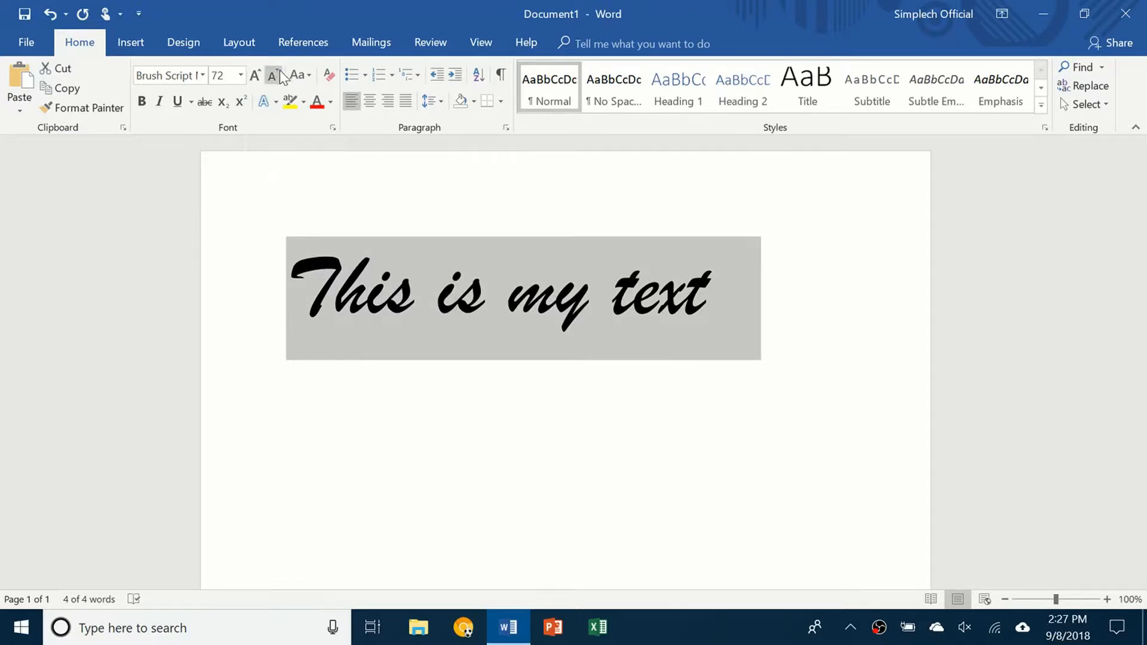
pyautogui.click(271, 75)
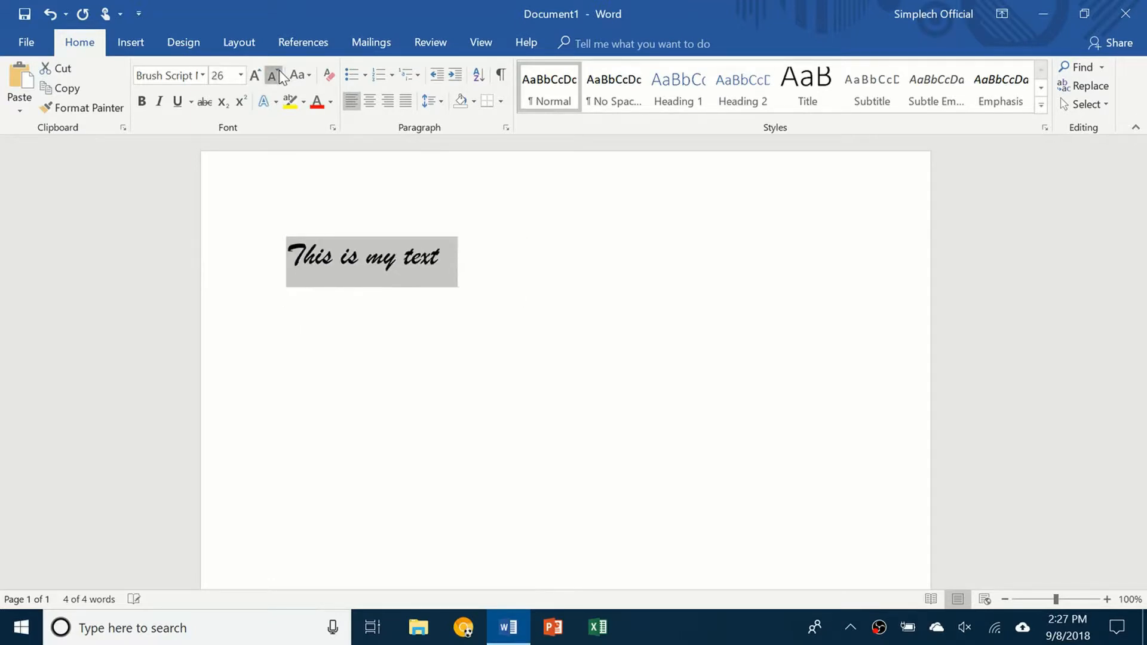
pyautogui.click(254, 76)
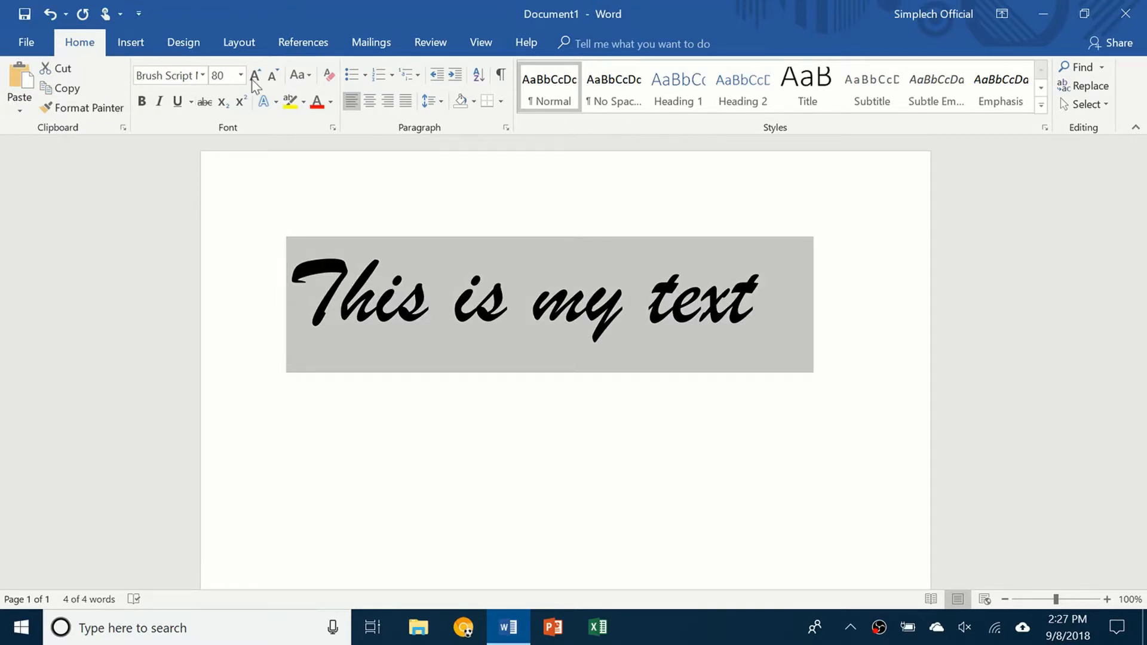
pyautogui.click(142, 102)
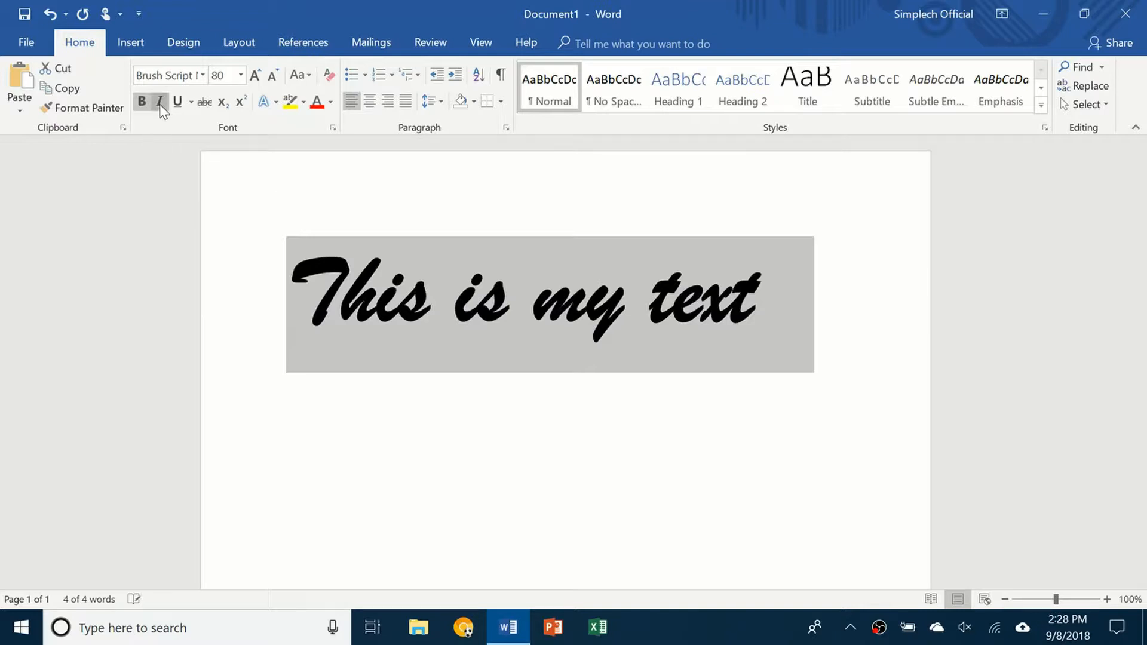
# Step: Toggle Bold and Italic, switch the sentence back to Calibri and strike a line through it
pyautogui.click(157, 102)
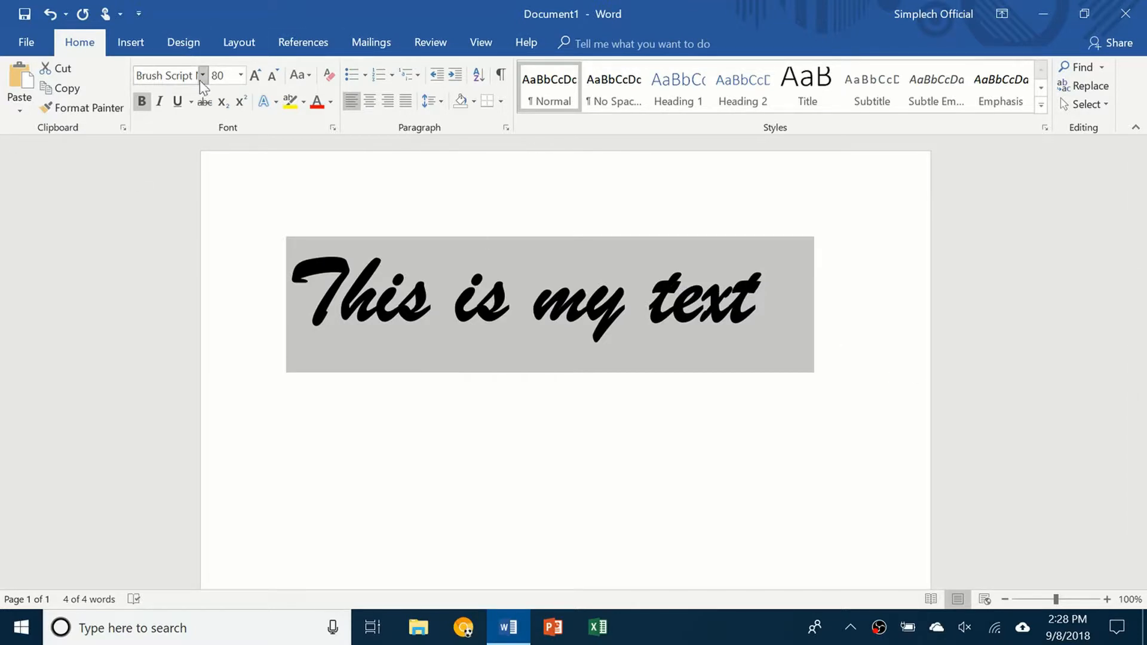
pyautogui.click(167, 75)
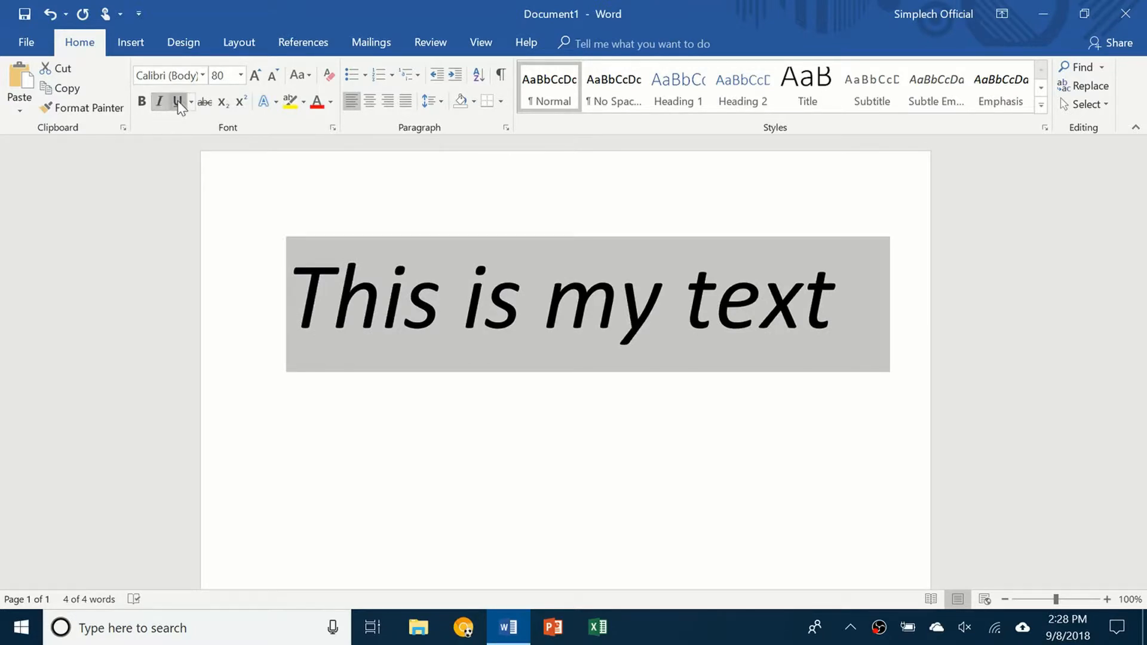
pyautogui.click(188, 102)
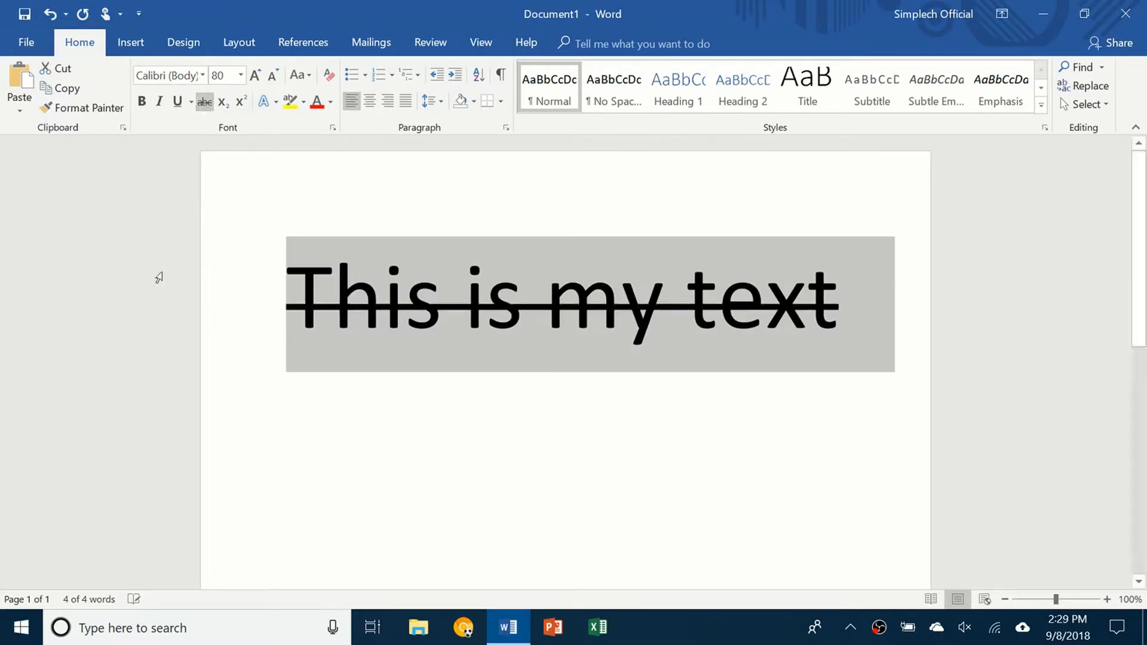
pyautogui.moveTo(836, 187)
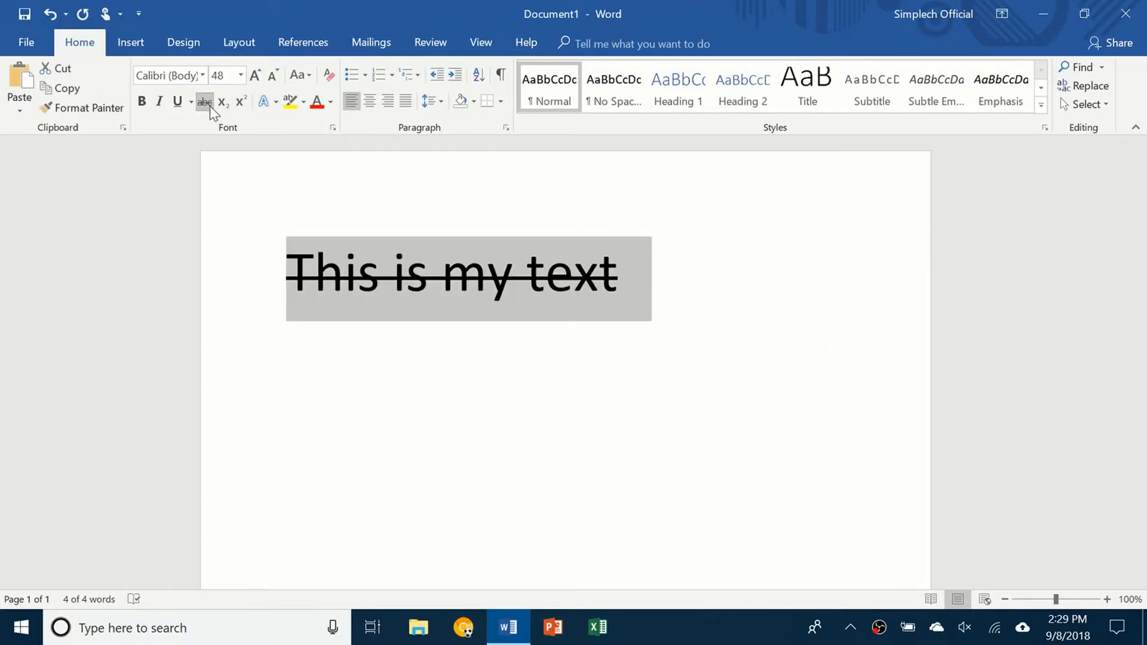
# Step: Remove the strikethrough, undo the stray subscript digits 222, and give the sentence a blue reflection effect
pyautogui.click(204, 102)
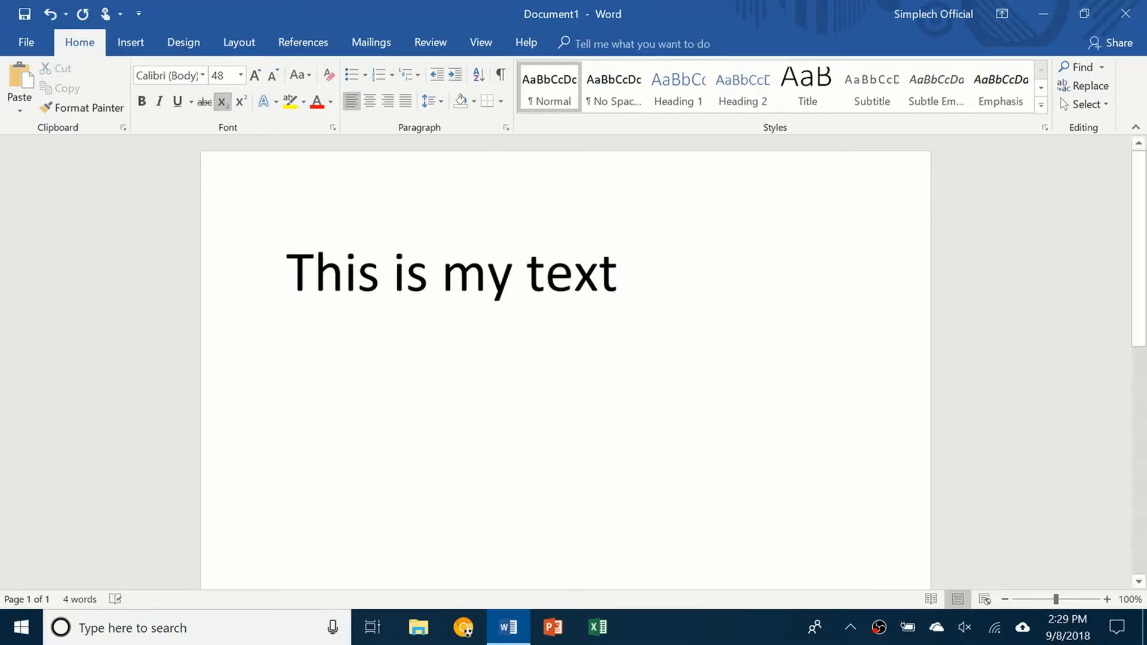
pyautogui.write('222')
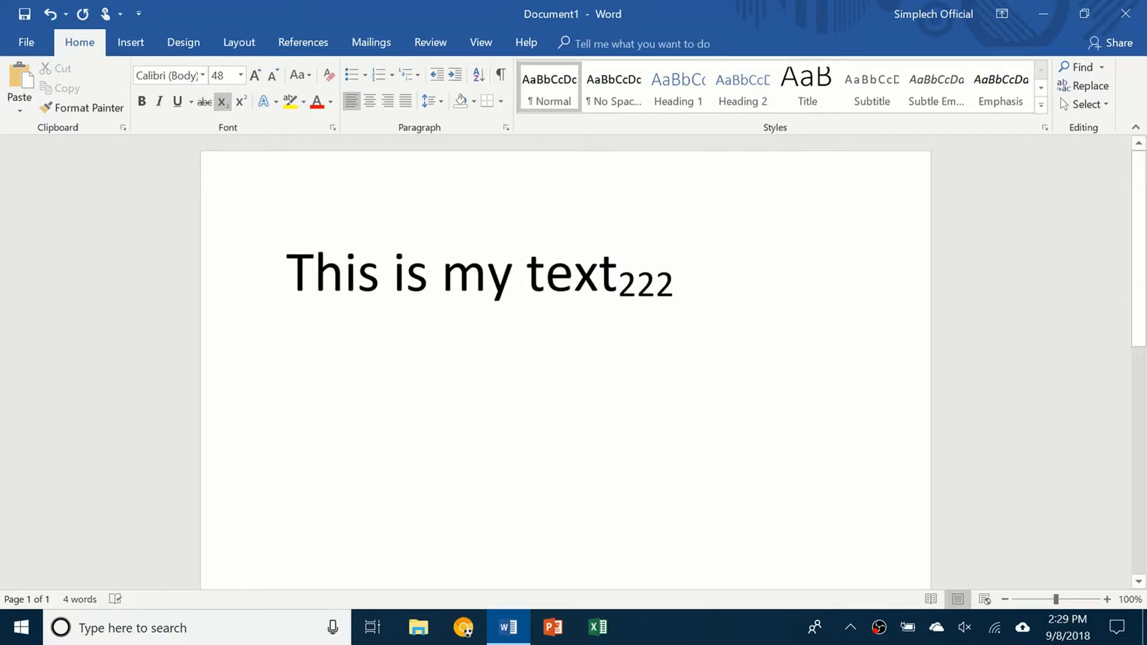
pyautogui.click(240, 102)
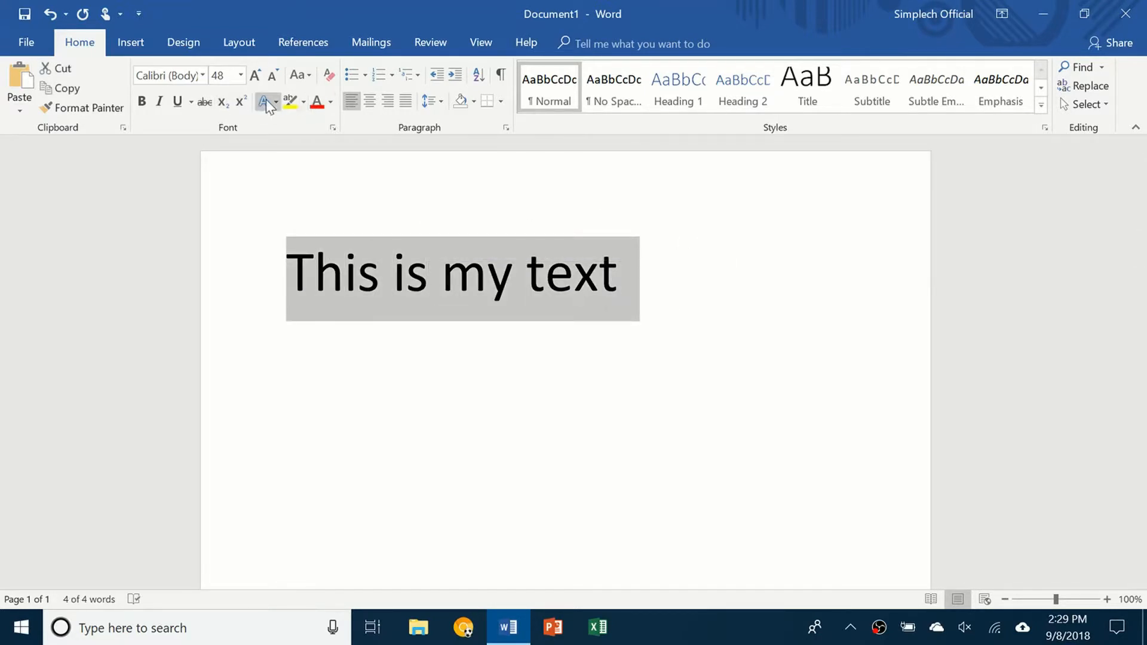
pyautogui.click(263, 102)
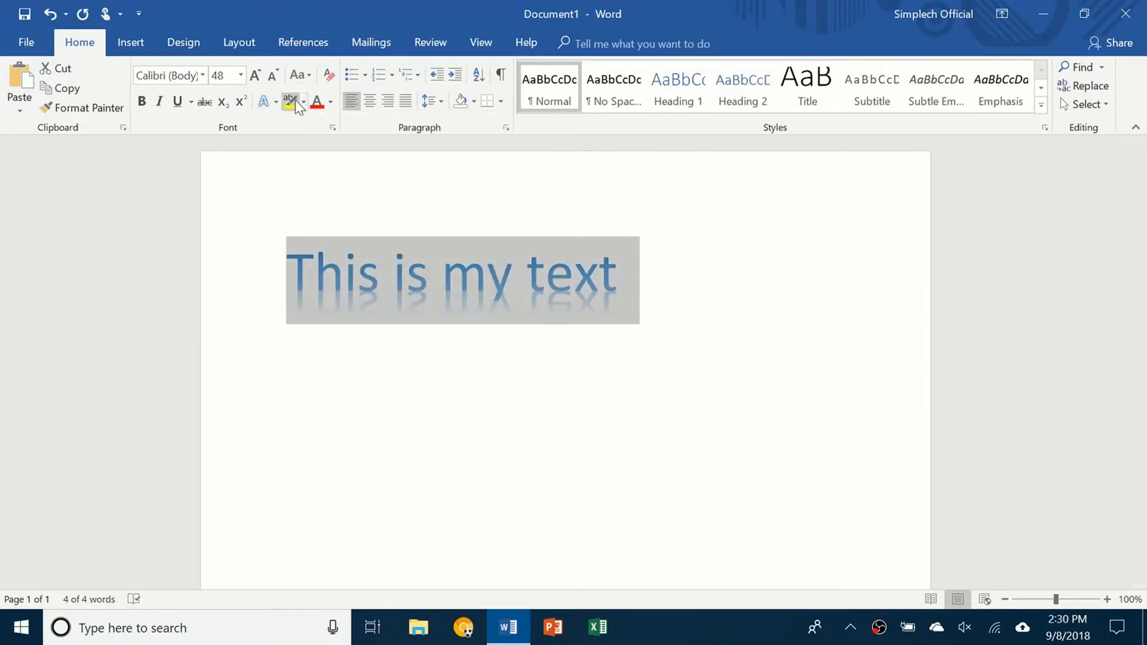
pyautogui.click(262, 101)
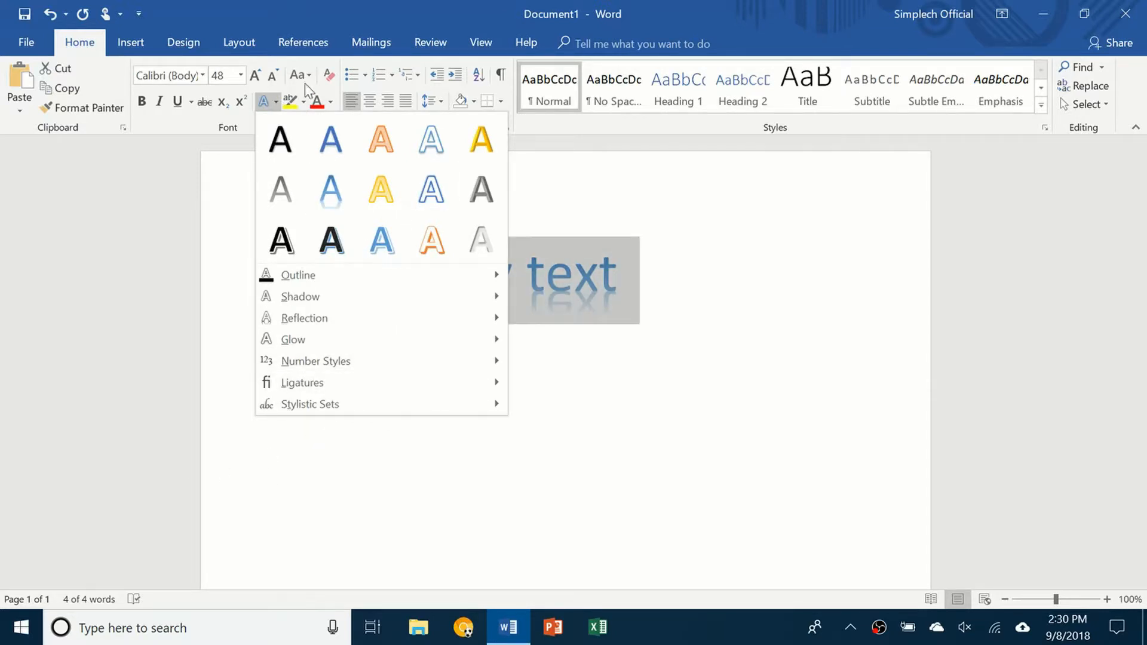
# Step: Highlight the sentence in yellow
pyautogui.click(301, 100)
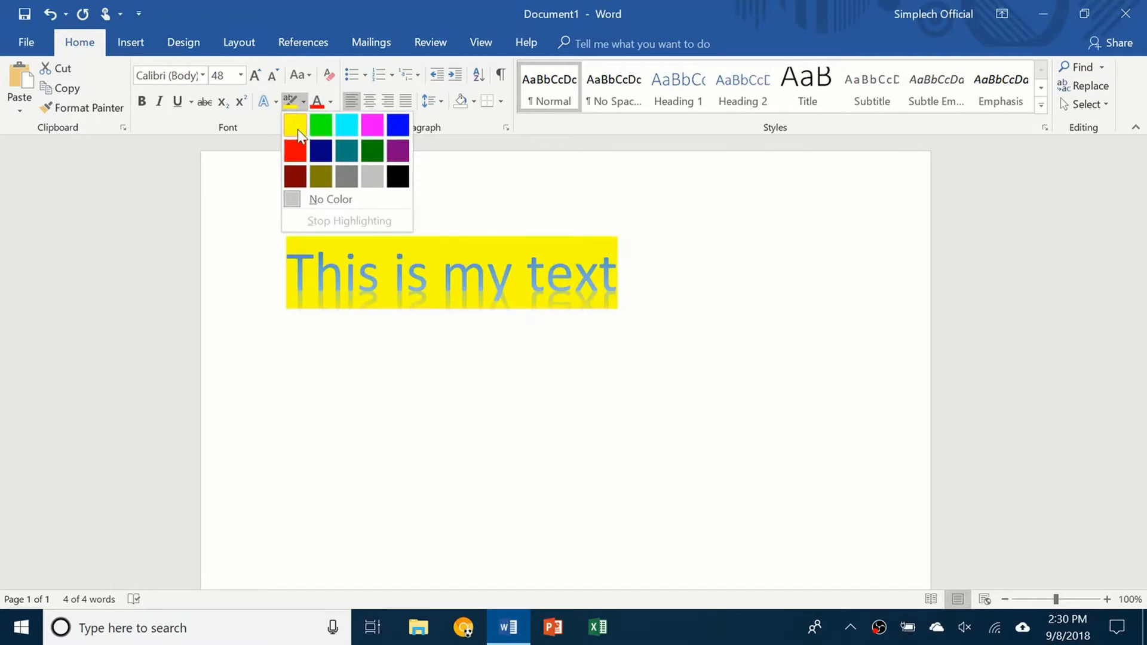
pyautogui.click(321, 151)
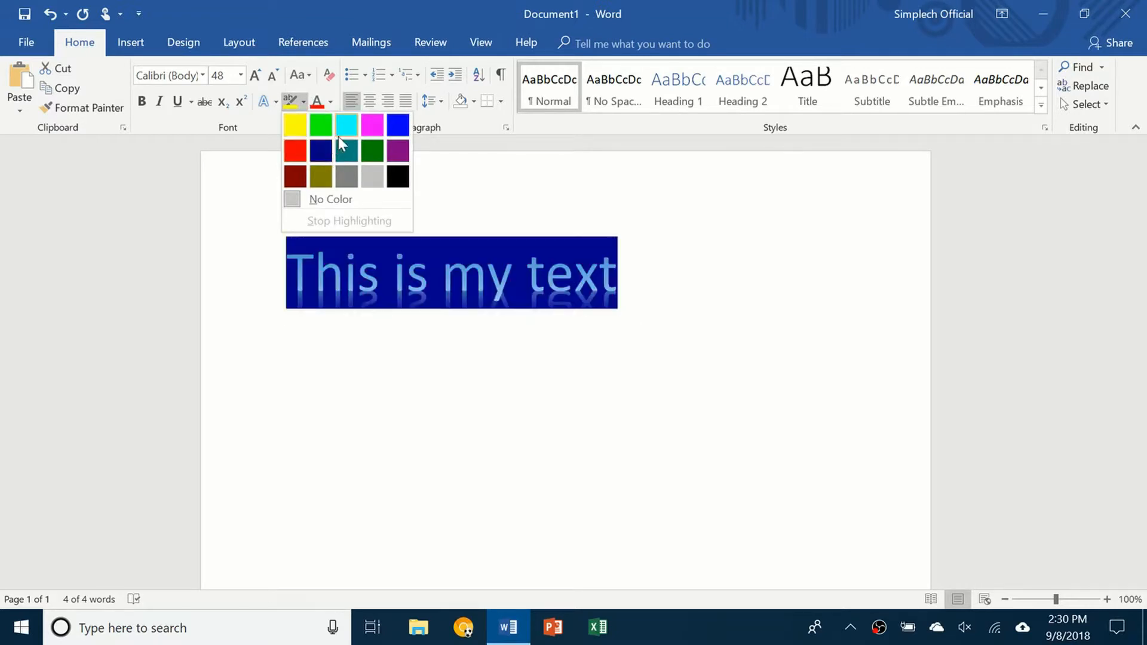
pyautogui.click(294, 124)
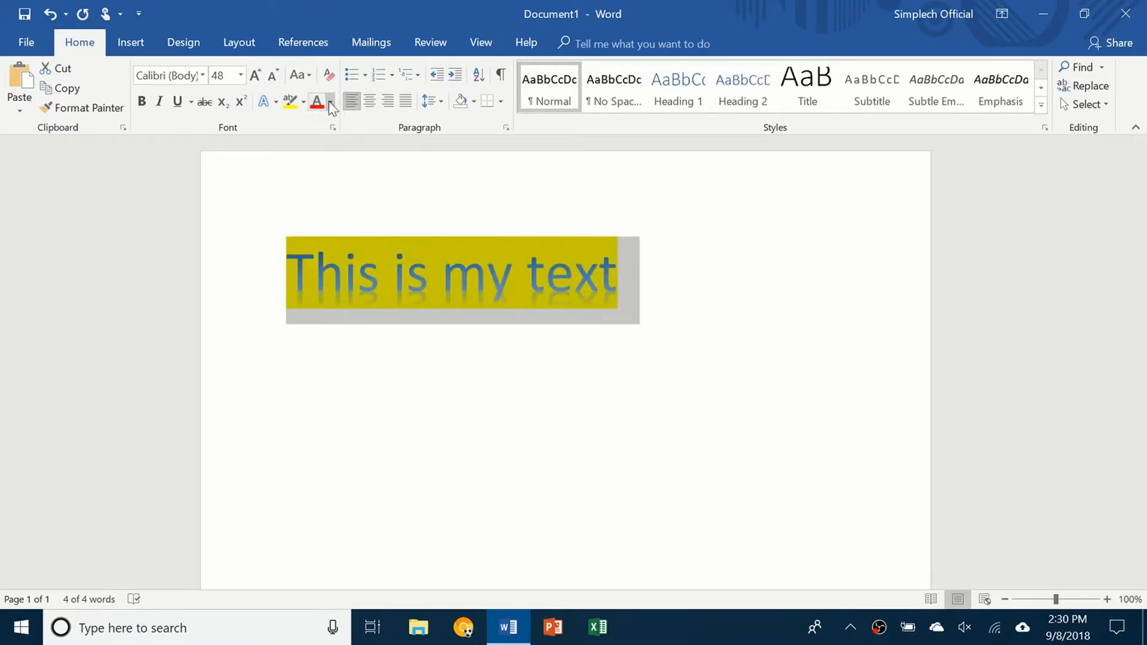
# Step: Colour the sentence's letters a custom pink from the More Colors Standard hexagon
pyautogui.click(317, 102)
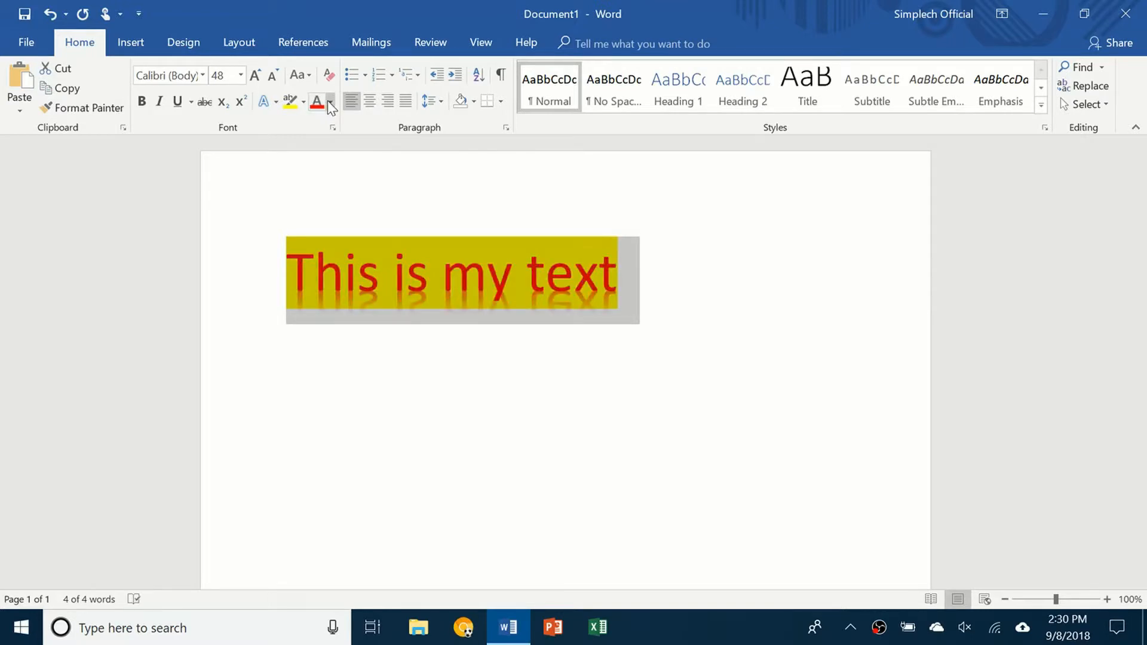
pyautogui.click(331, 100)
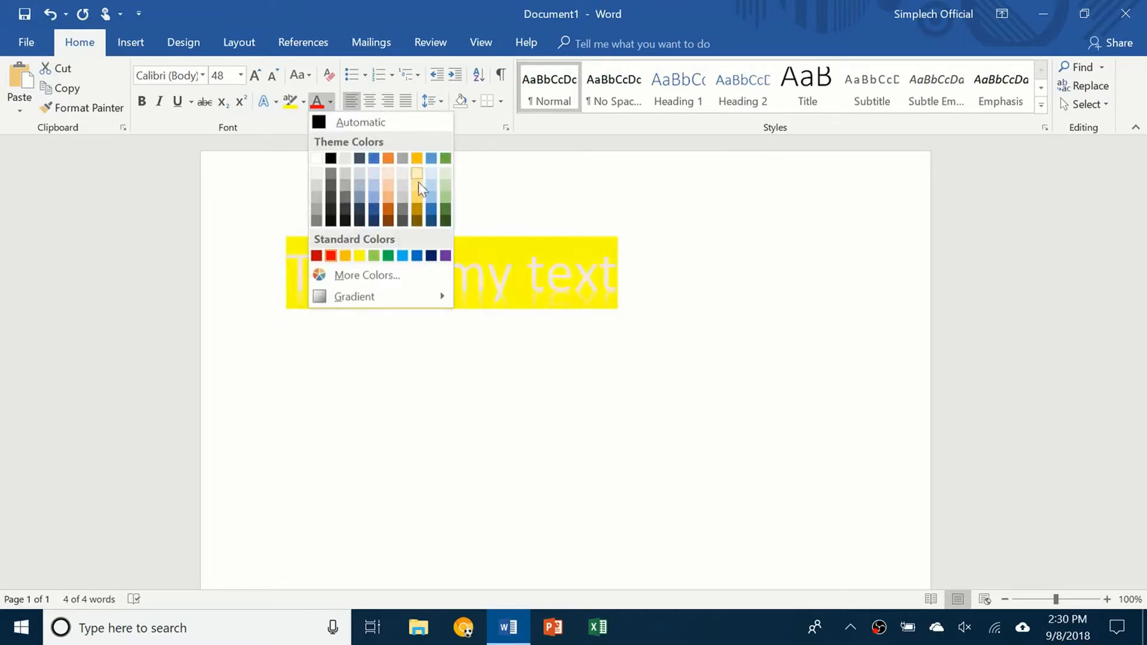
pyautogui.click(368, 274)
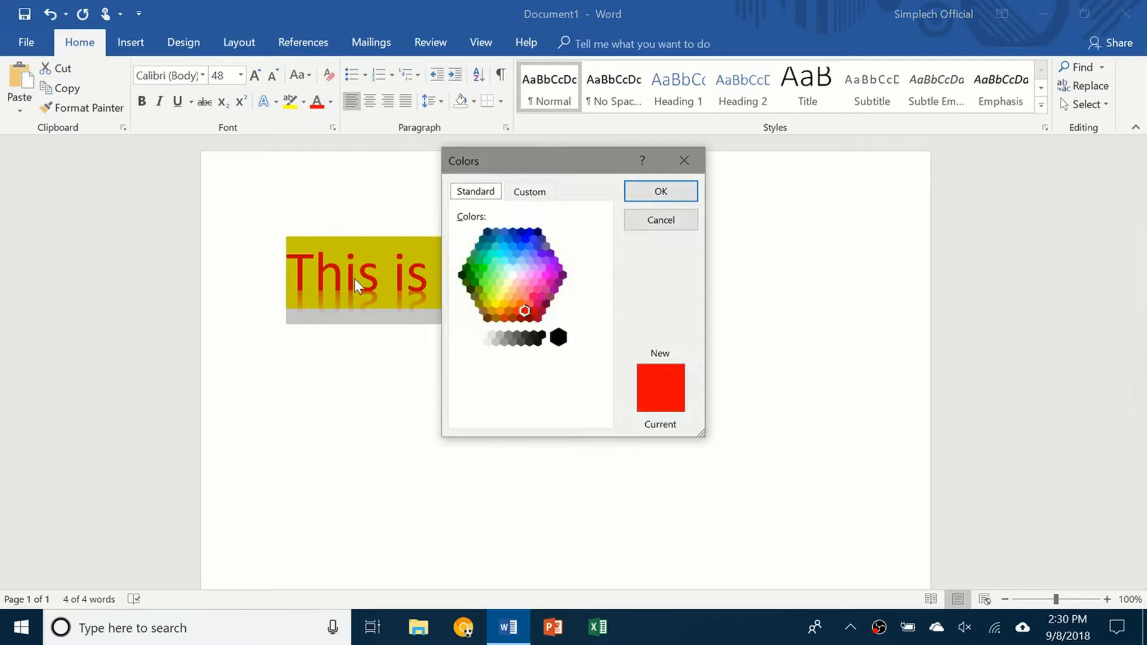
pyautogui.click(541, 285)
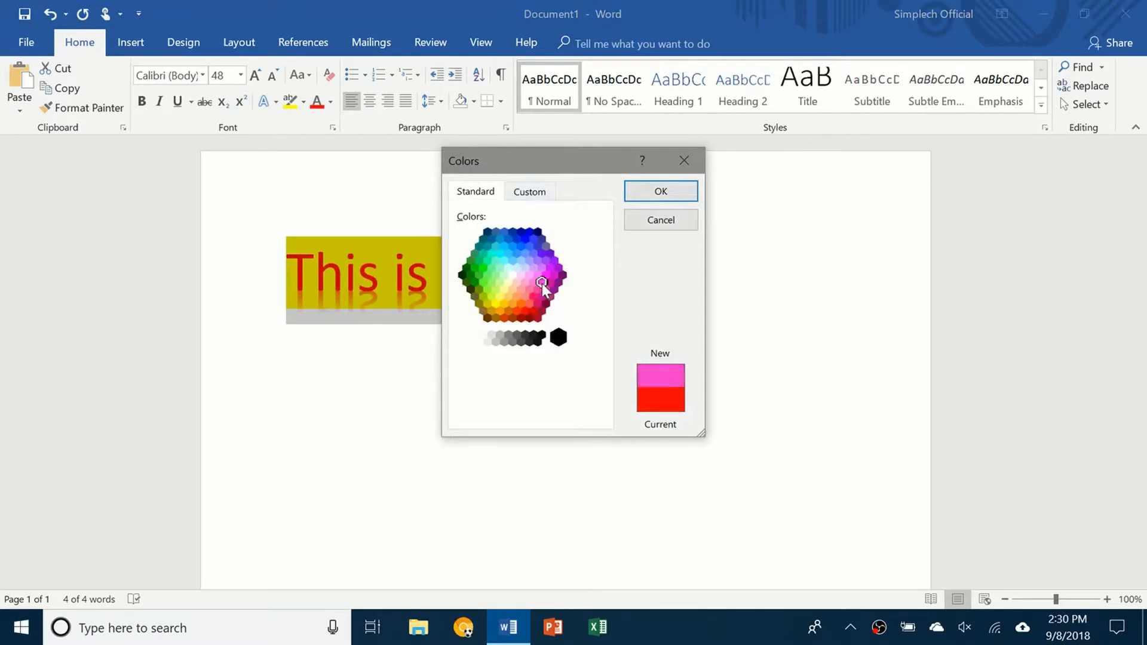
pyautogui.click(659, 192)
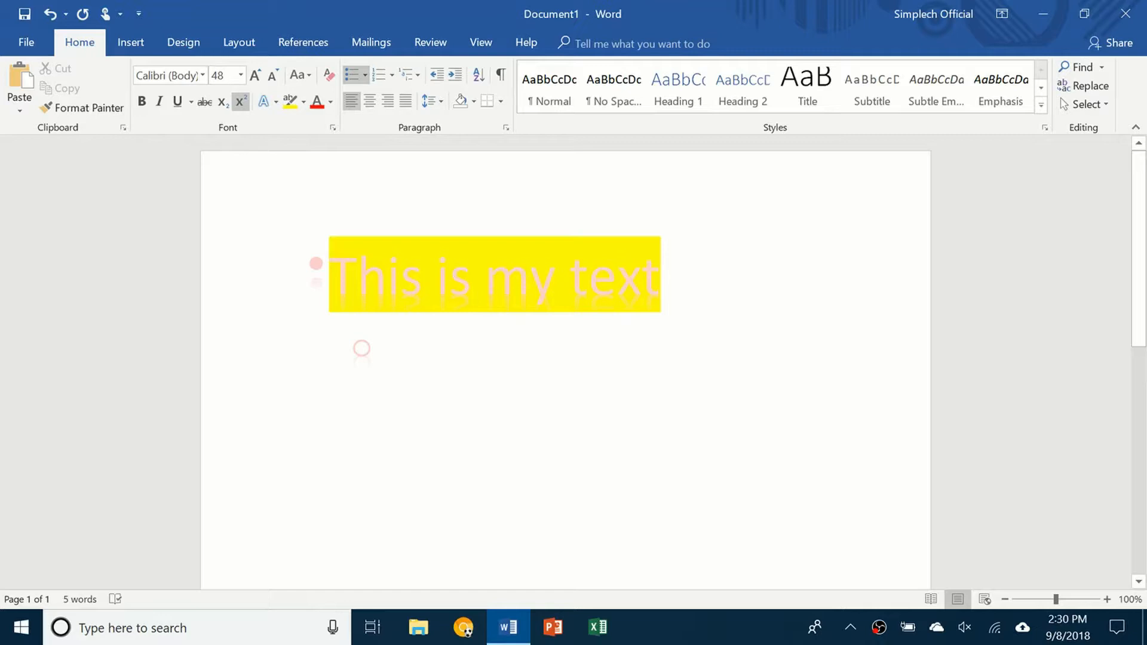
# Step: Fill the nested bullet and numbered list levels with placeholder text (ffsdfs, d, sdfsdf, sfs)
pyautogui.write('ffsdfs')
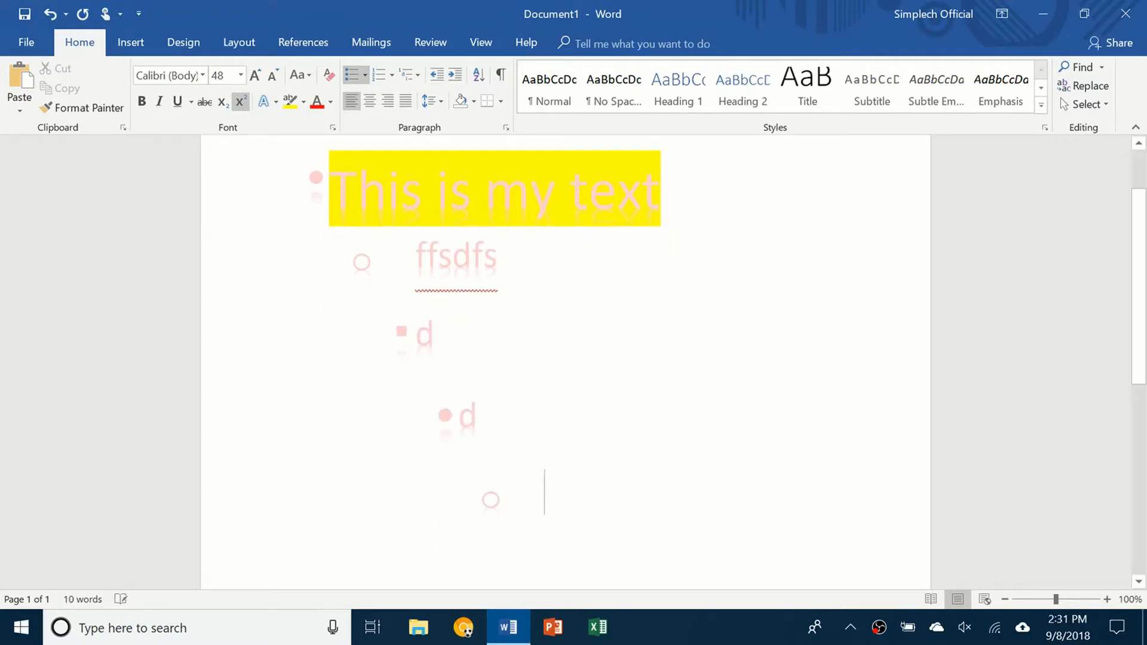
pyautogui.write('d')
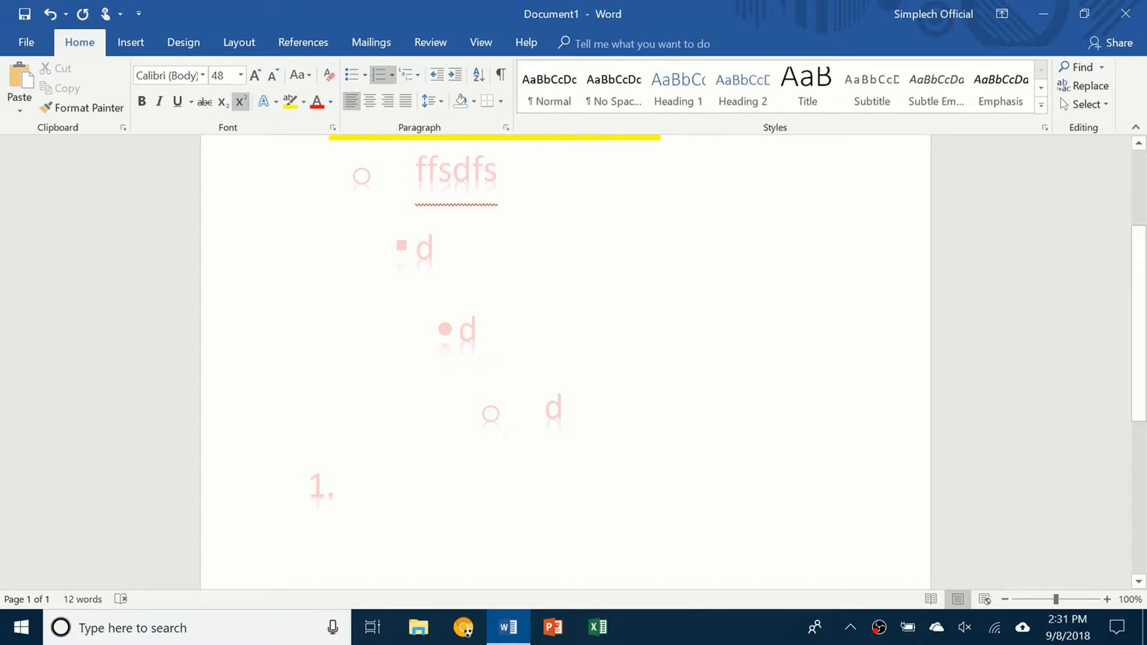
pyautogui.write('sdfsdf')
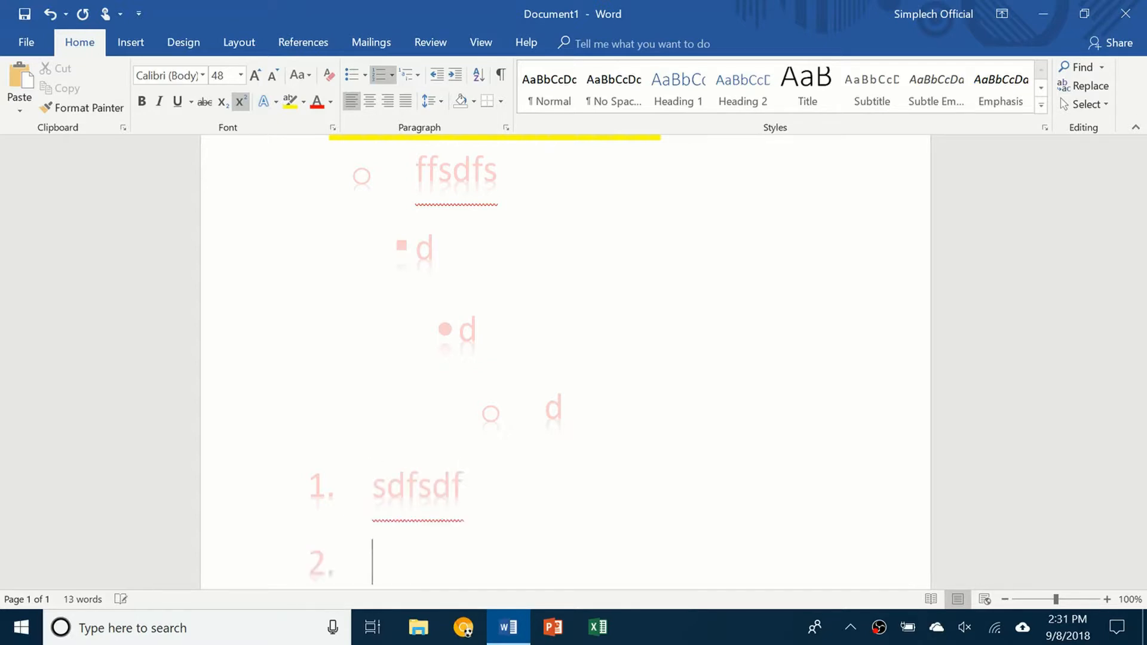
pyautogui.write('sfs')
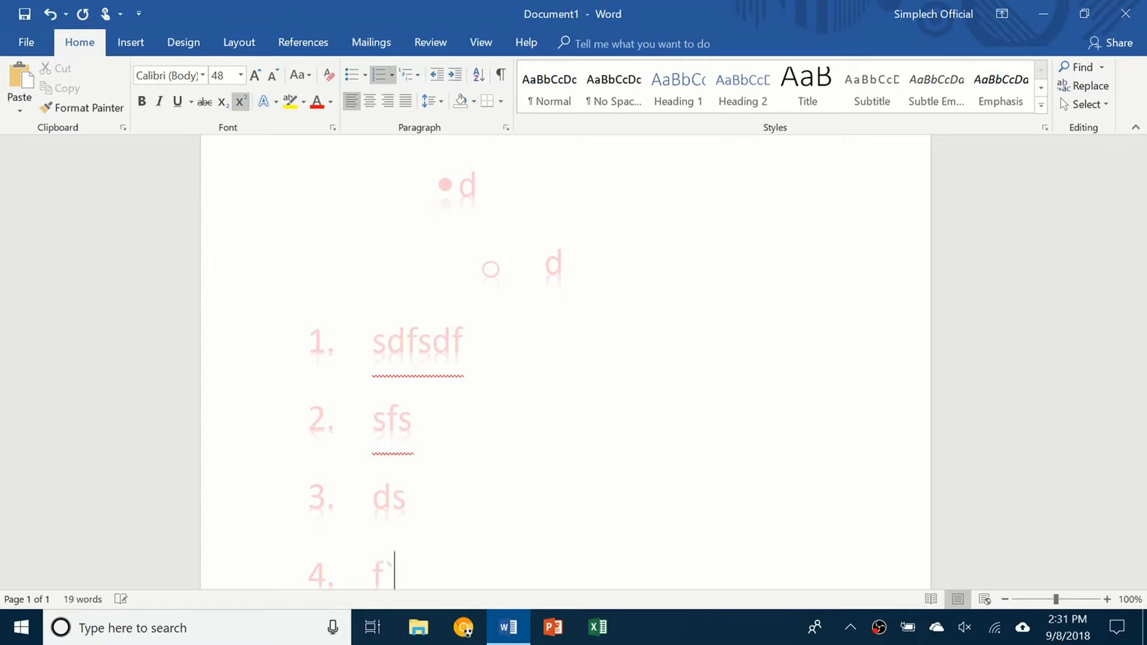
pyautogui.scroll(-3)
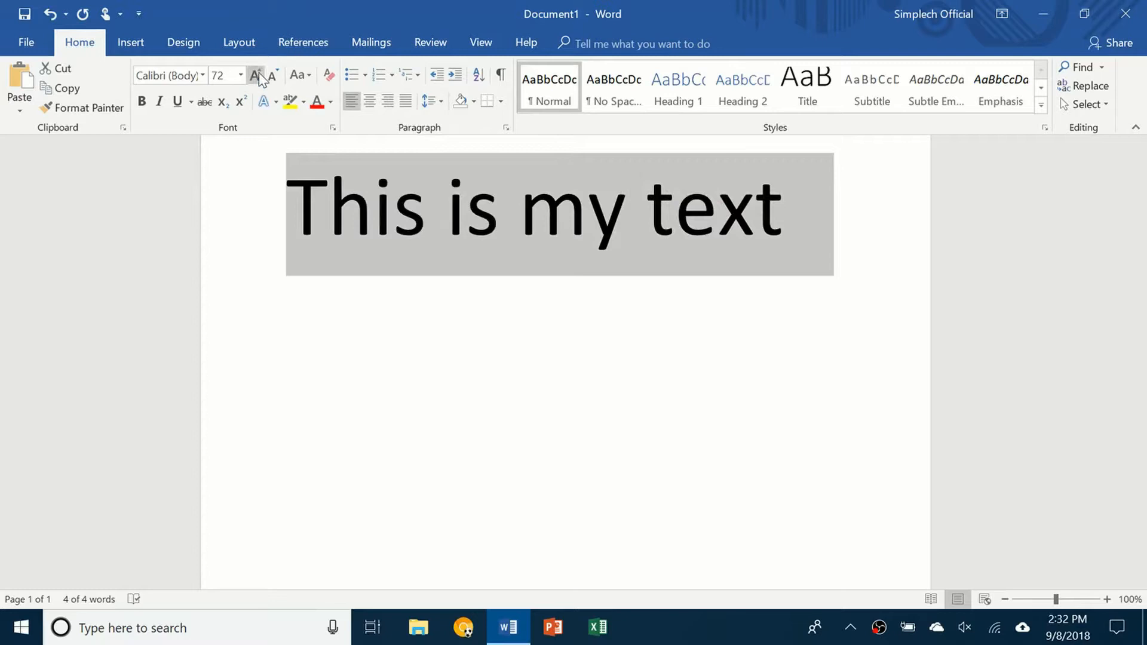
# Step: Shrink the sentence to 36 pt and try centring it before returning to left alignment
pyautogui.click(272, 75)
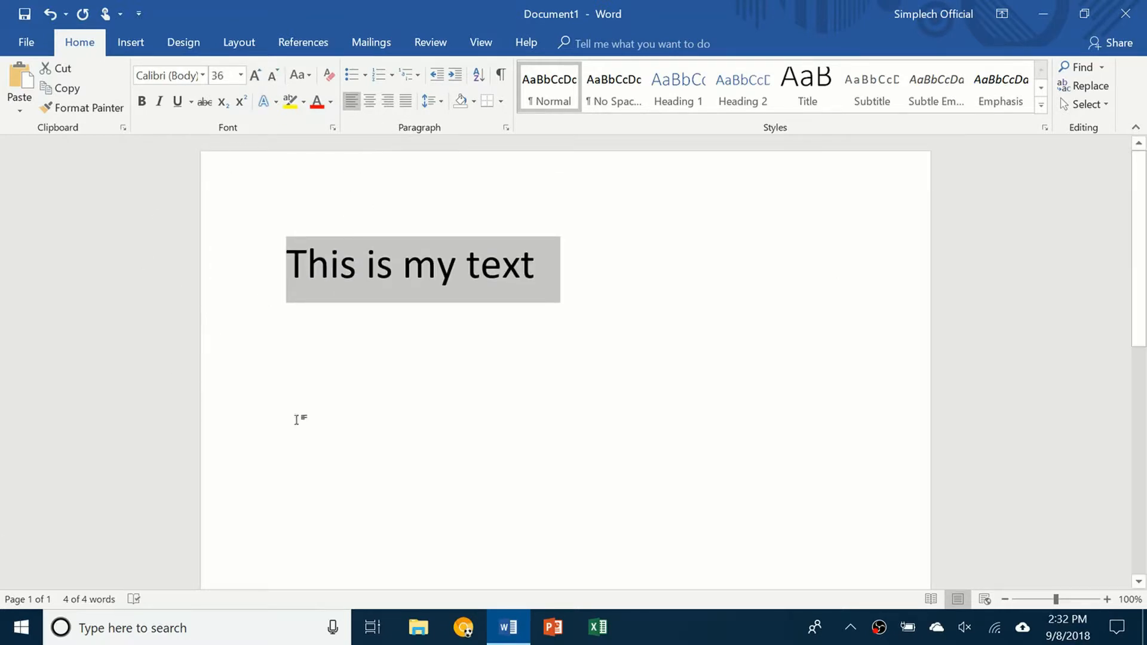
pyautogui.moveTo(369, 101)
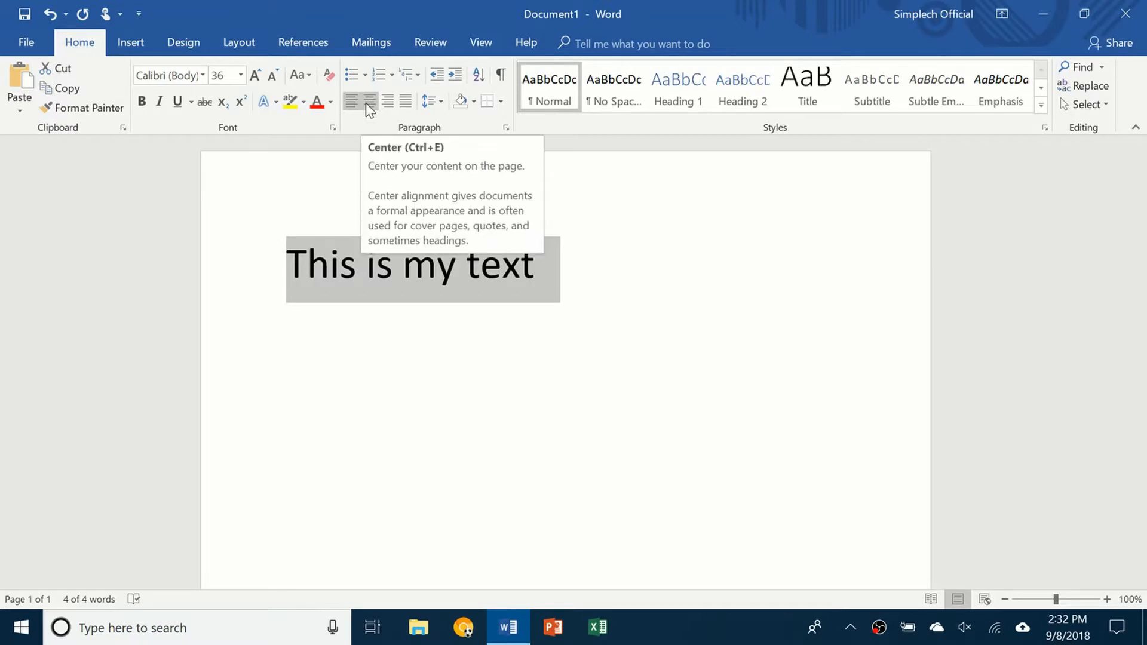
pyautogui.click(369, 101)
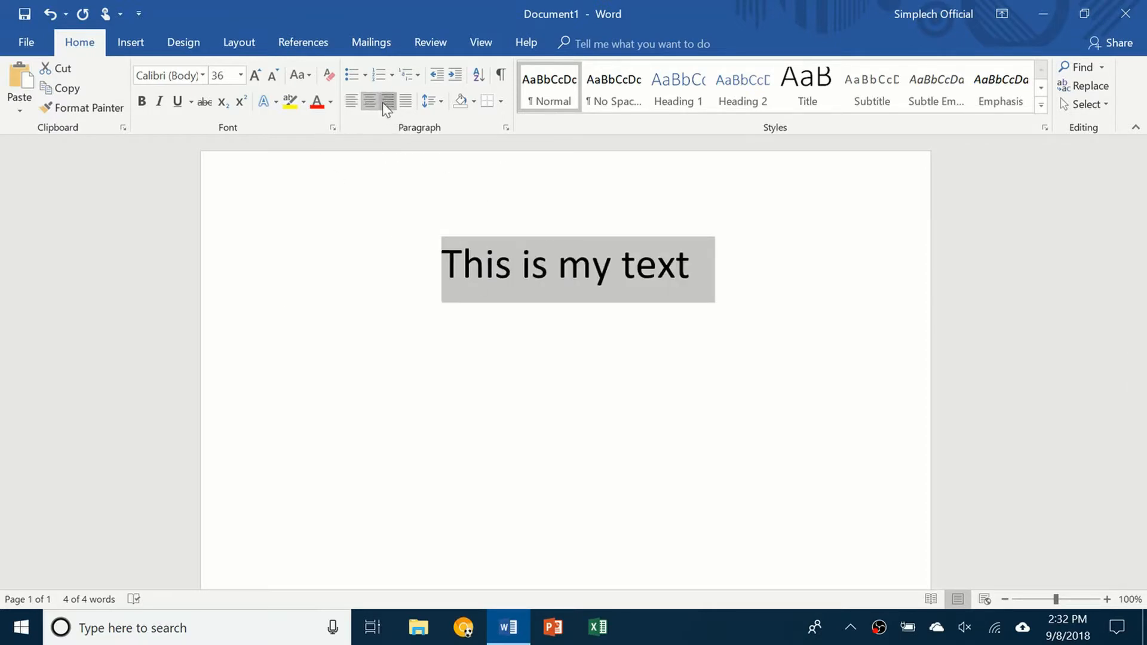
pyautogui.click(352, 101)
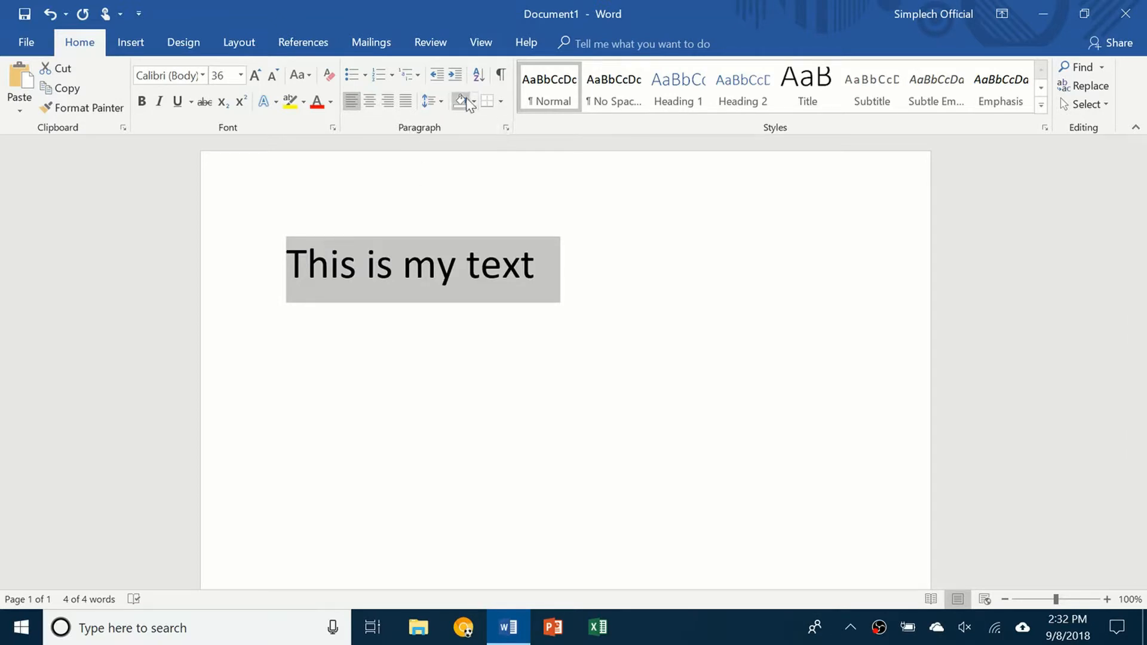
pyautogui.moveTo(459, 100)
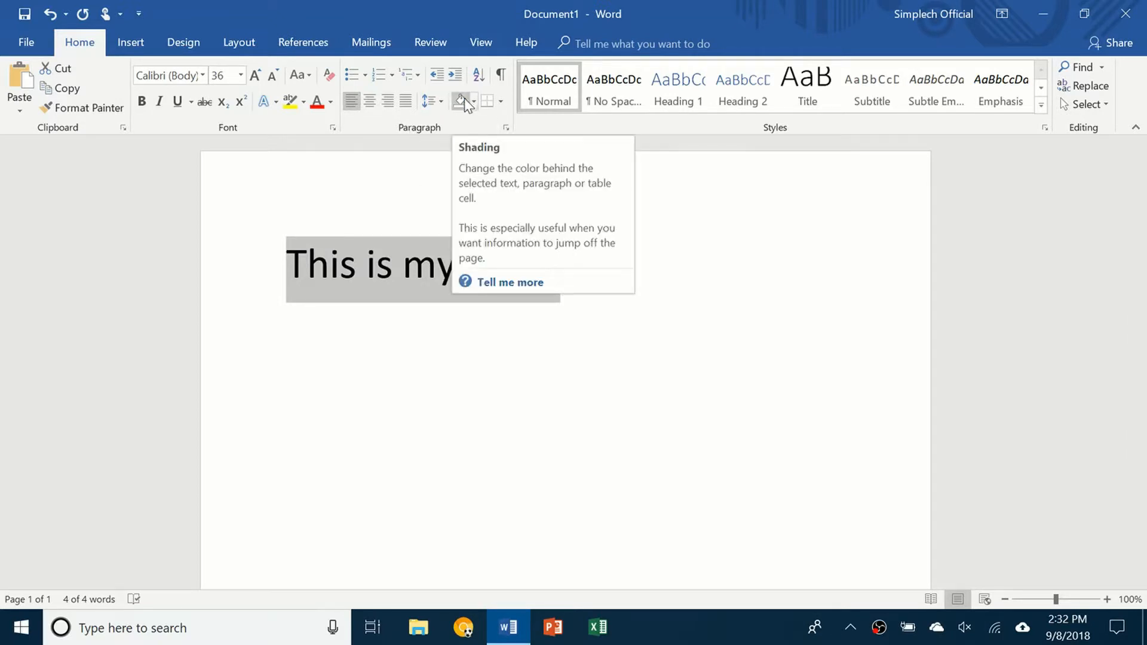
pyautogui.moveTo(497, 79)
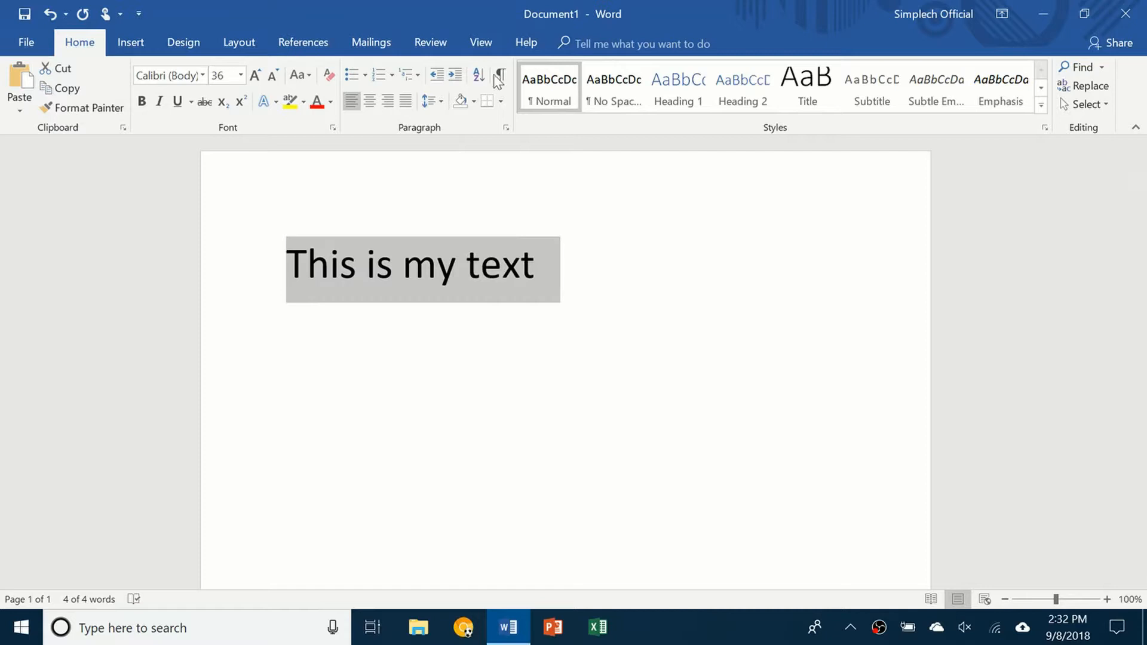
pyautogui.moveTo(387, 218)
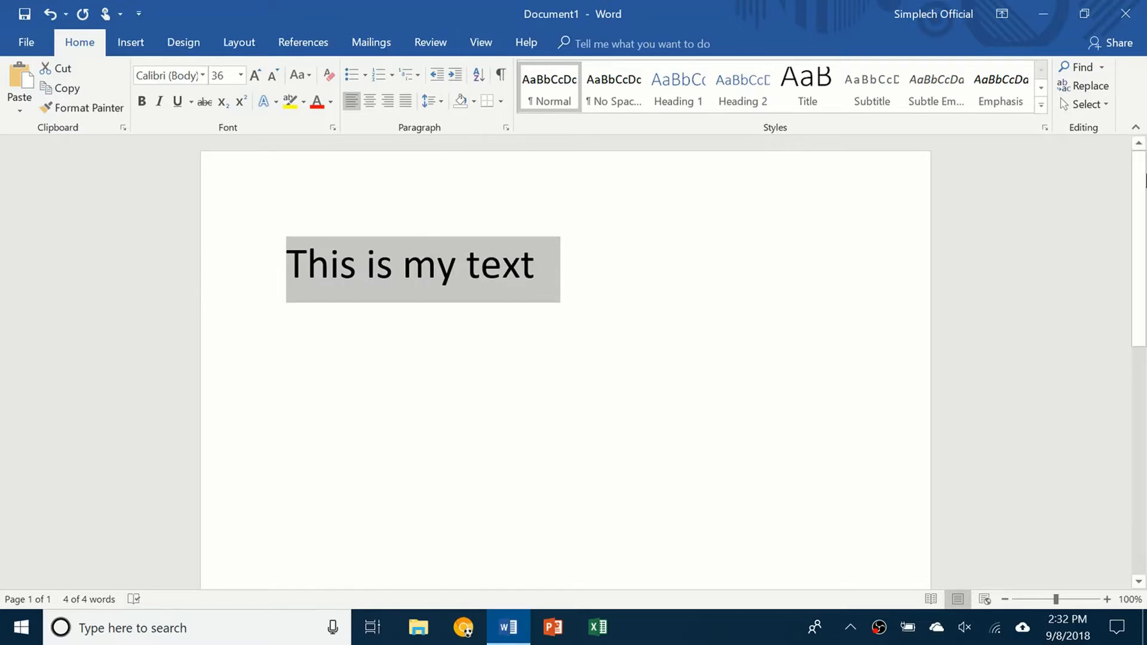
# Step: Shade the paragraph light orange and highlight the selected words 'is my text' in yellow
pyautogui.click(475, 101)
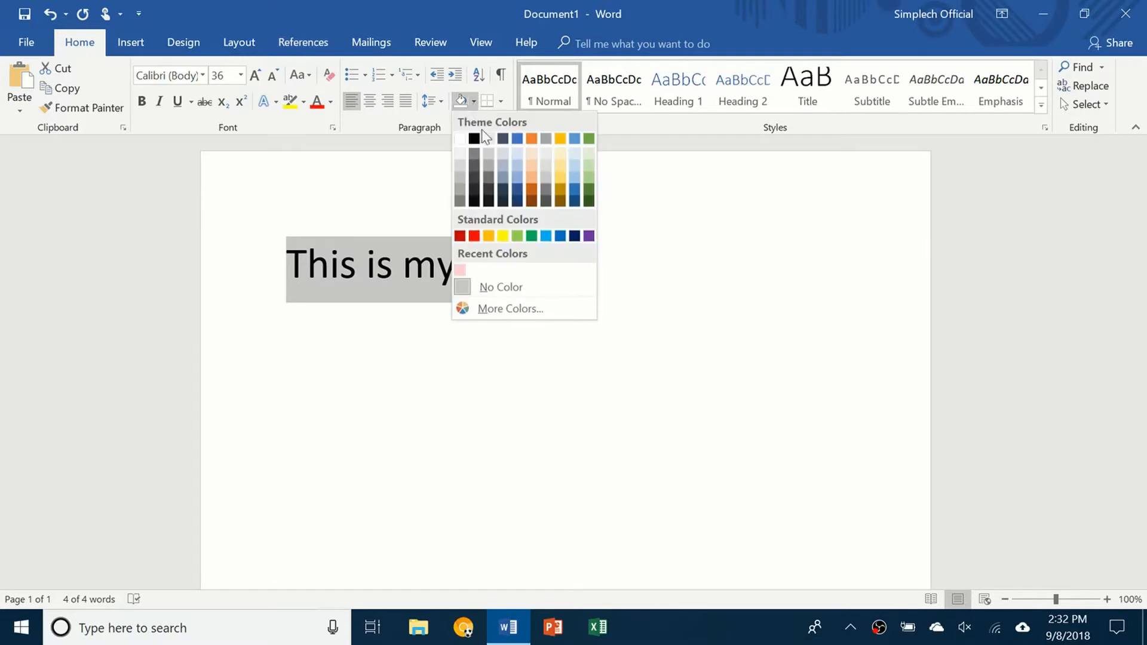
pyautogui.click(530, 139)
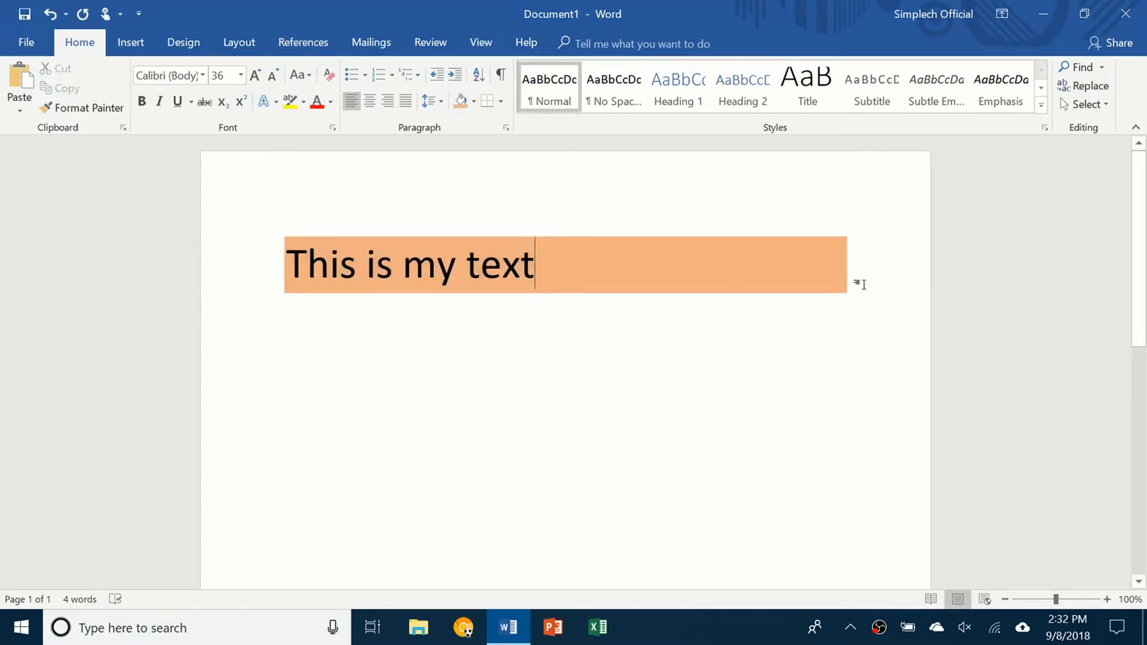
pyautogui.doubleClick(376, 265)
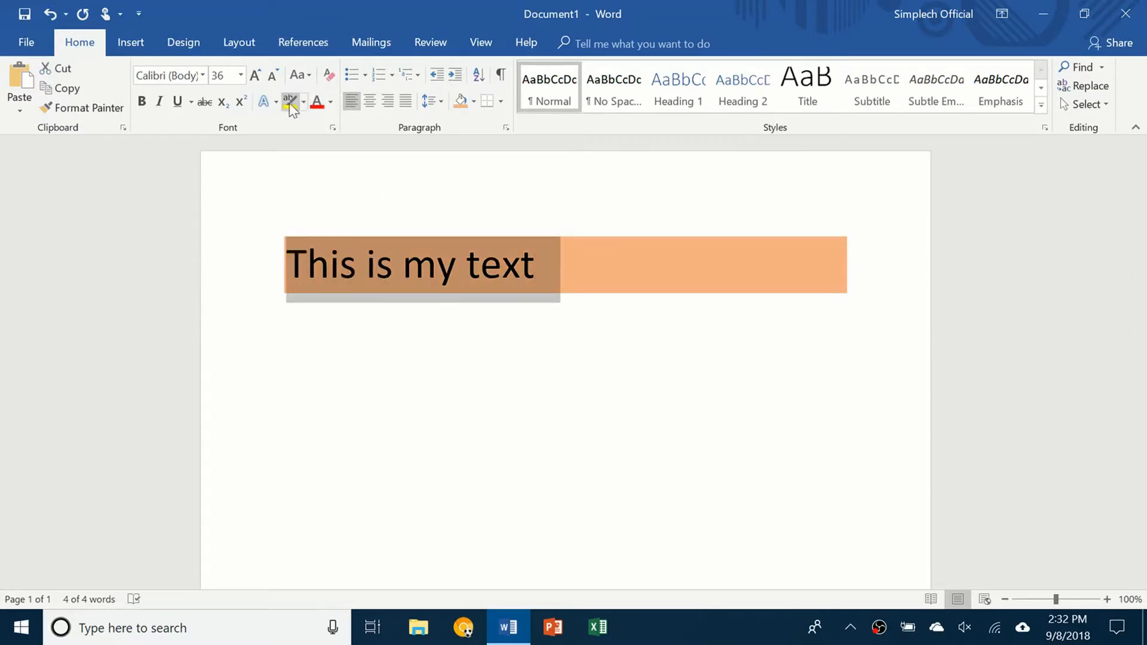
pyautogui.click(287, 101)
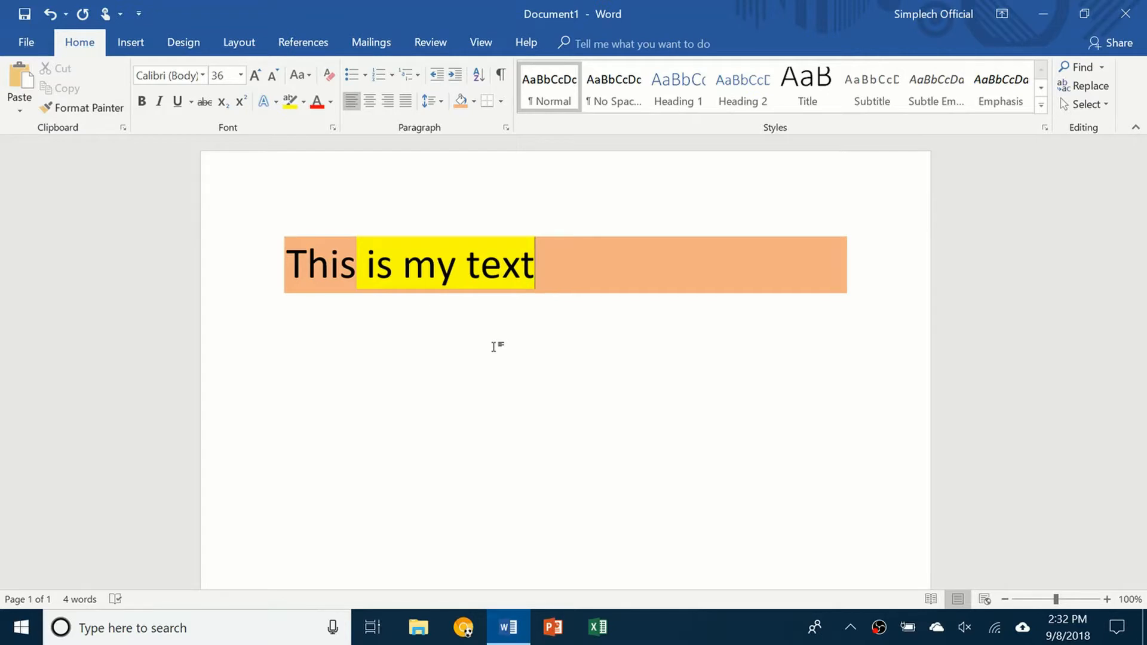
pyautogui.click(130, 42)
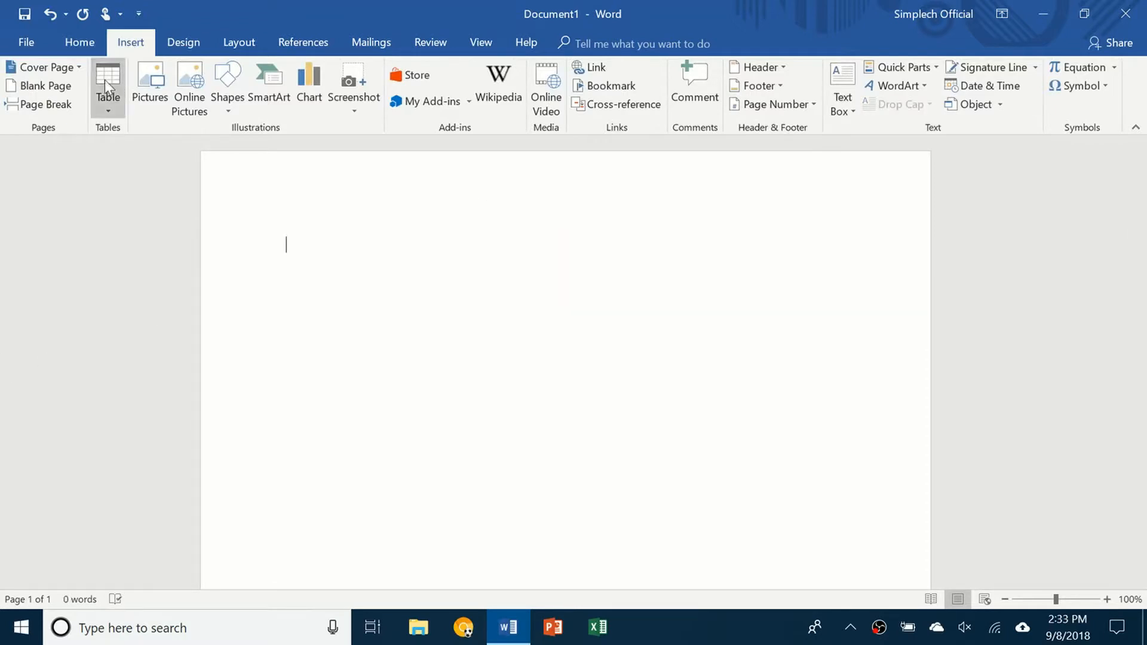
pyautogui.moveTo(269, 77)
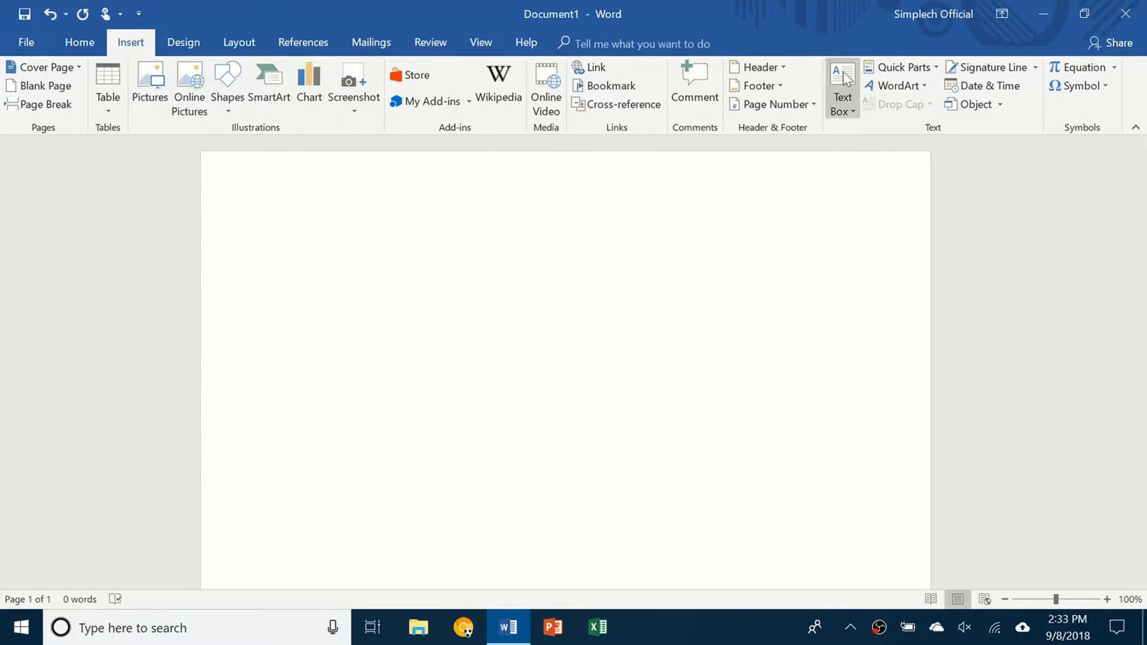
pyautogui.moveTo(73, 136)
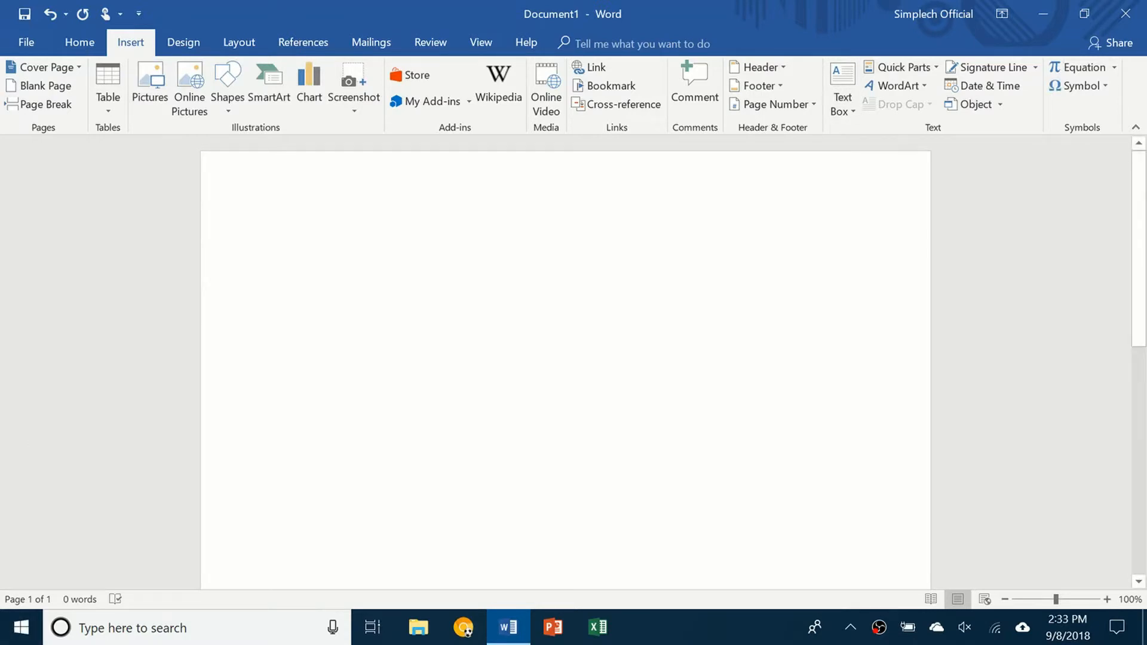
# Step: Insert a 10 by 8 table and type 'fds' and 'dads' into its cells
pyautogui.click(107, 80)
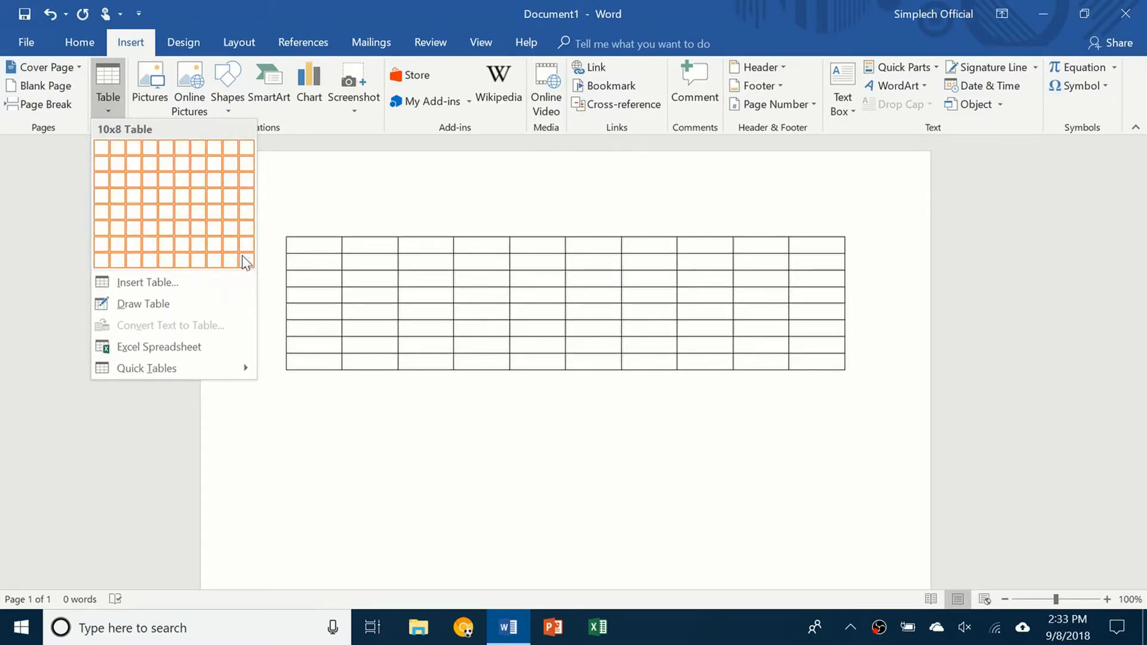
pyautogui.click(245, 259)
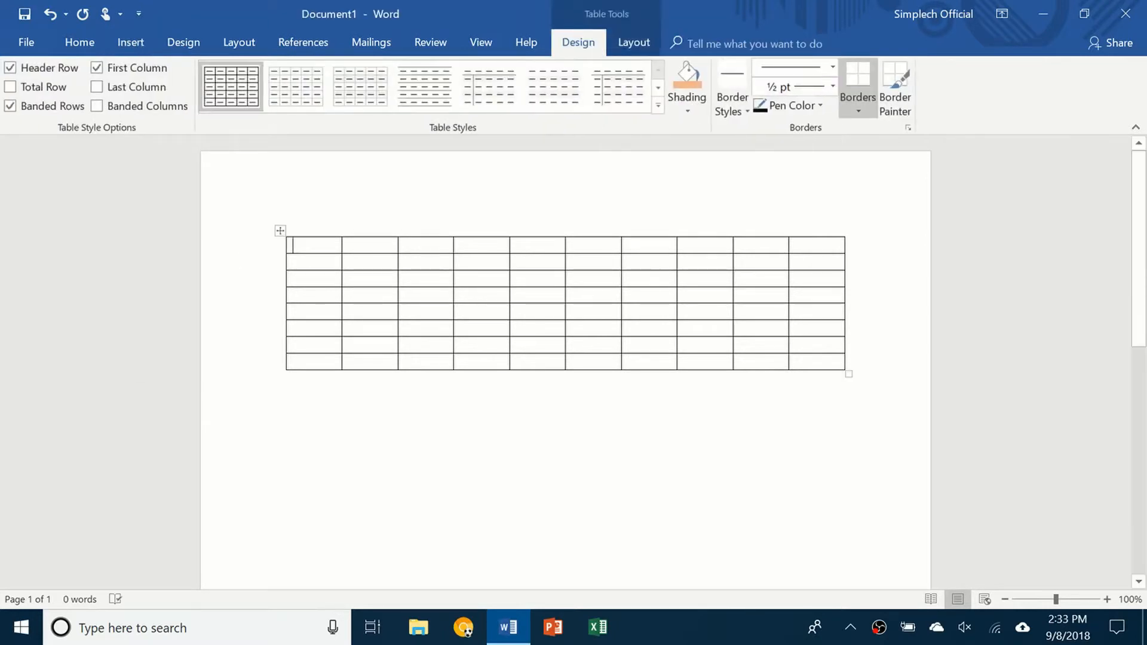
pyautogui.write('fds')
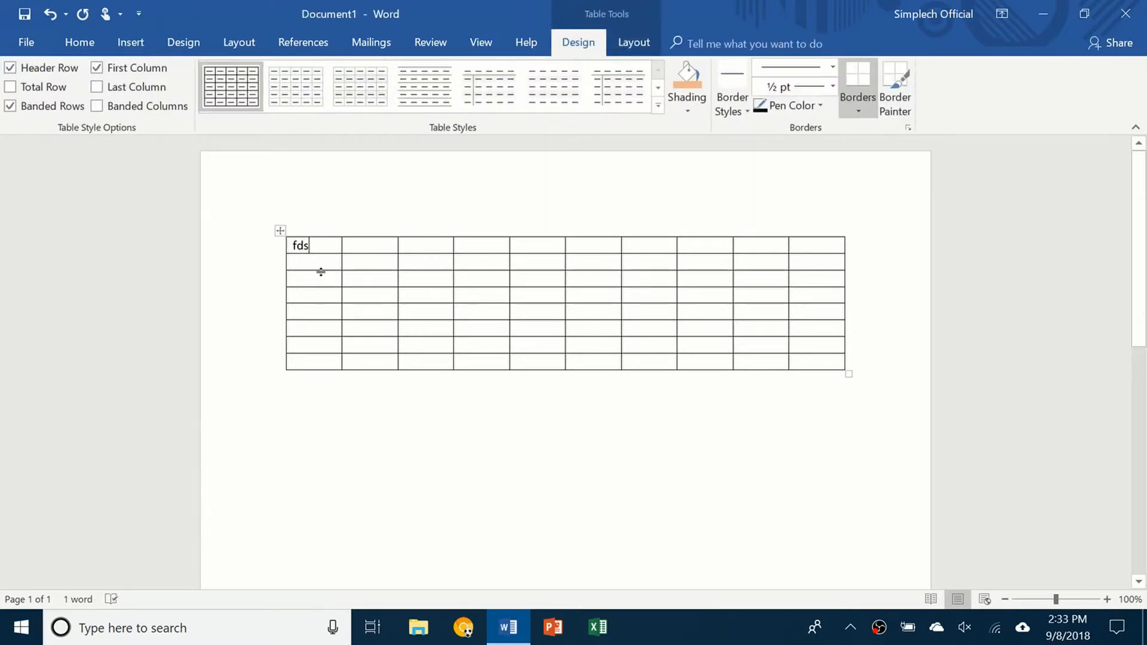
pyautogui.write('dads')
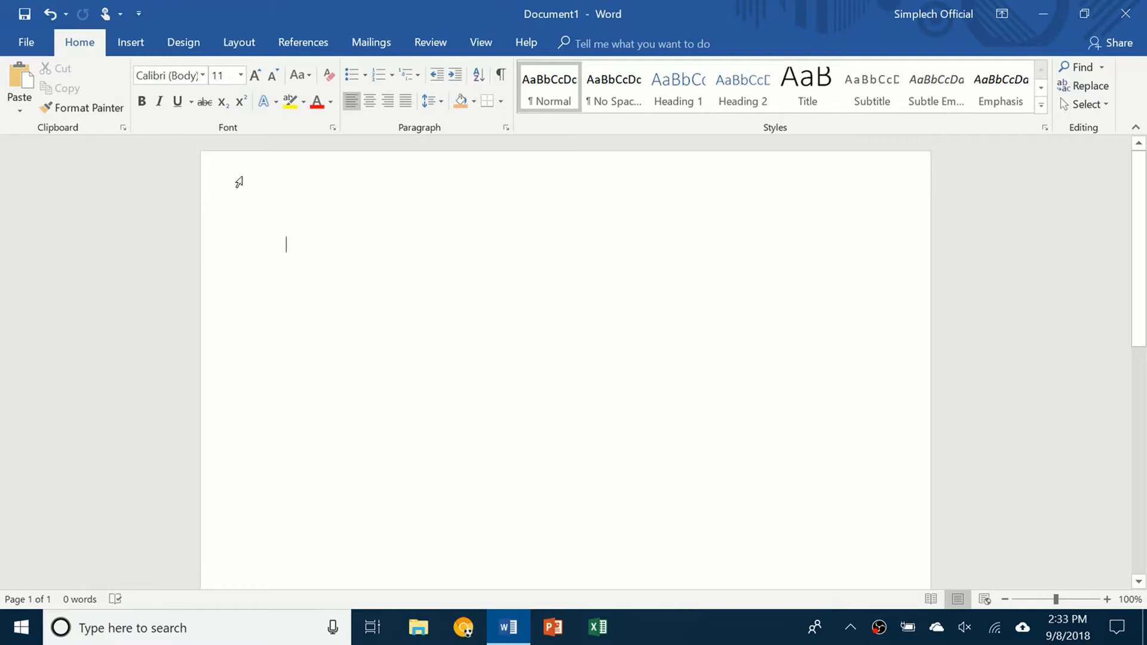
pyautogui.moveTo(47, 66)
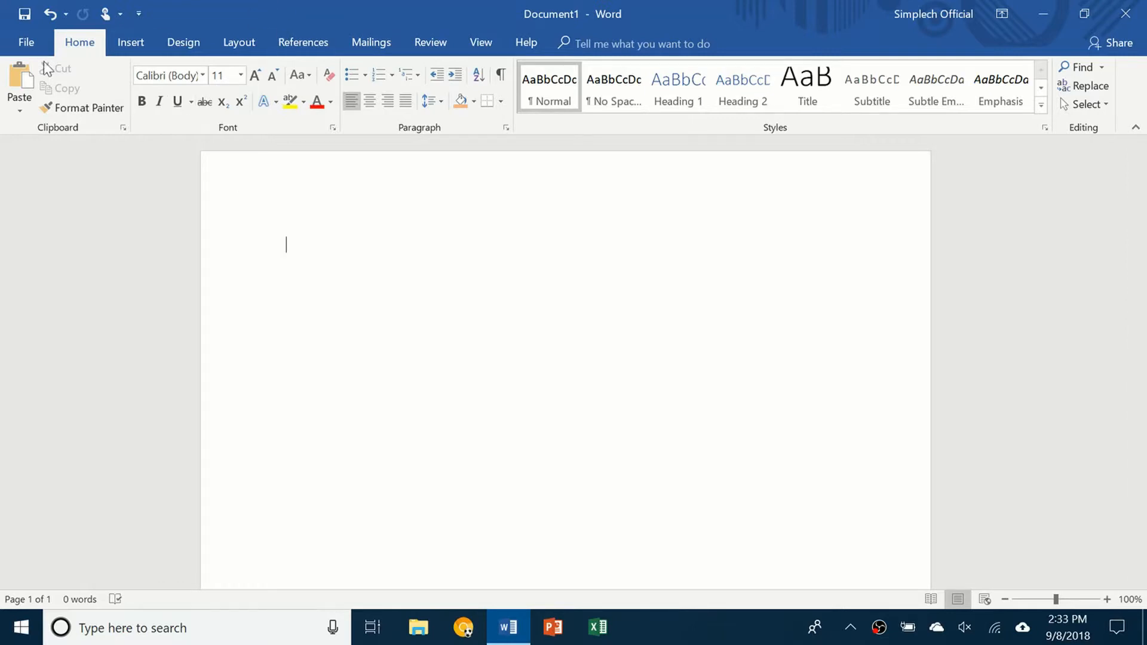
# Step: Bring up the Insert Picture dialog at the Pictures folder, then switch to the browser for a picture
pyautogui.click(130, 43)
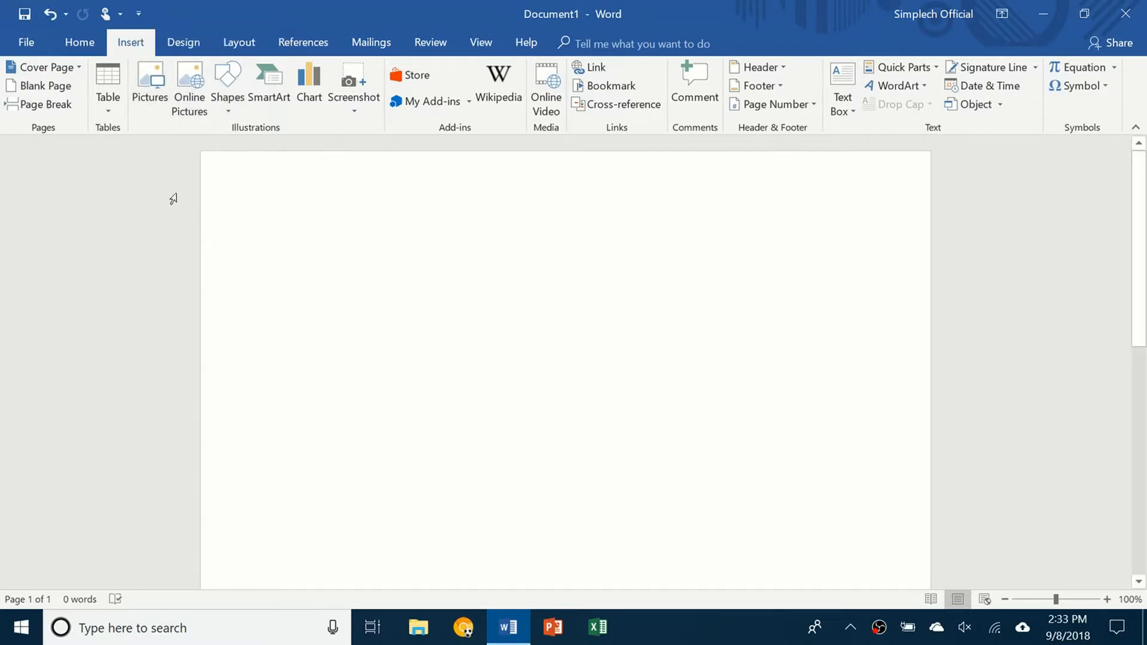
pyautogui.click(149, 88)
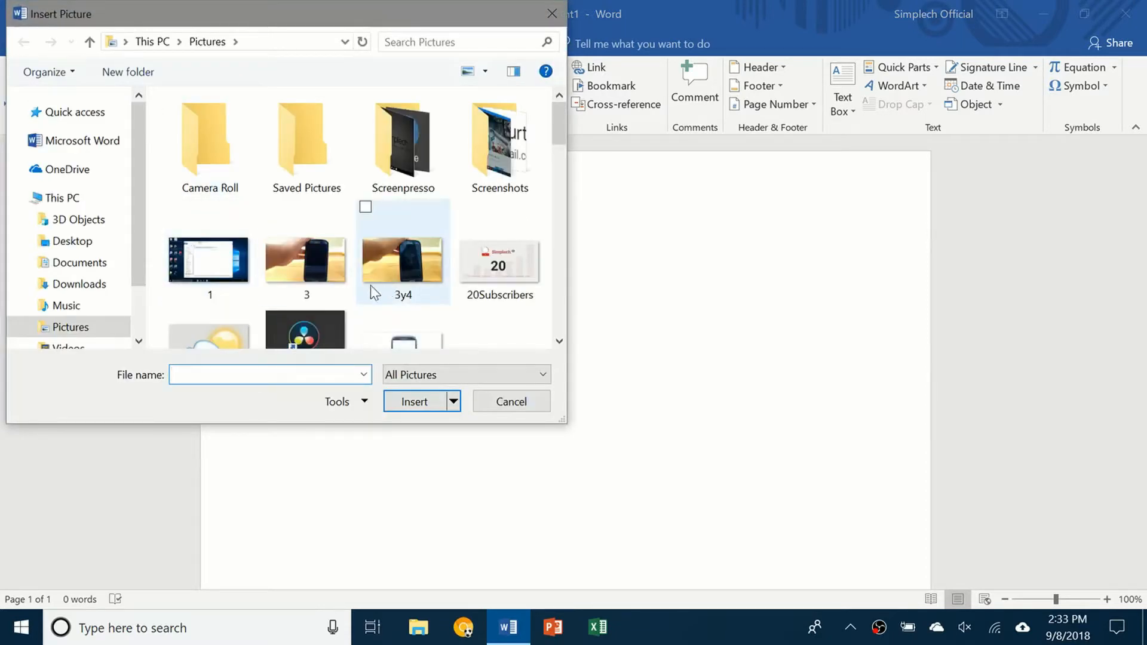
pyautogui.click(414, 401)
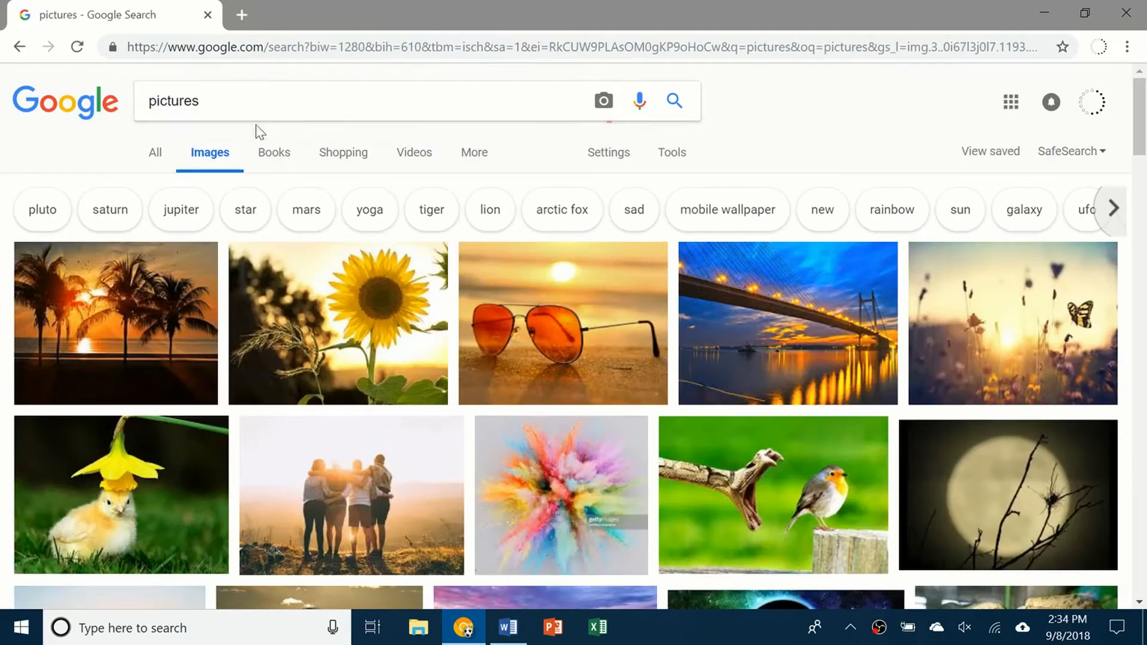
pyautogui.moveTo(109, 363)
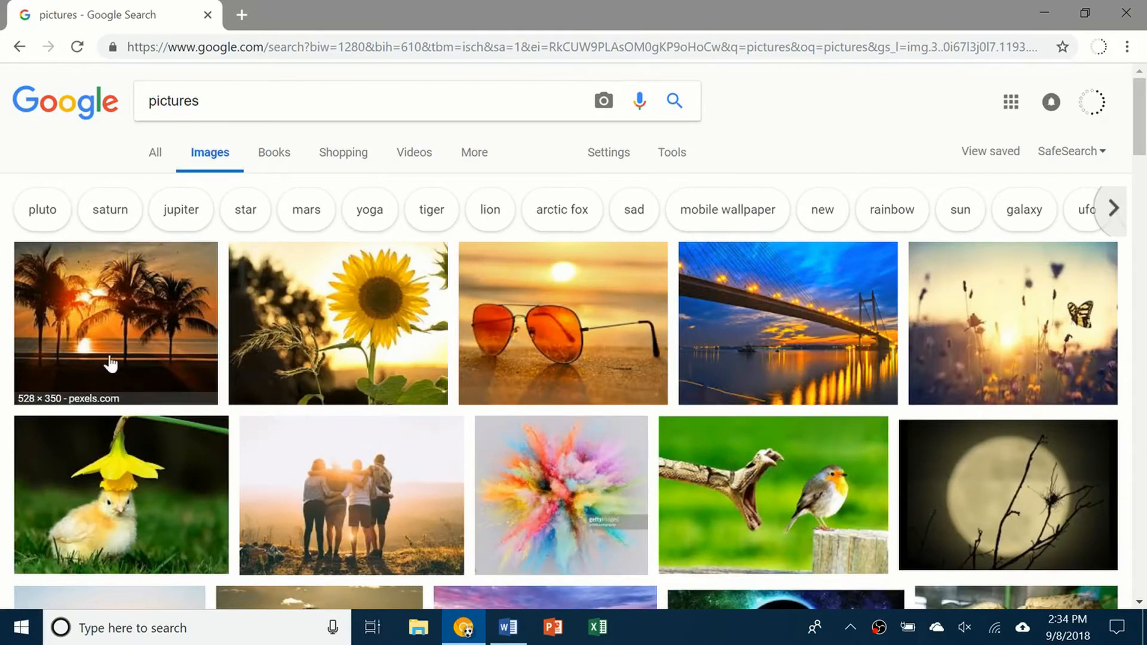
# Step: Preview the palm-tree sunset result and save the image to the computer
pyautogui.click(115, 323)
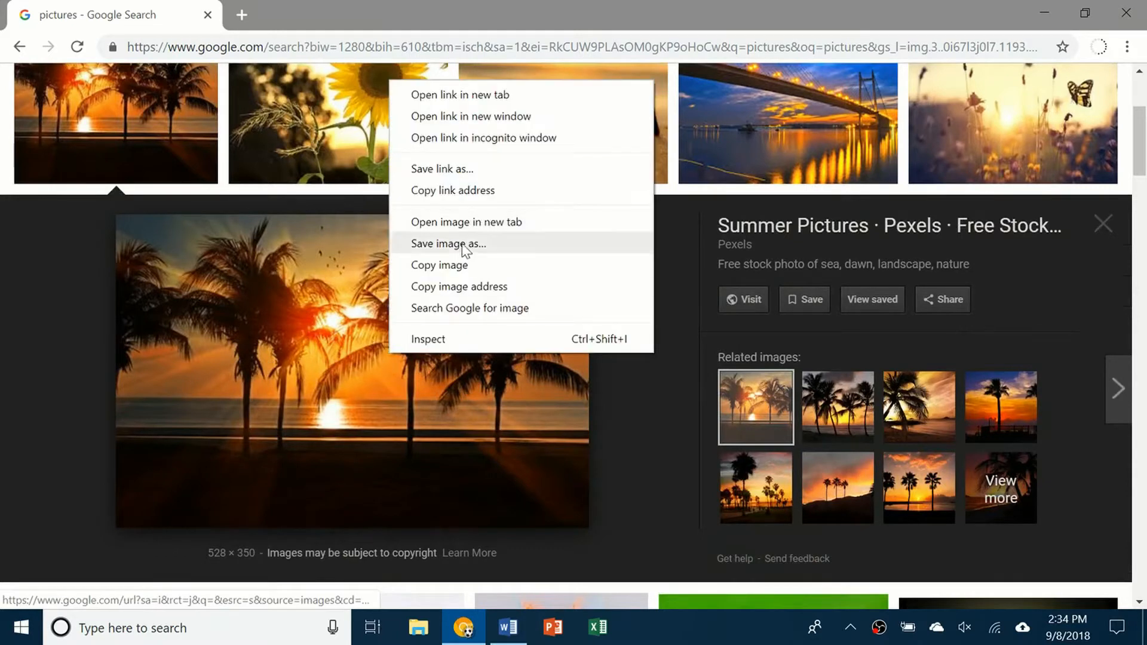
pyautogui.click(450, 243)
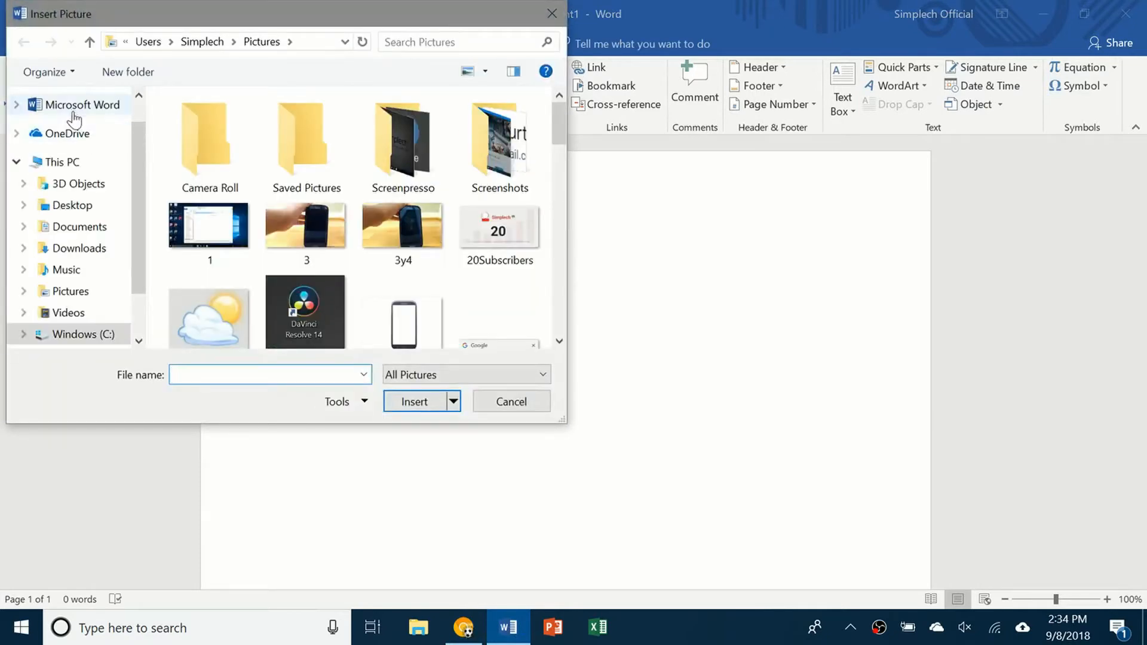
# Step: Insert the downloaded pexels sunset photo via Quick access and drag a second copy in from the browser
pyautogui.click(73, 112)
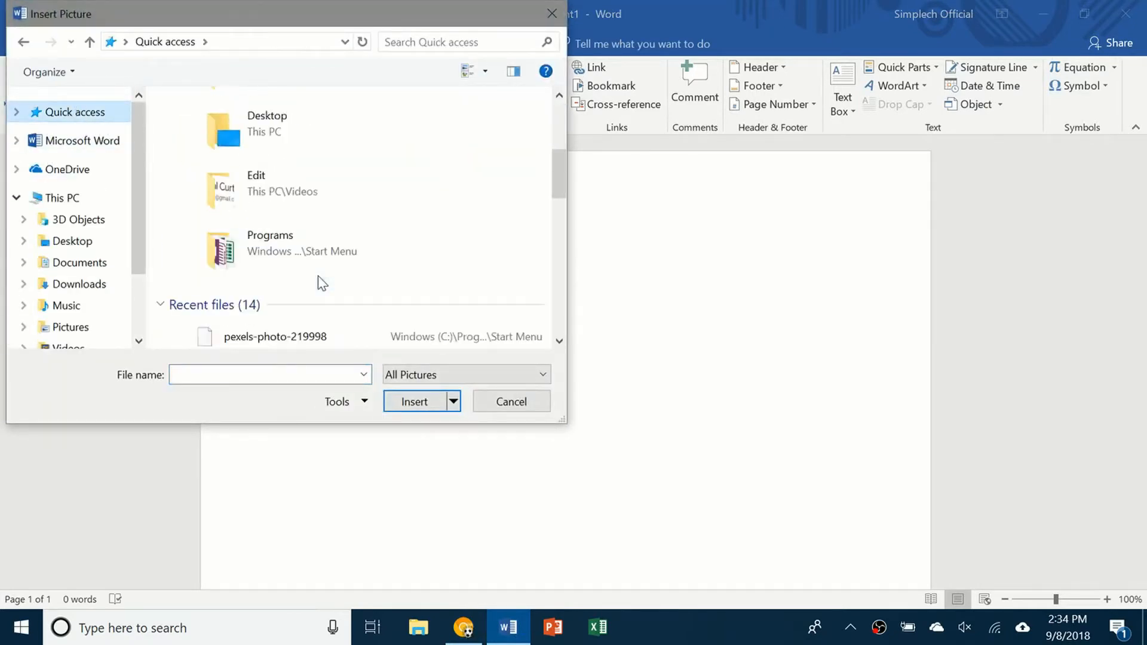
pyautogui.click(413, 401)
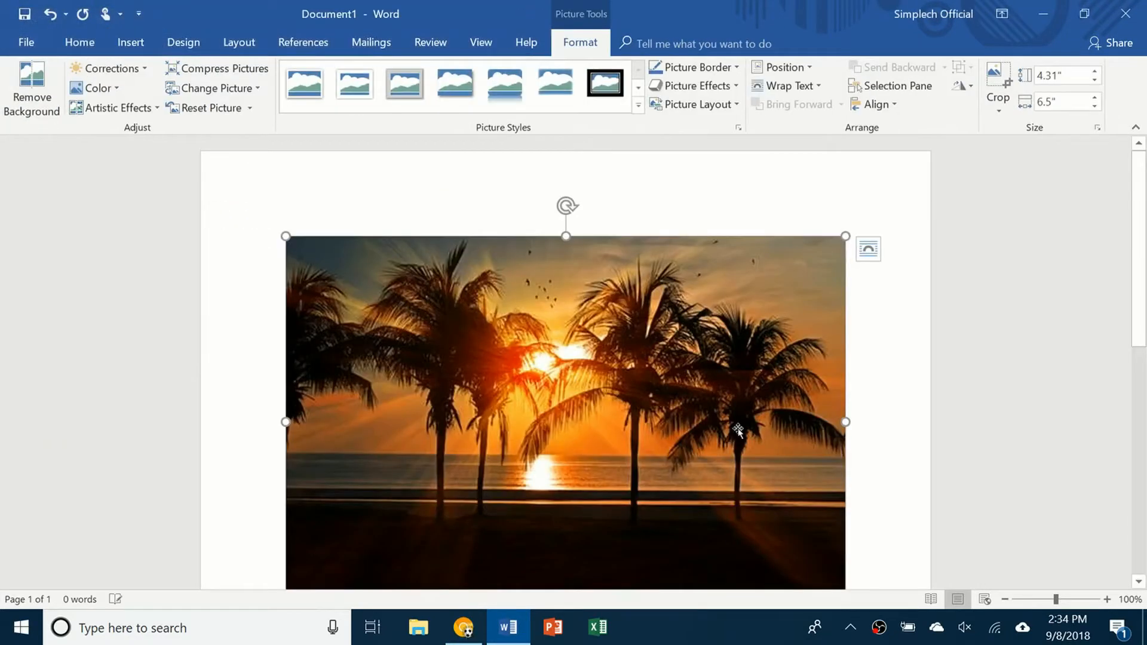
pyautogui.click(462, 627)
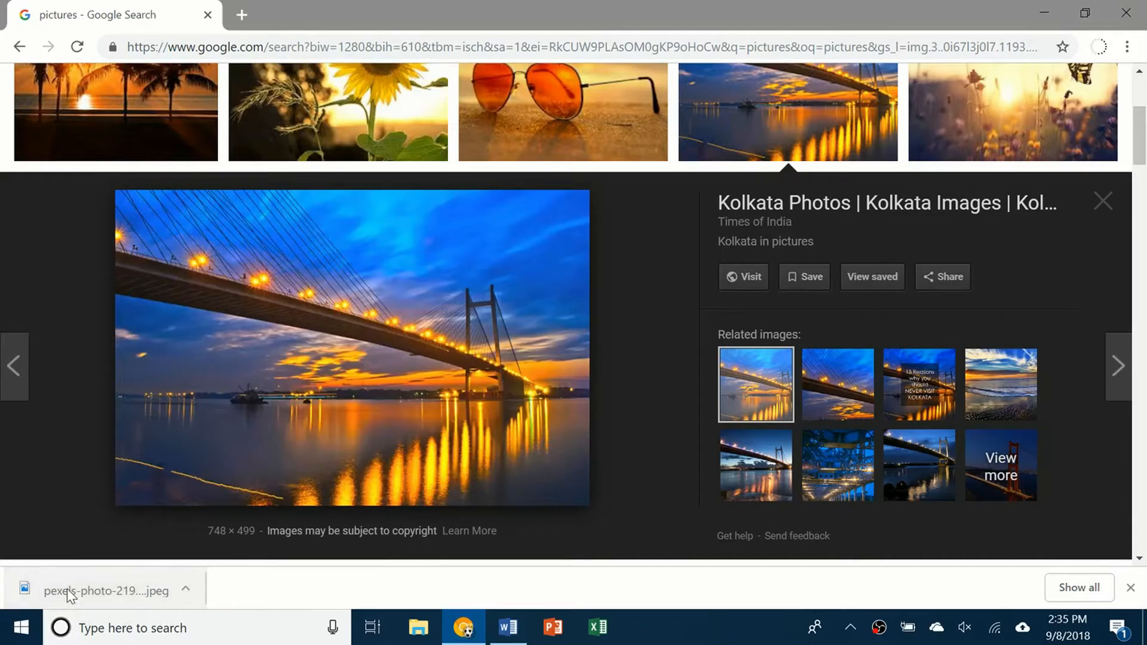
pyautogui.click(507, 627)
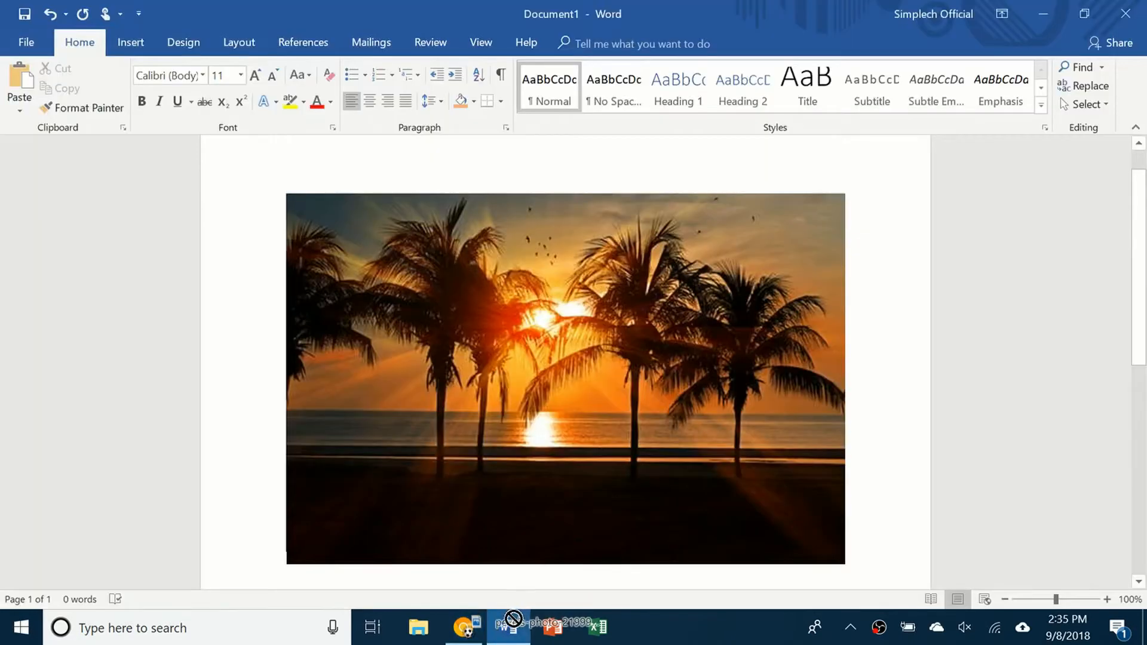
# Step: Delete the sunset photos so the page is blank again
pyautogui.scroll(-3)
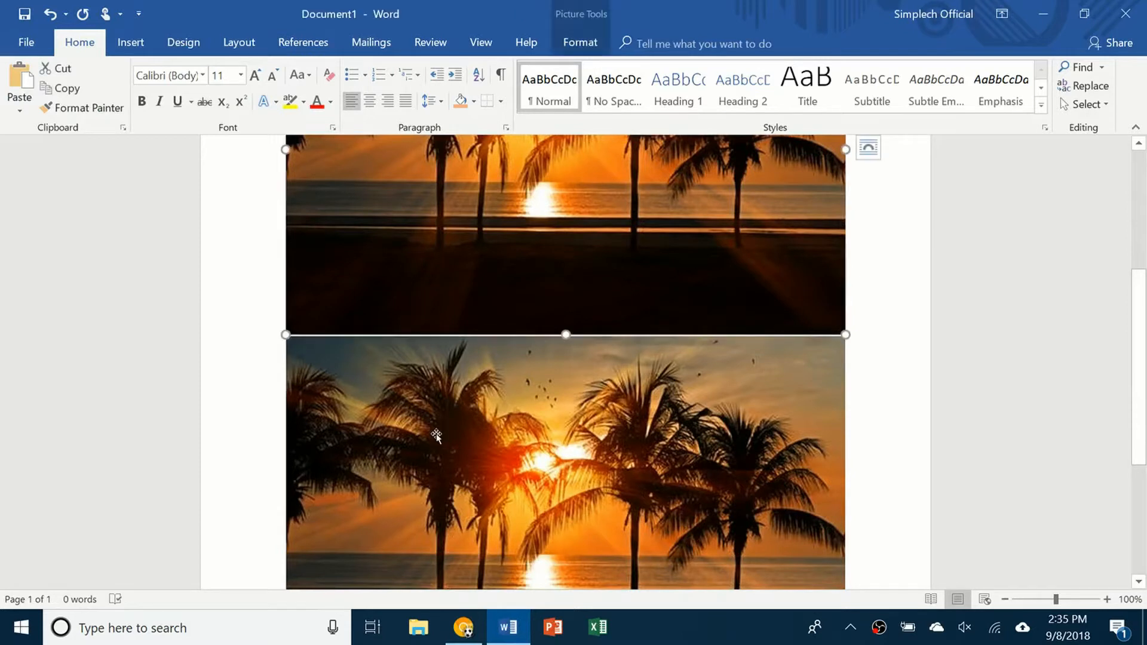
pyautogui.press('Delete')
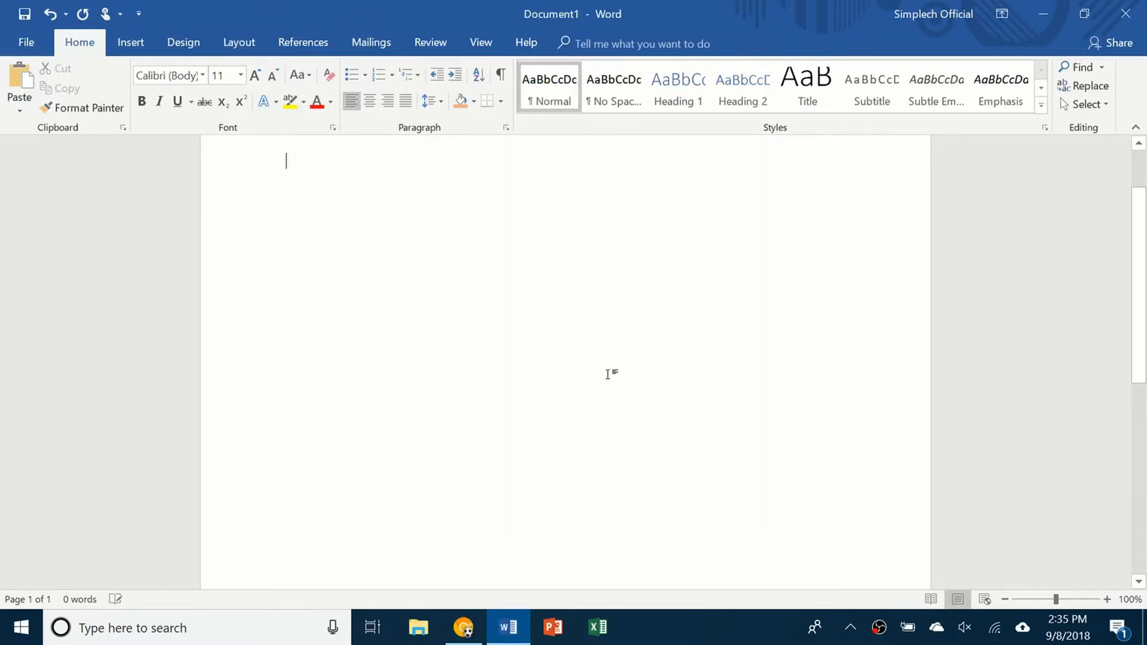
pyautogui.click(130, 41)
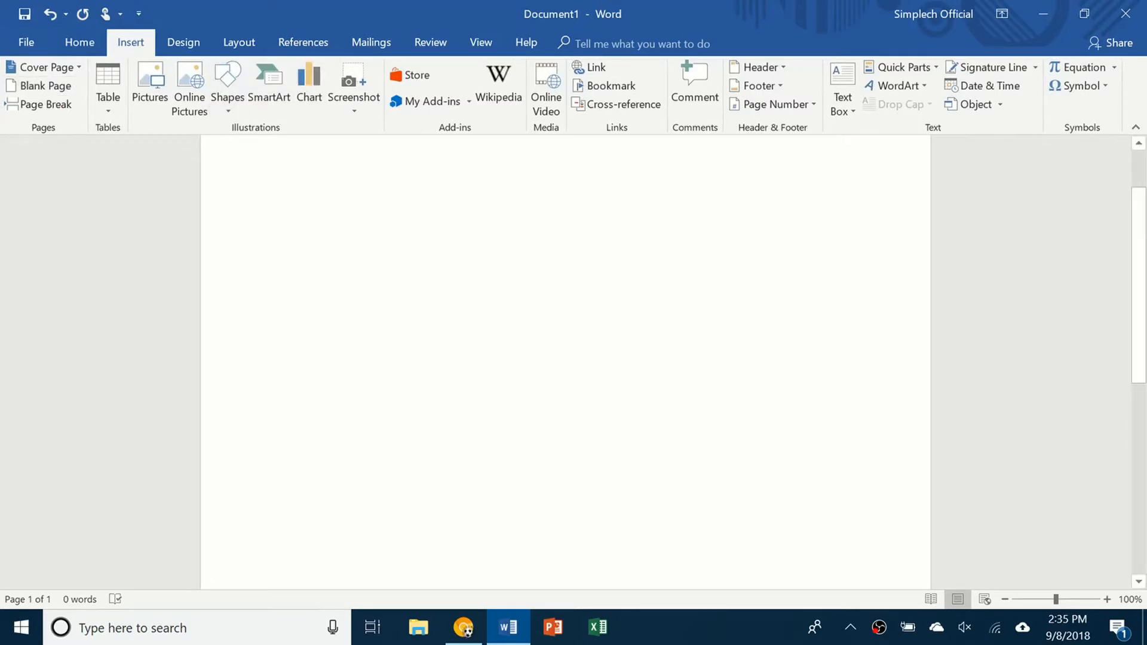
pyautogui.moveTo(308, 88)
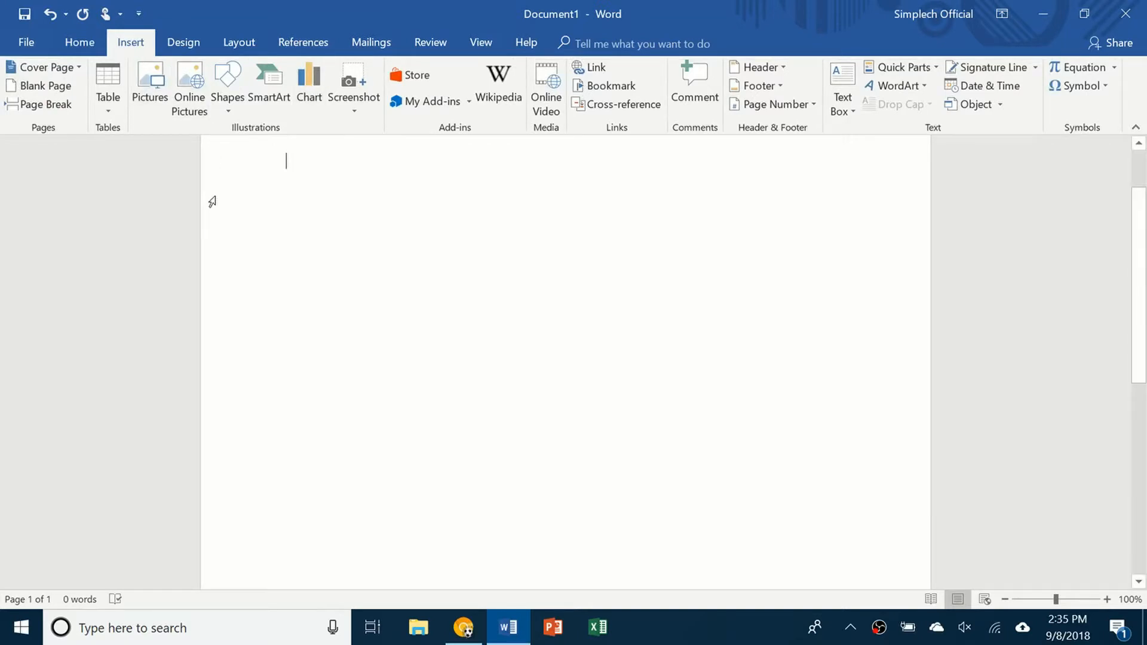
pyautogui.moveTo(239, 143)
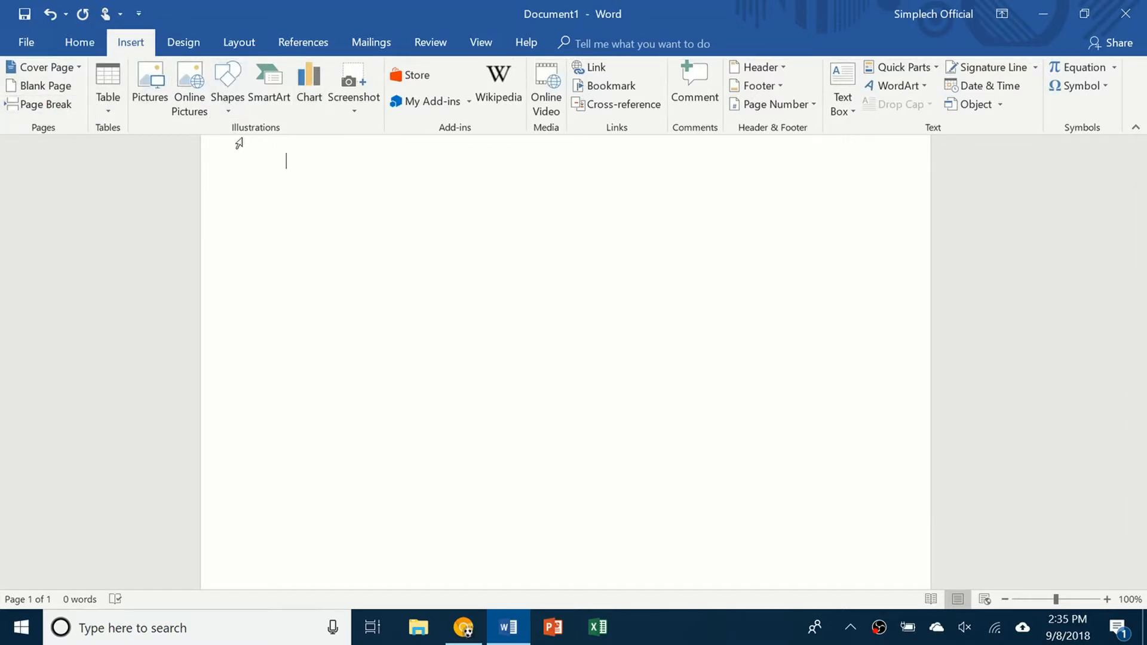
pyautogui.moveTo(491, 357)
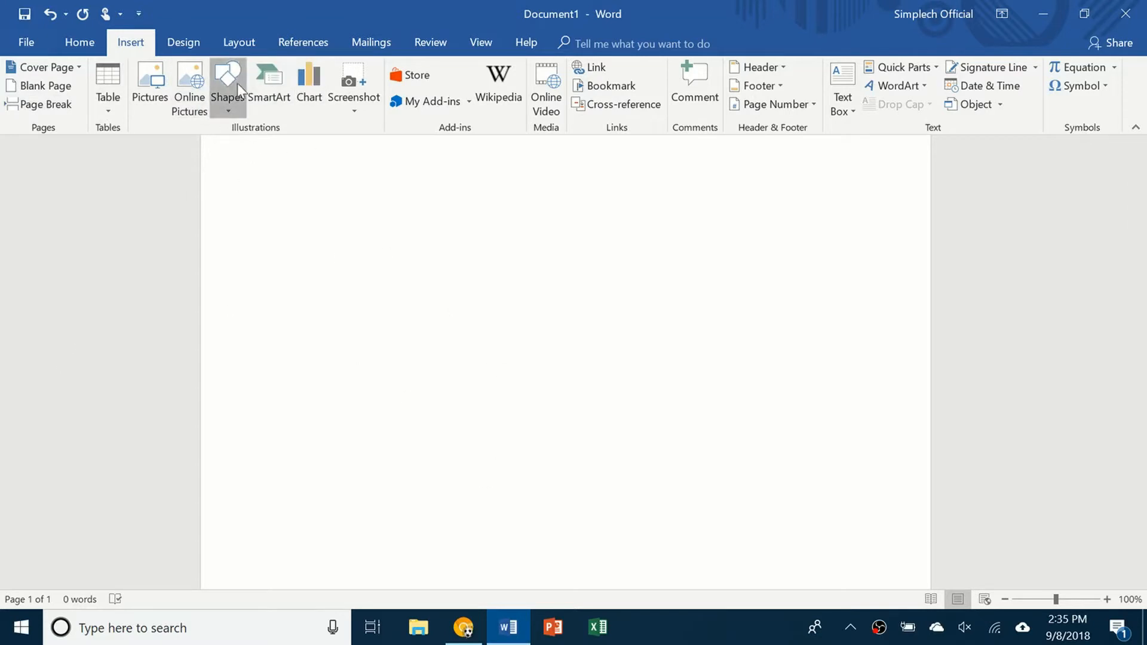
# Step: Choose Smiley Face from the shapes gallery to draw a blue smiley face
pyautogui.click(227, 83)
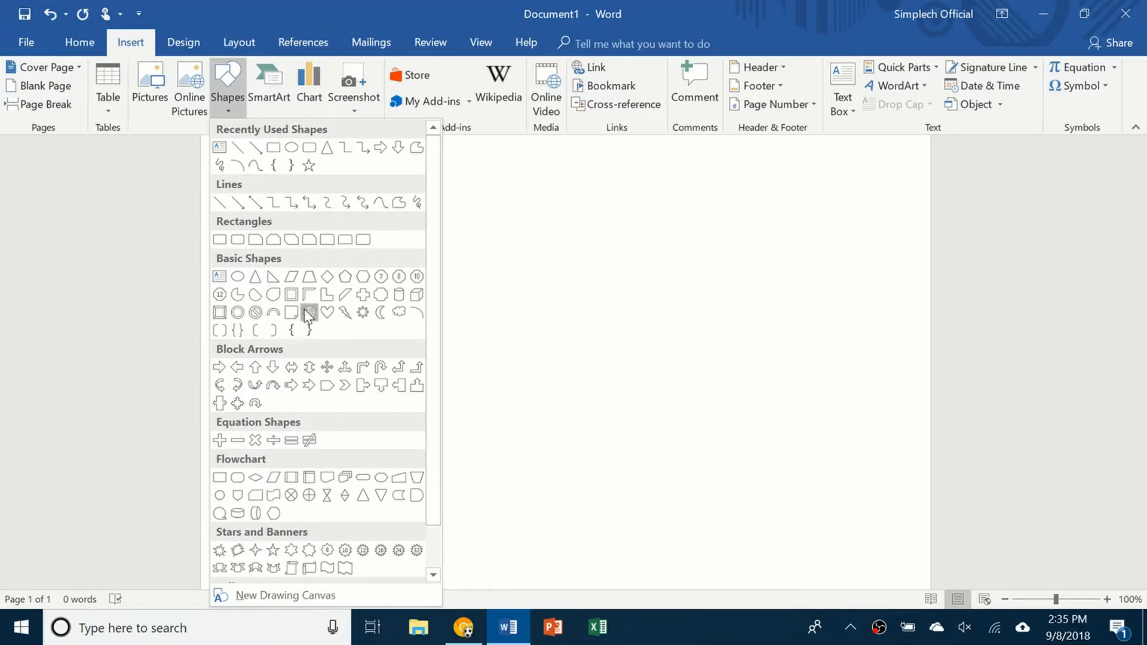
pyautogui.click(309, 295)
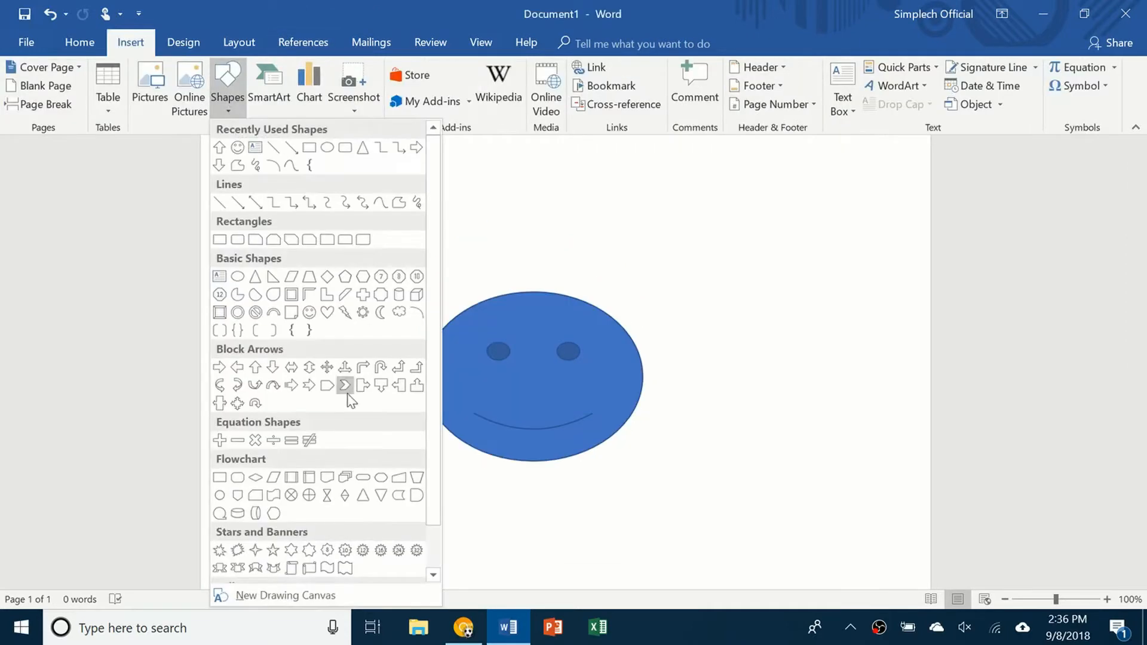
# Step: Draw a right block arrow, widen its head into a long triangle and rotate it to point straight up
pyautogui.click(344, 386)
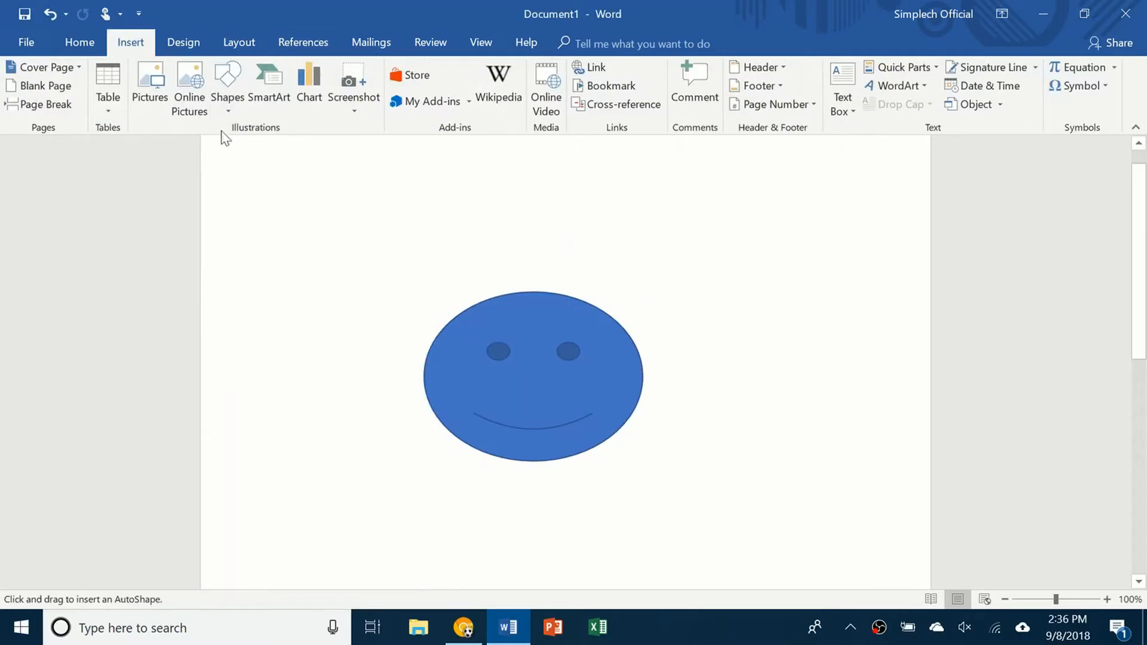
pyautogui.moveTo(278, 242)
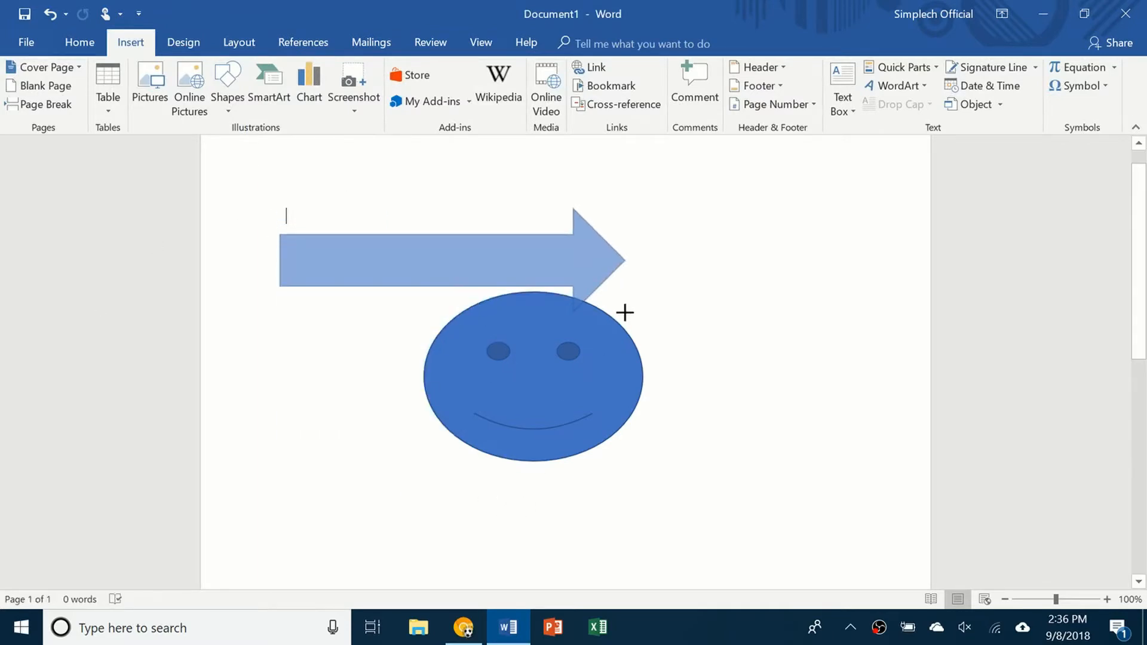
pyautogui.click(424, 259)
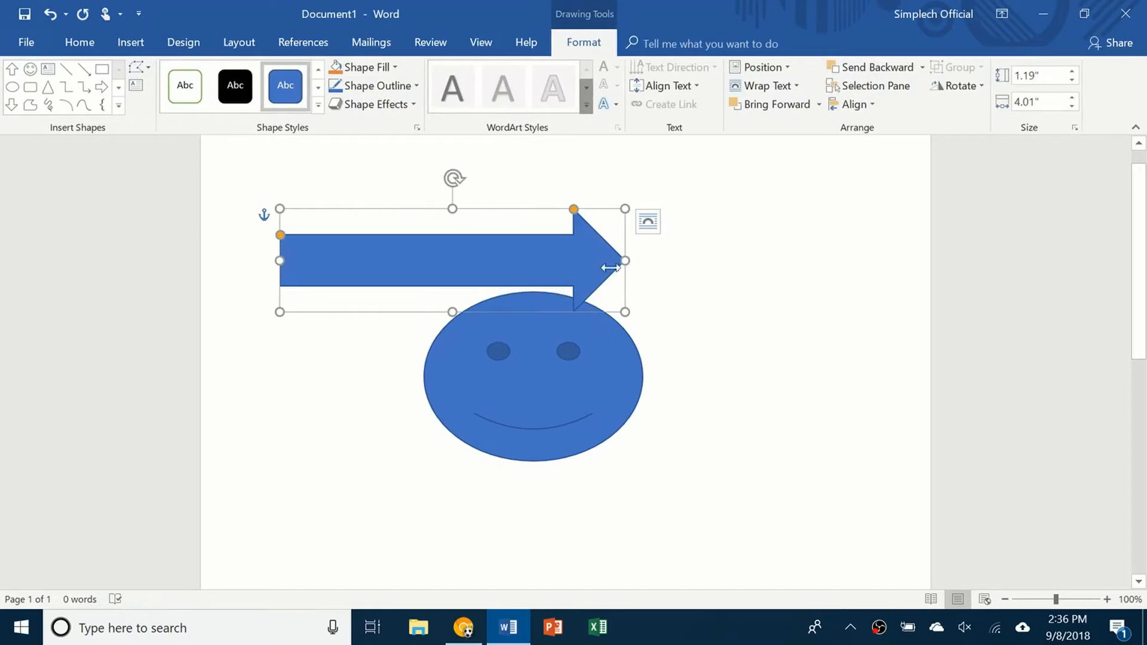
pyautogui.moveTo(625, 259); pyautogui.dragTo(620, 259)
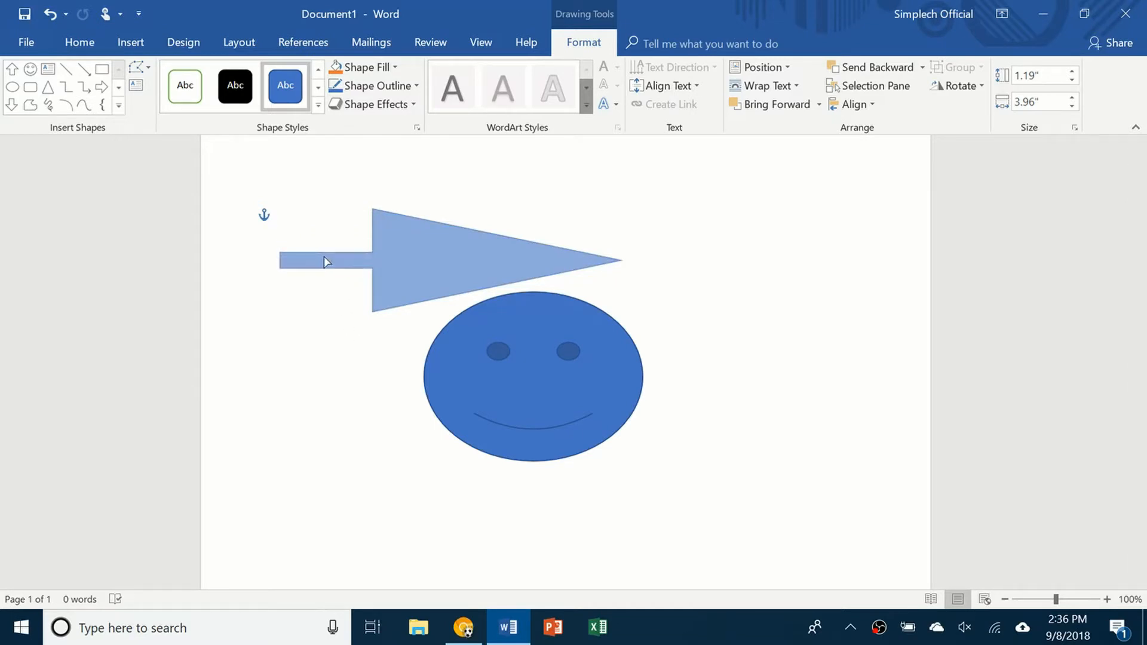
pyautogui.click(327, 261)
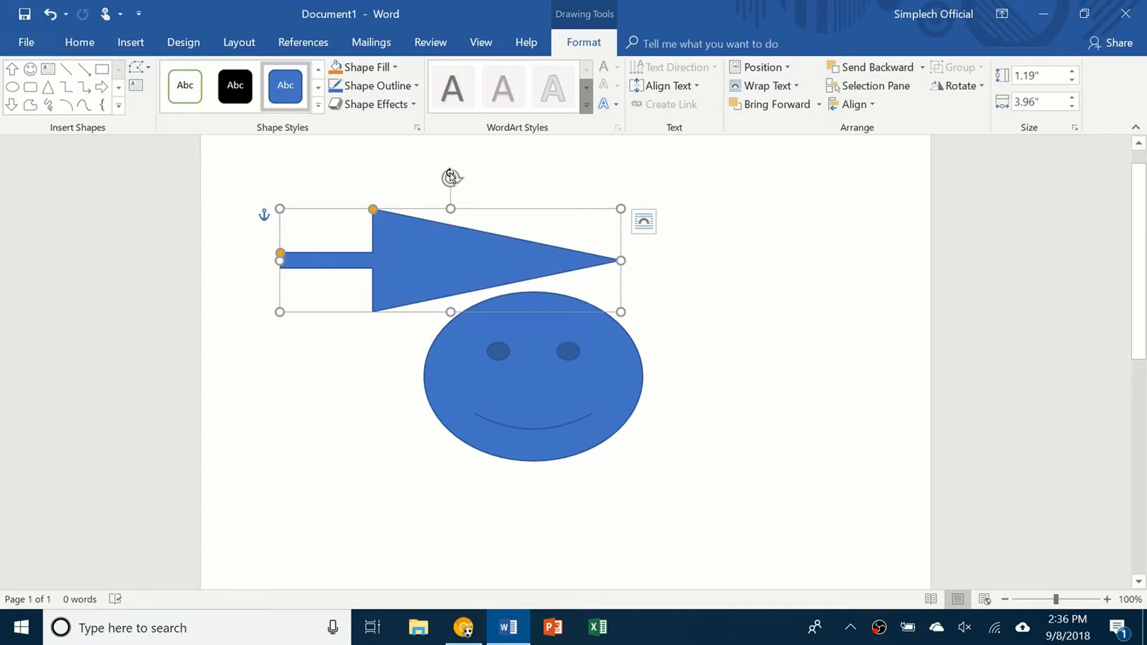
pyautogui.moveTo(451, 176); pyautogui.dragTo(367, 259)
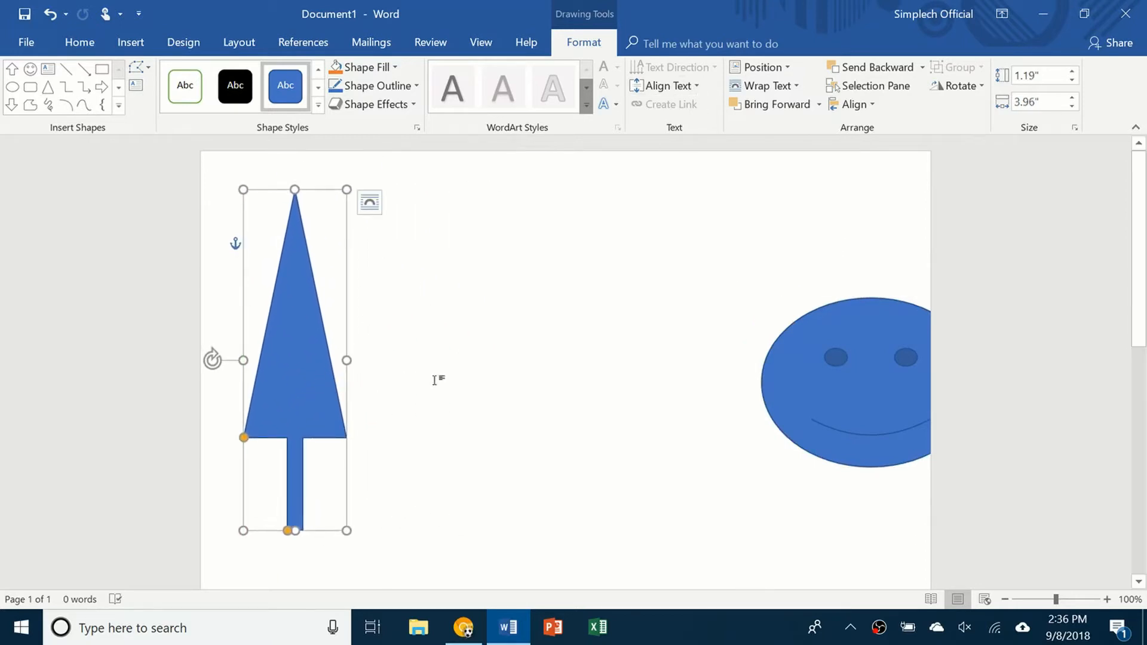
pyautogui.moveTo(566, 59)
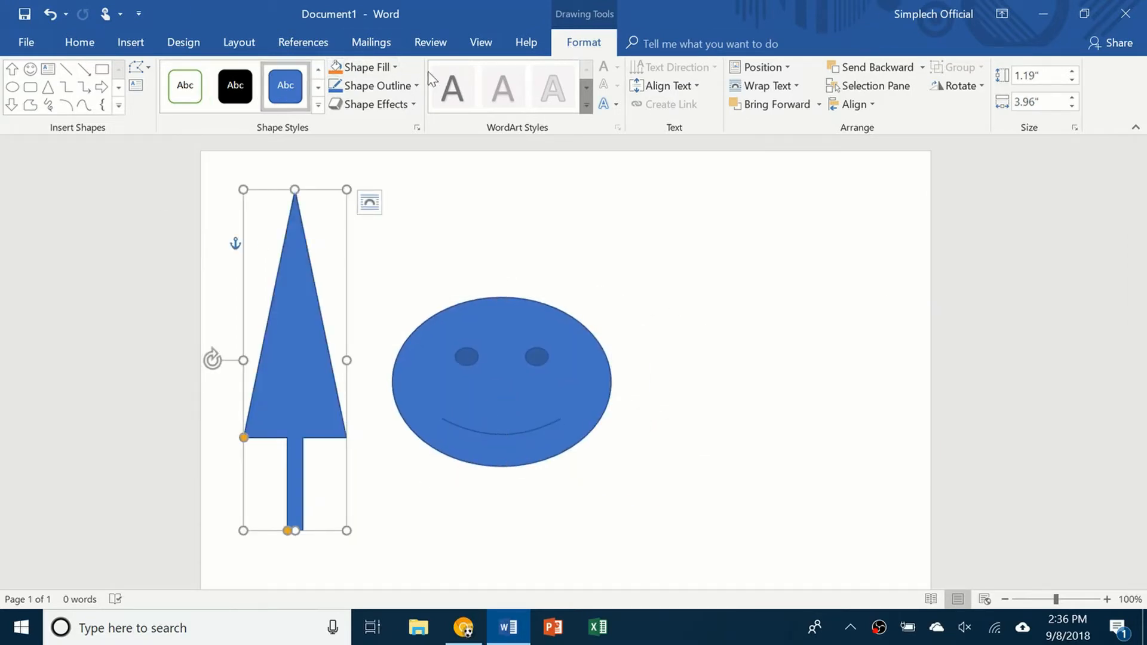
# Step: Give the upright arrow a green fill and green outline so it looks like a tree
pyautogui.click(364, 67)
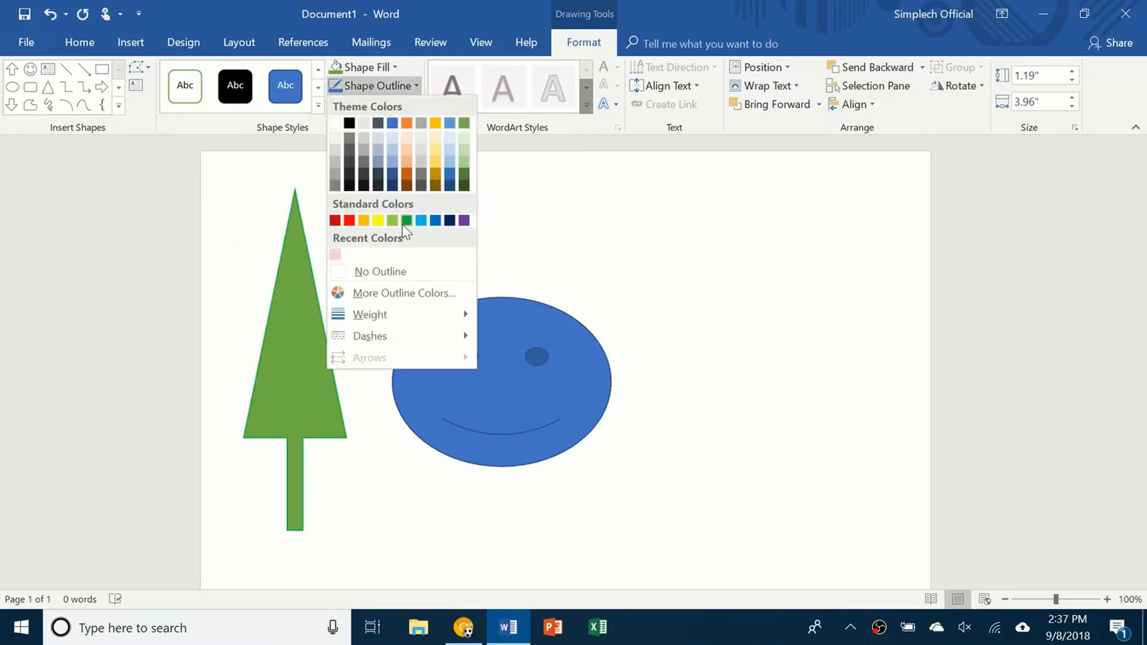
pyautogui.click(182, 42)
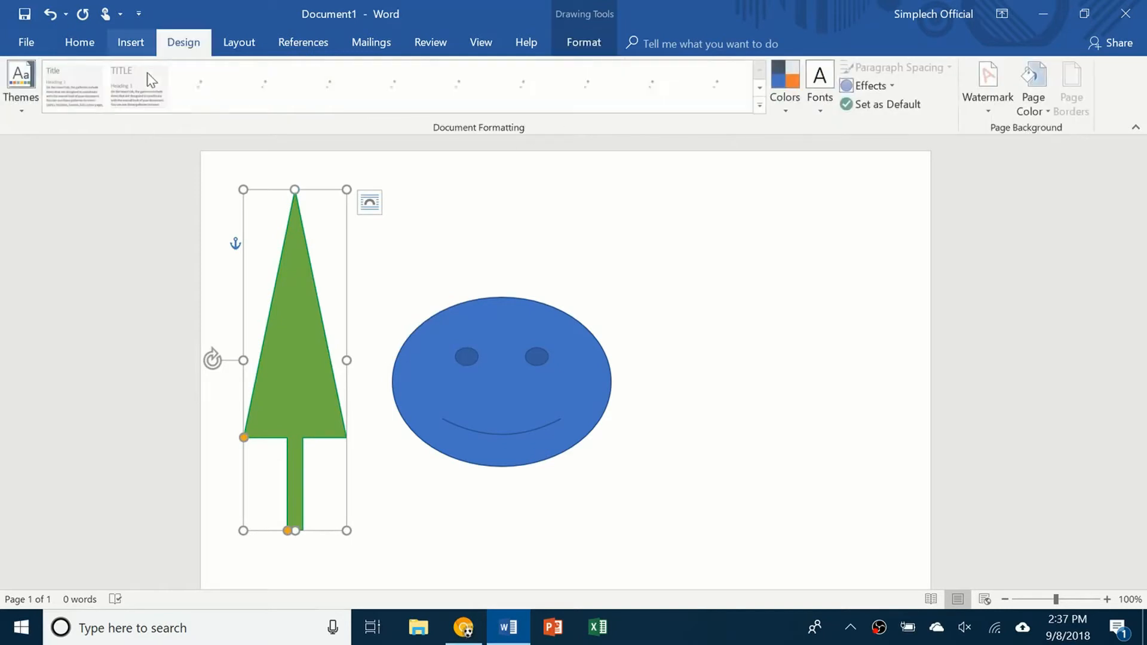
# Step: Add a text box and type 'This is my text' into it
pyautogui.click(130, 42)
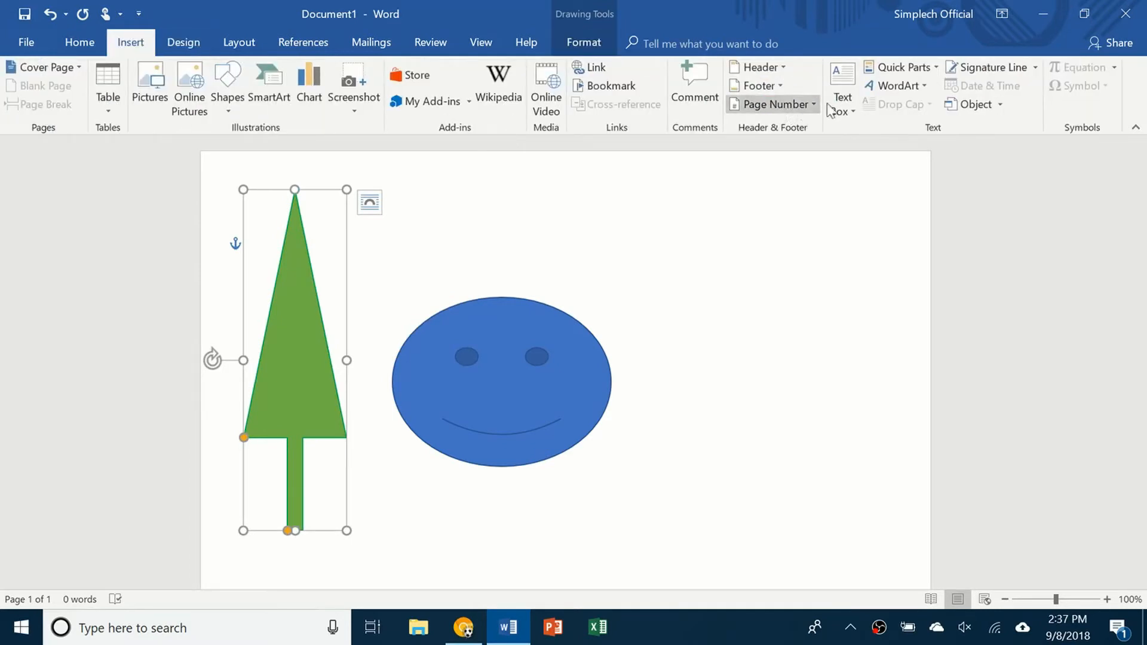
pyautogui.click(841, 86)
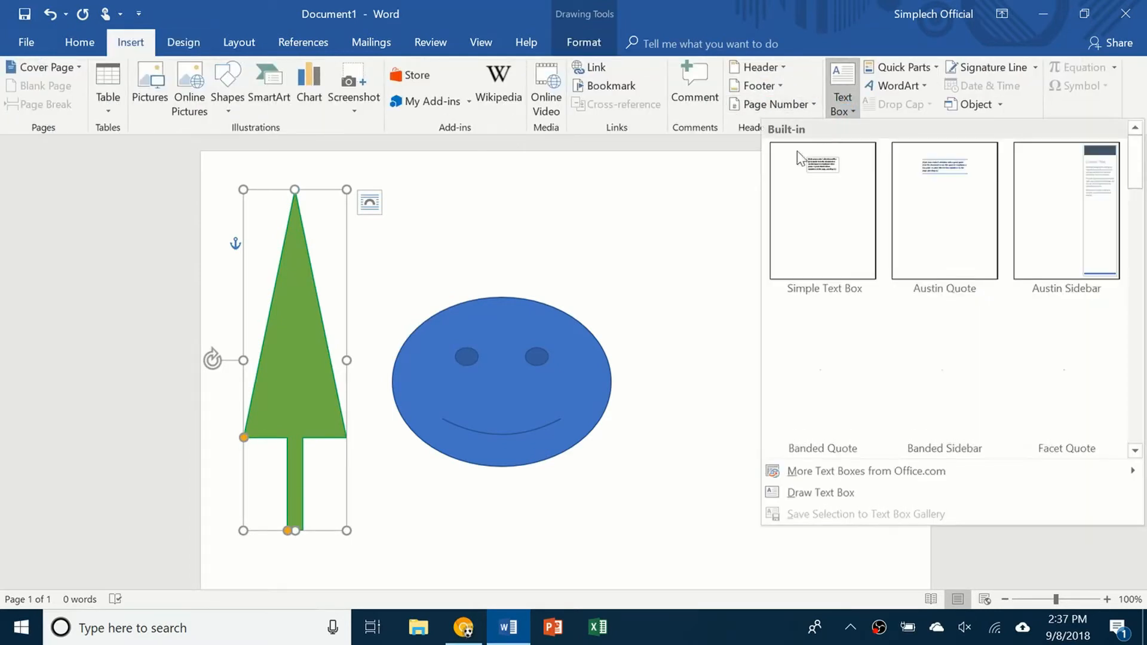
pyautogui.scroll(-3)
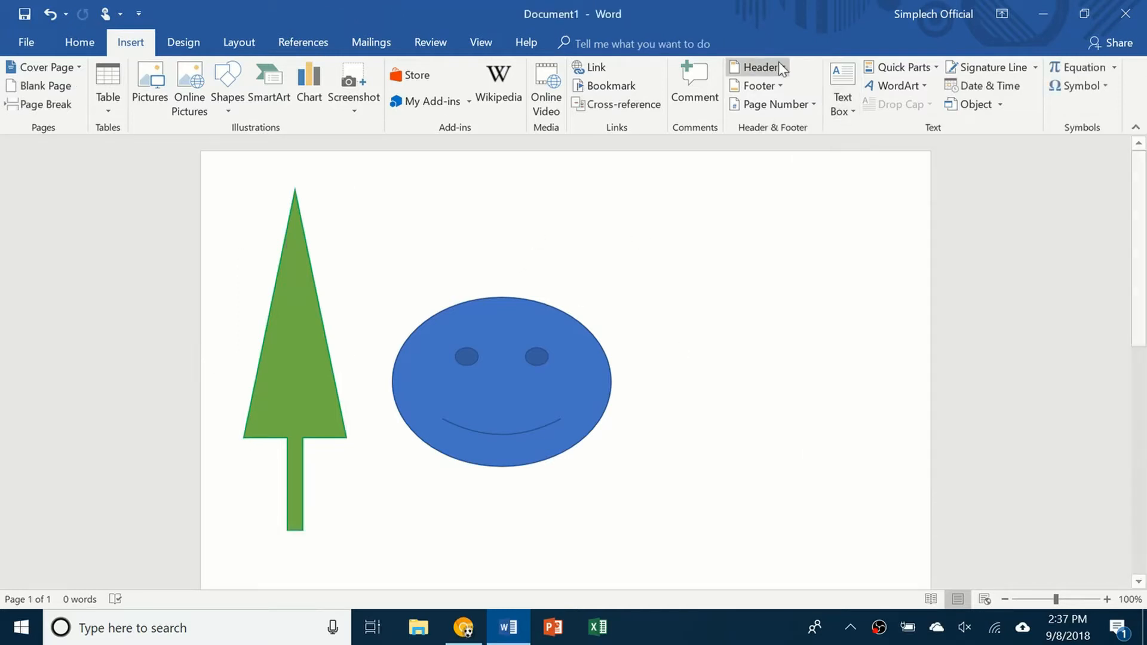
pyautogui.click(841, 90)
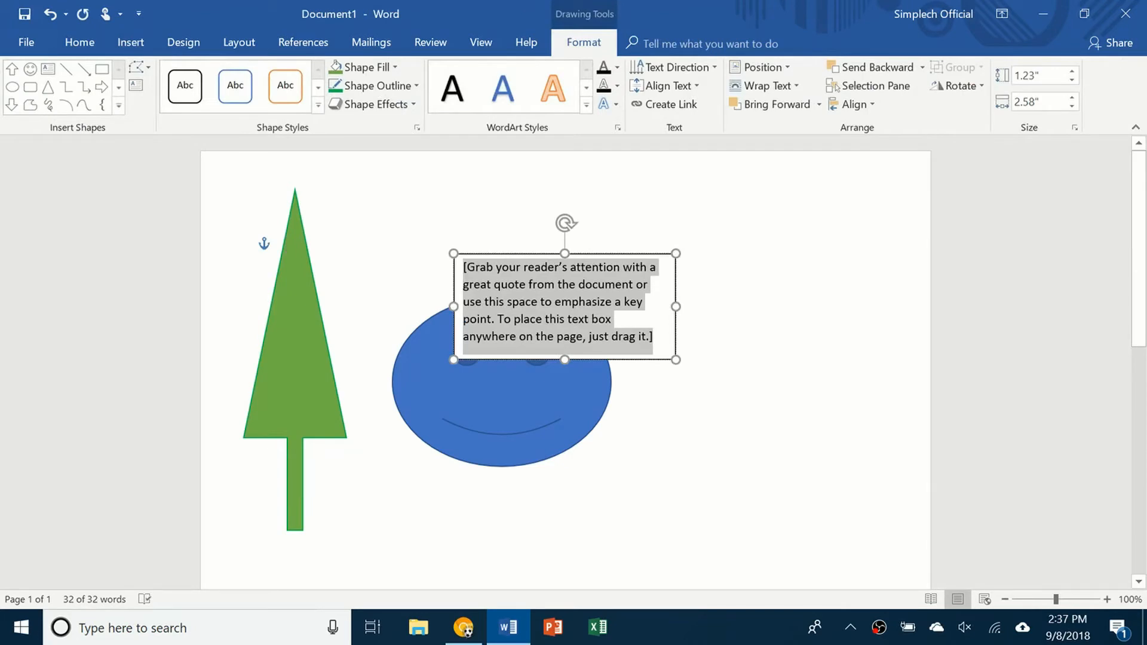
pyautogui.write('T')
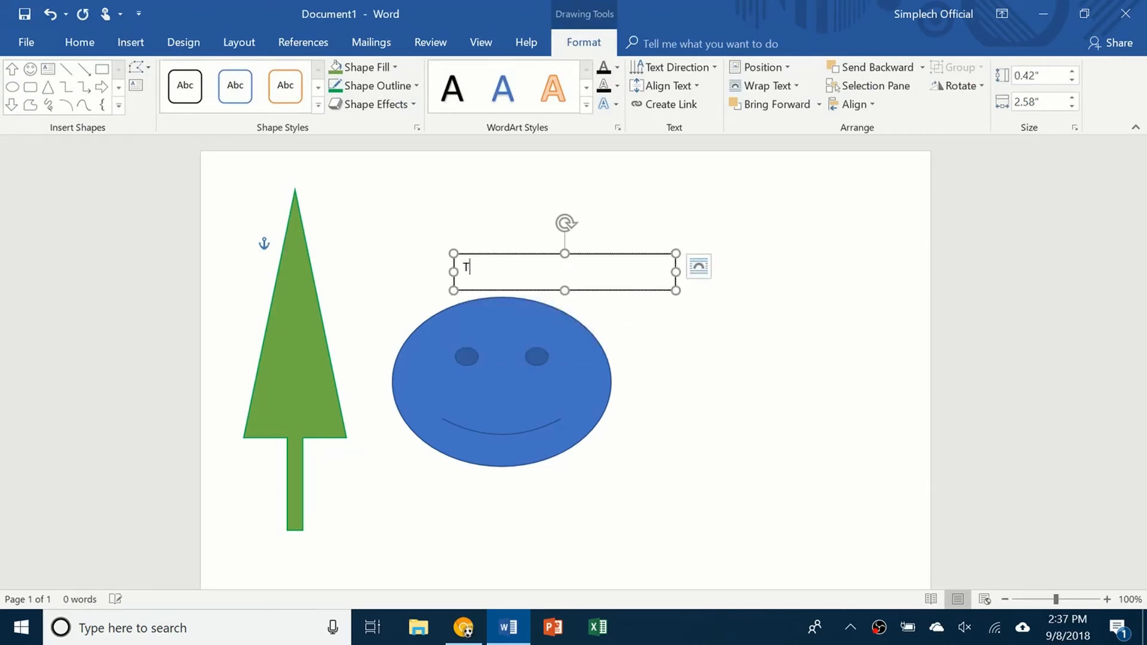
pyautogui.write('his is my text box')
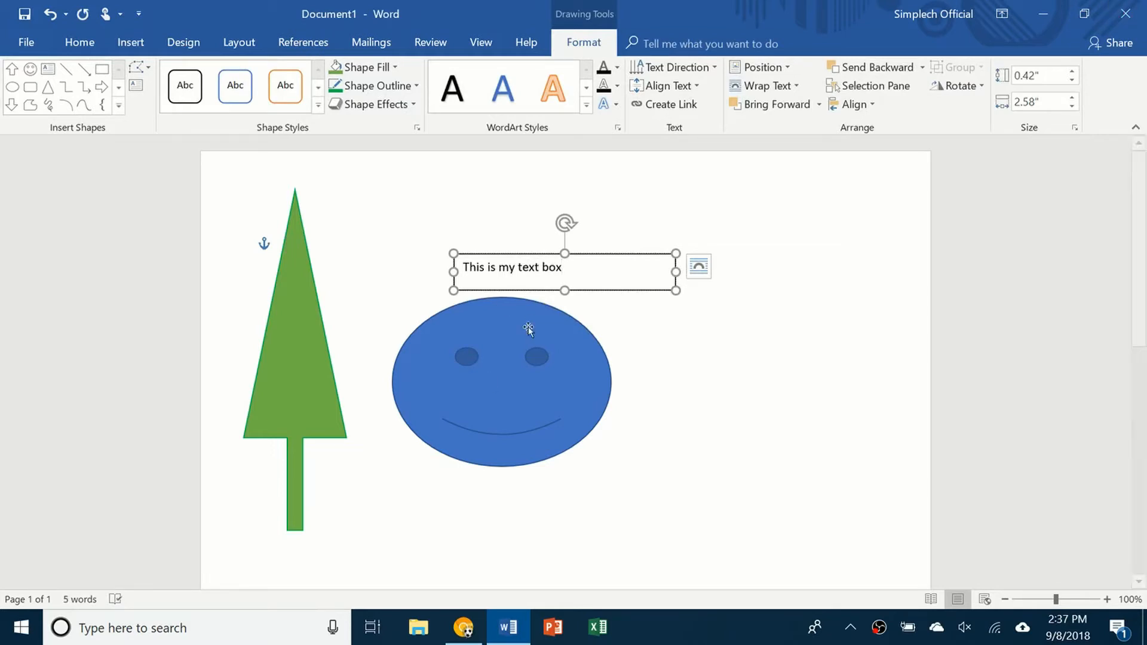
# Step: Move the text box up over the tree, then drag across the shapes to clear the page
pyautogui.moveTo(563, 266); pyautogui.dragTo(369, 252)
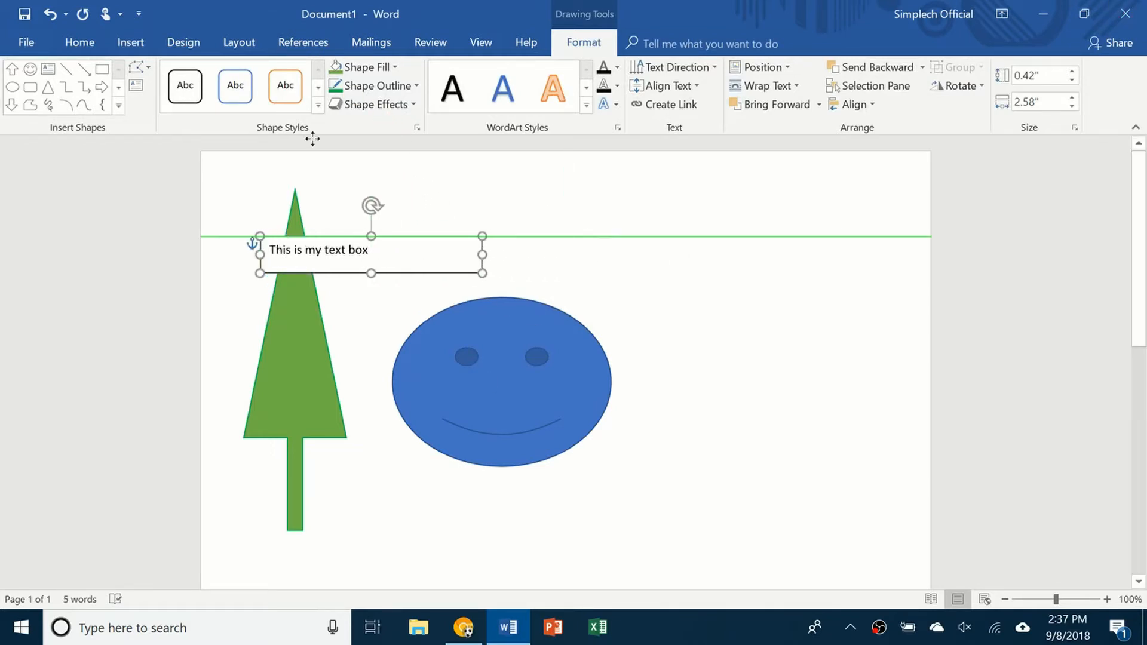
pyautogui.moveTo(369, 254); pyautogui.dragTo(777, 377)
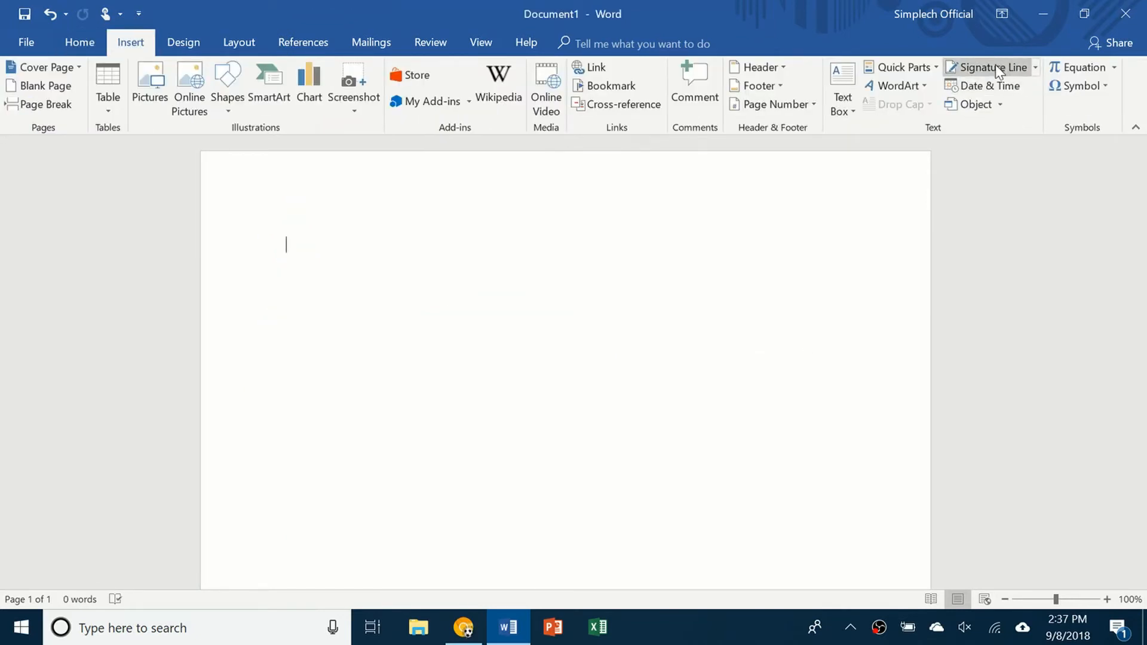
pyautogui.click(988, 67)
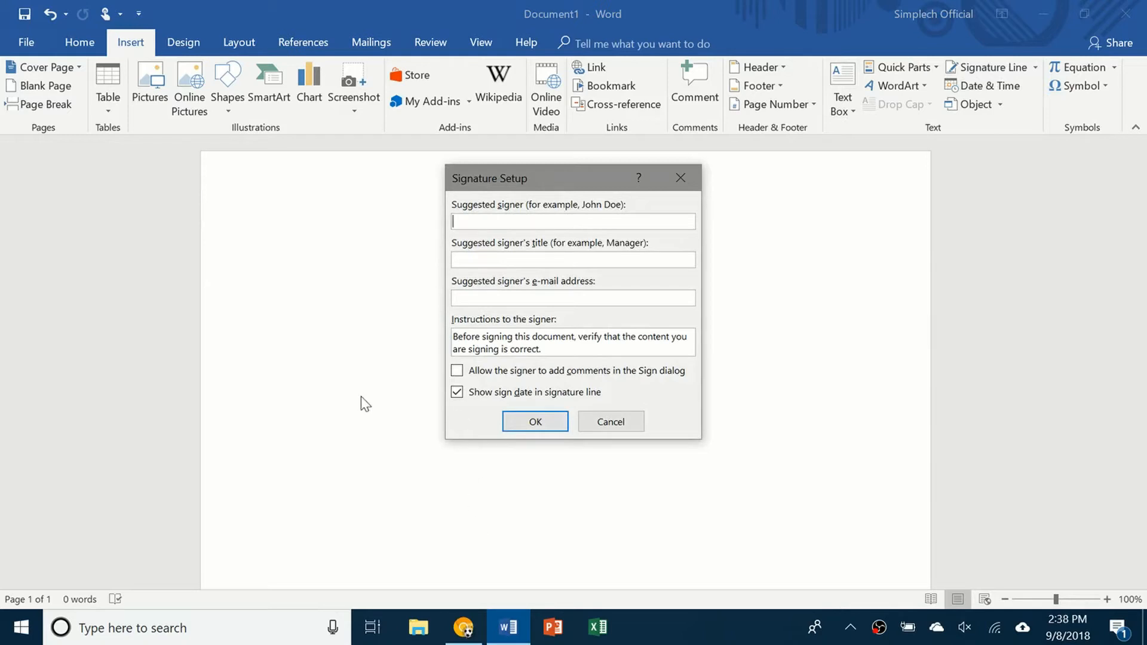
pyautogui.write('john')
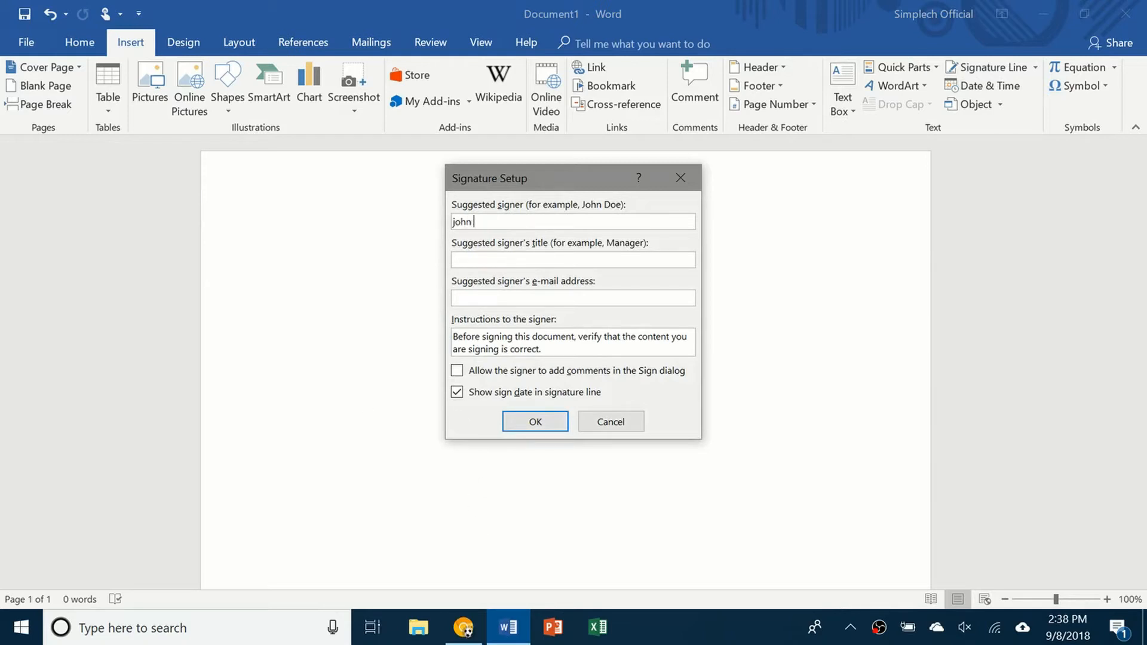
pyautogui.write('doe')
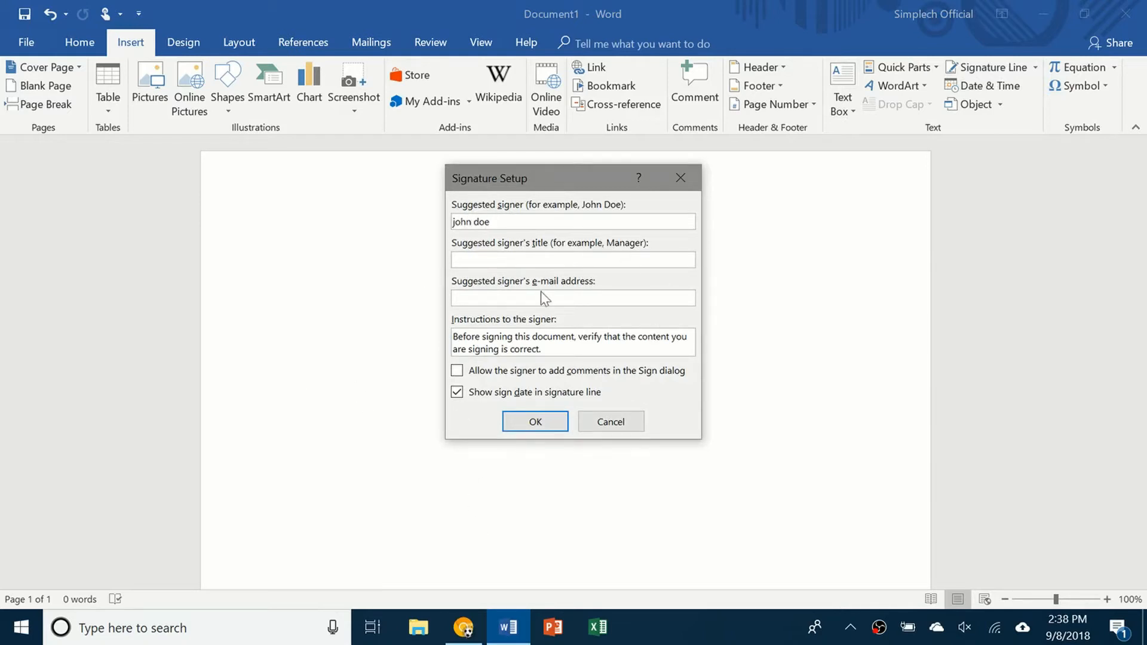
pyautogui.write('m')
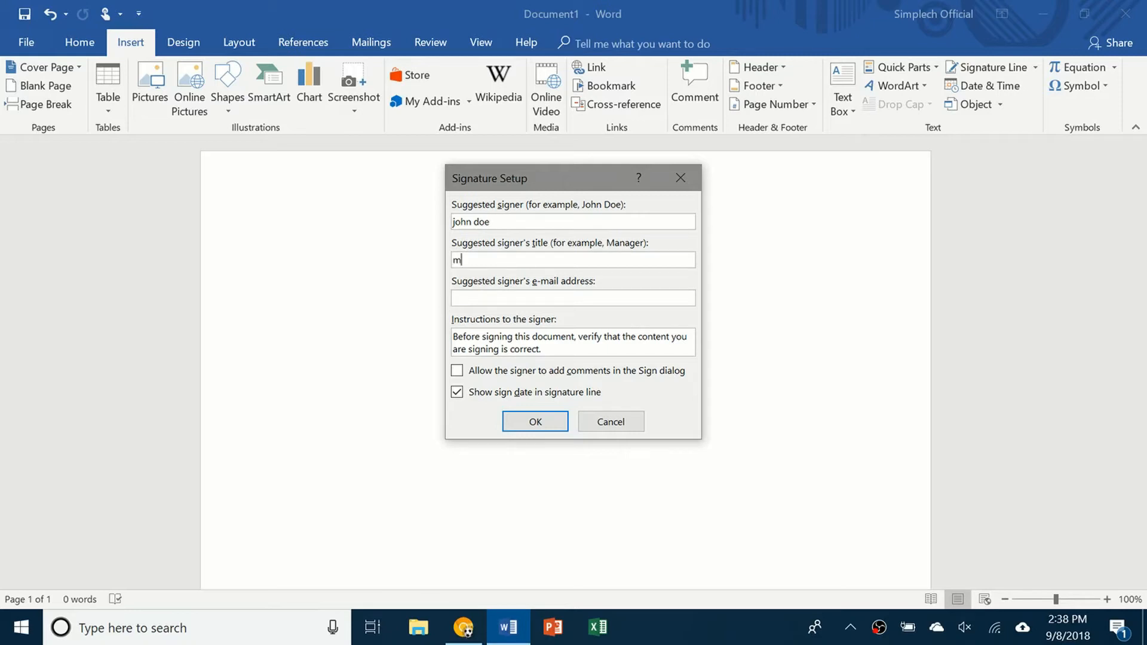
pyautogui.write('anager')
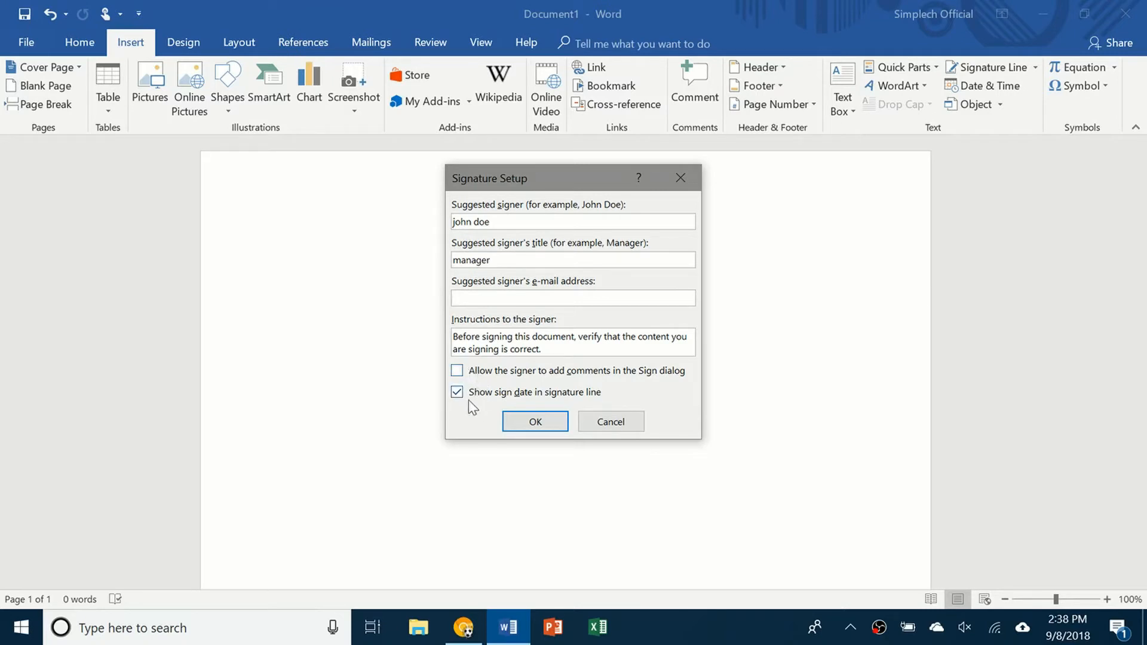
pyautogui.click(535, 421)
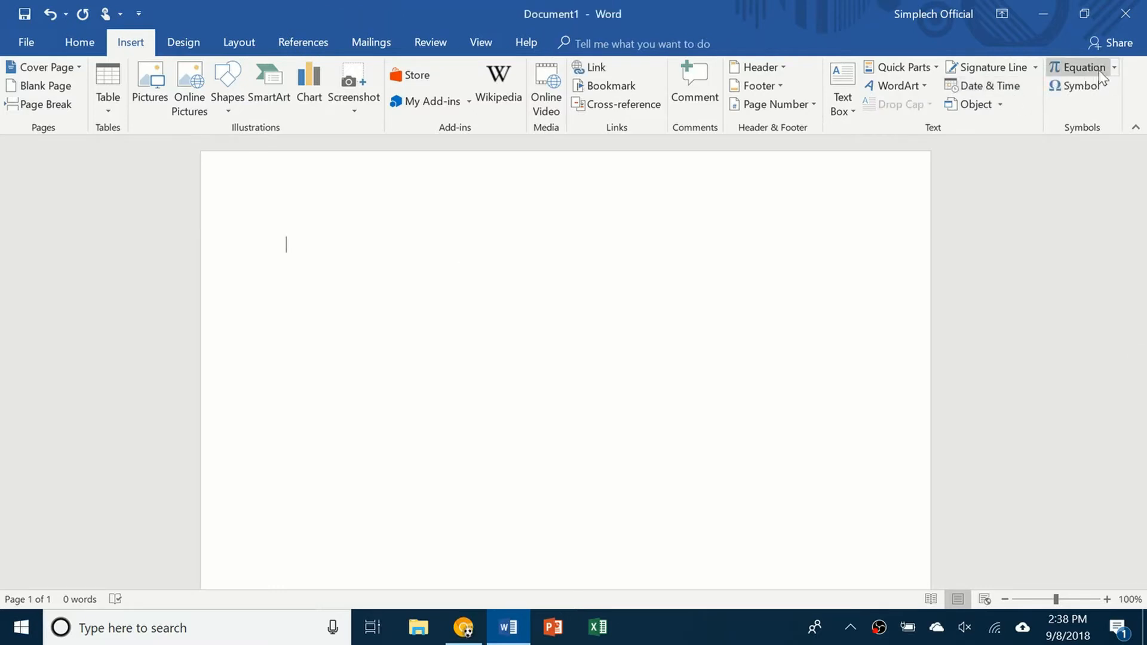
# Step: Insert a blank equation and browse the Script subscript/superscript structures before removing it
pyautogui.click(1079, 67)
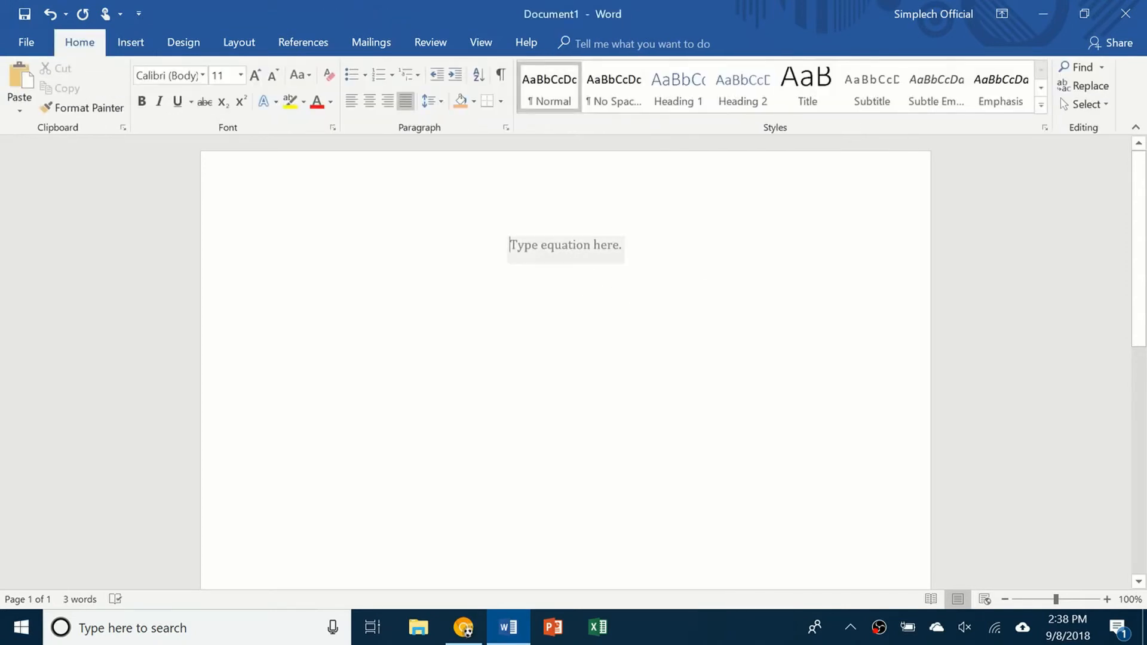
pyautogui.click(565, 244)
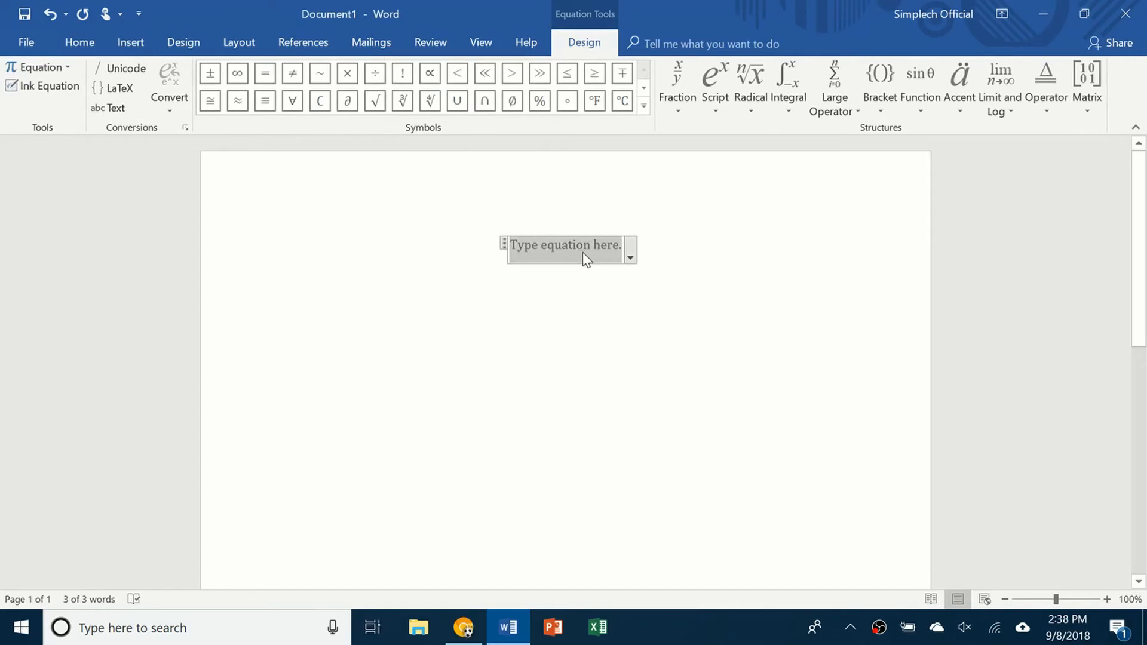
pyautogui.click(713, 77)
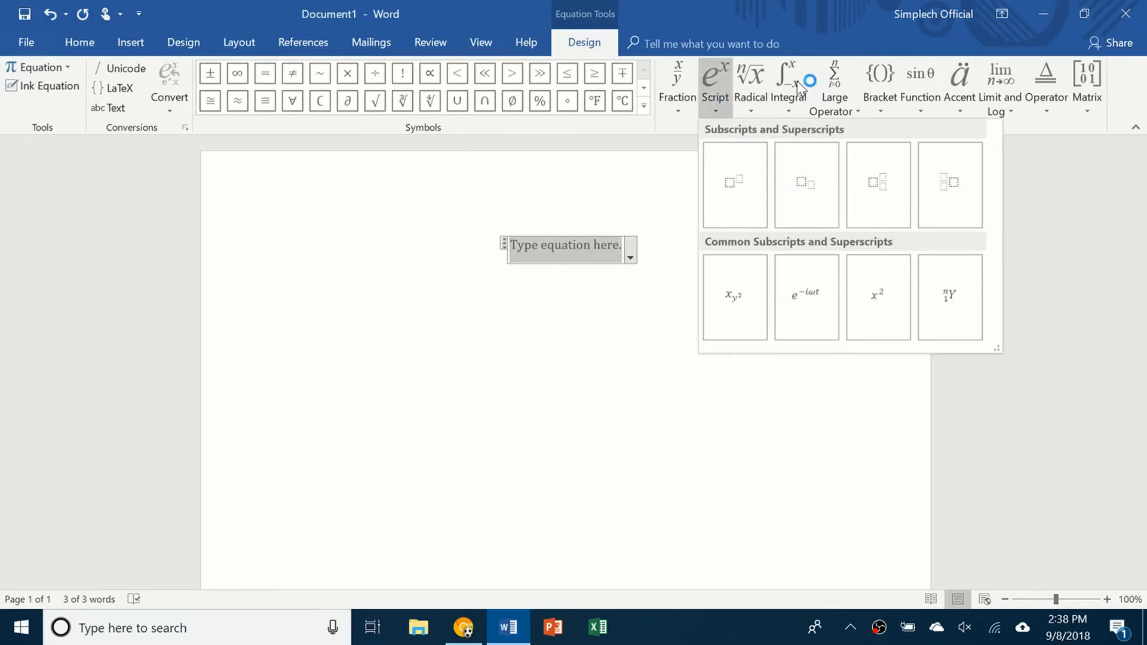
pyautogui.click(789, 84)
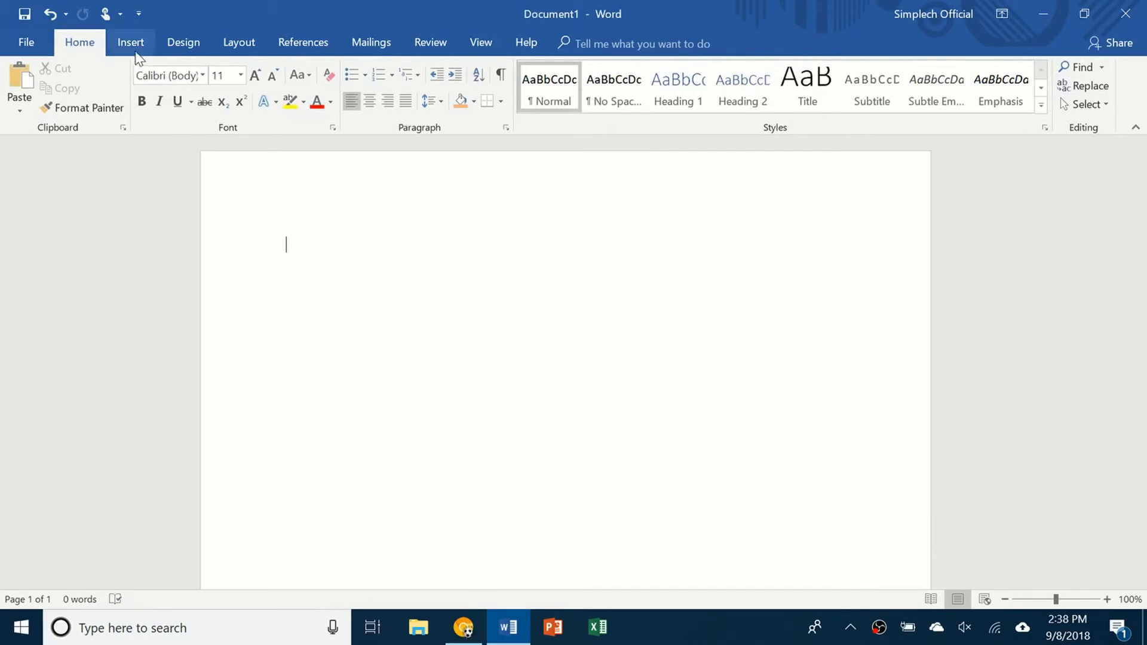
# Step: Bring up the list of common symbols from Insert
pyautogui.click(130, 42)
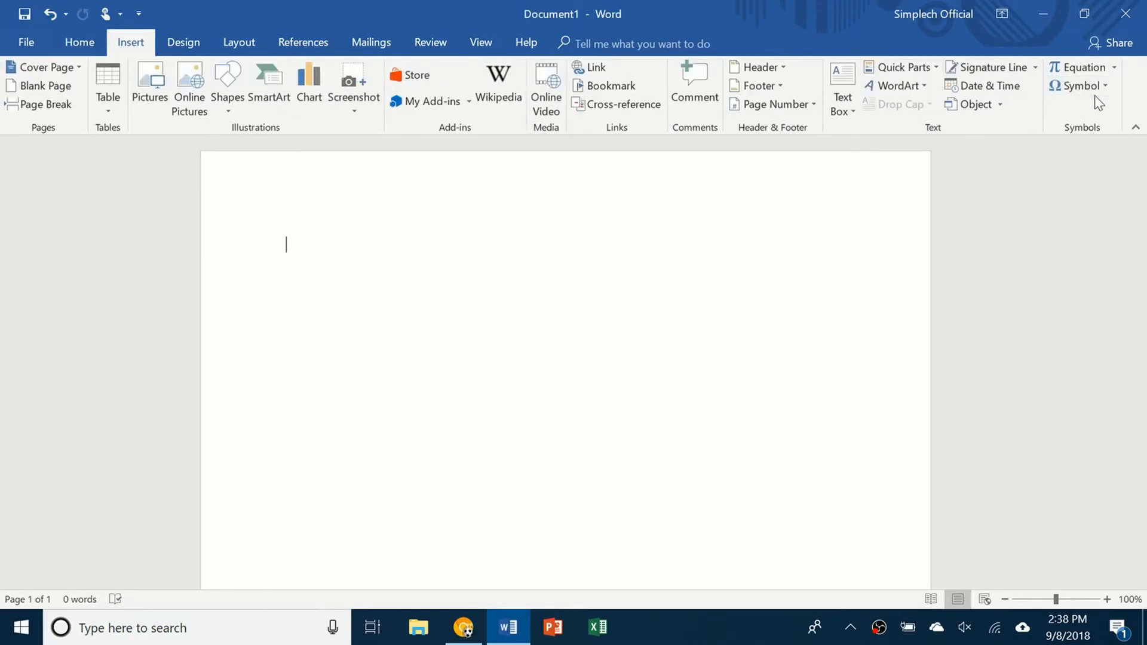
pyautogui.click(1077, 86)
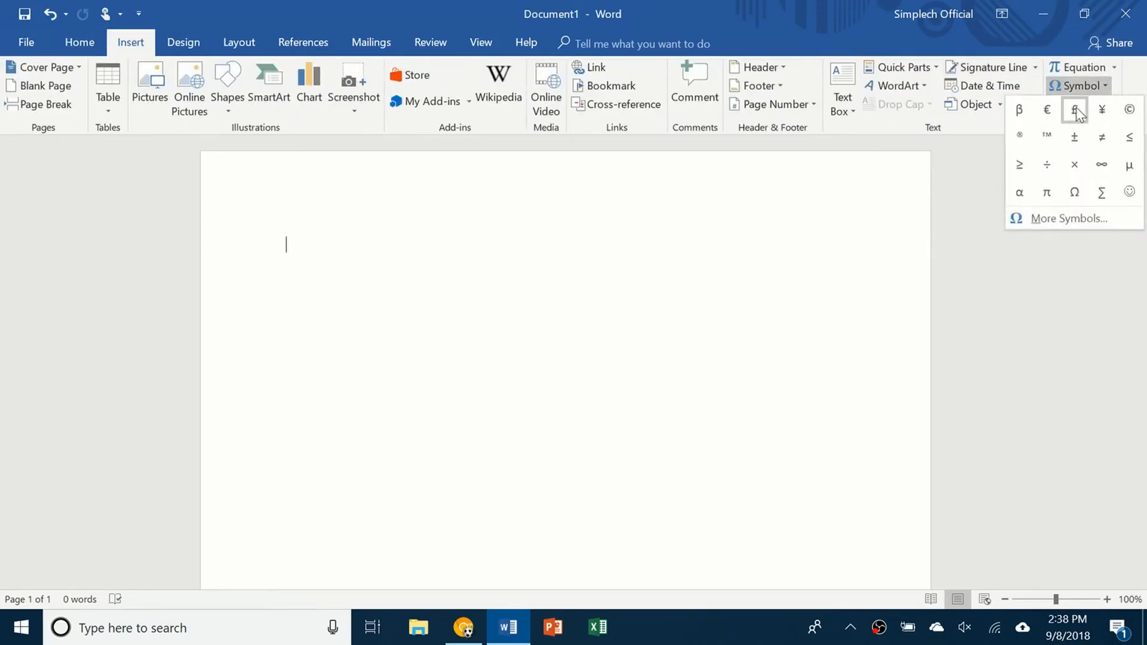
pyautogui.moveTo(338, 294)
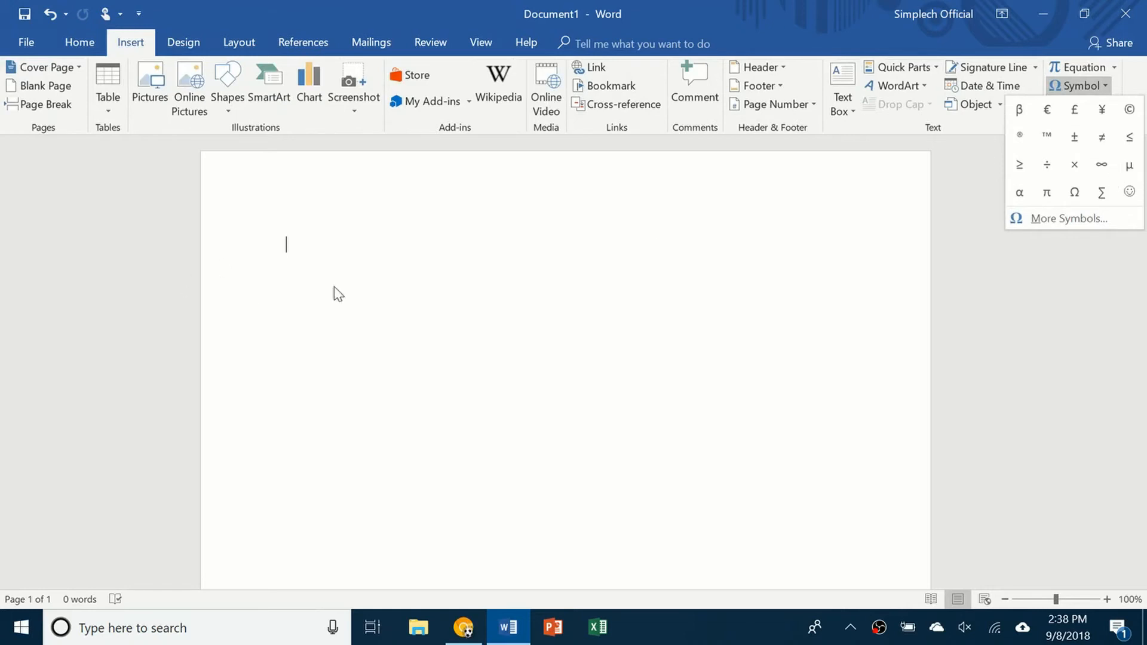
pyautogui.write('Simplech')
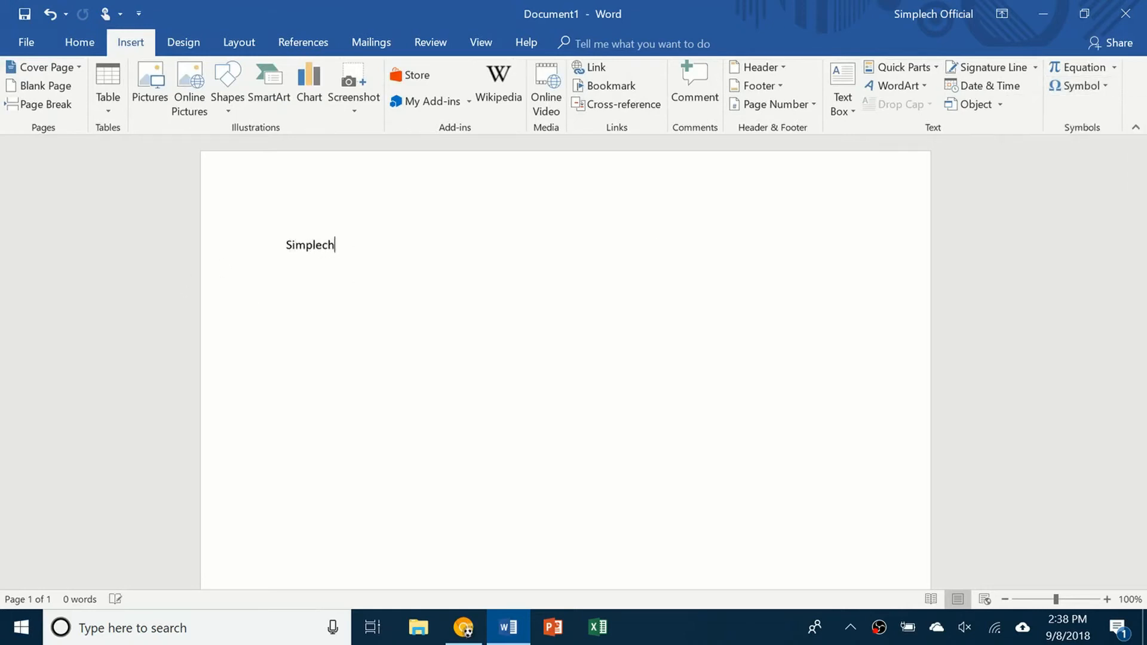
pyautogui.click(1075, 86)
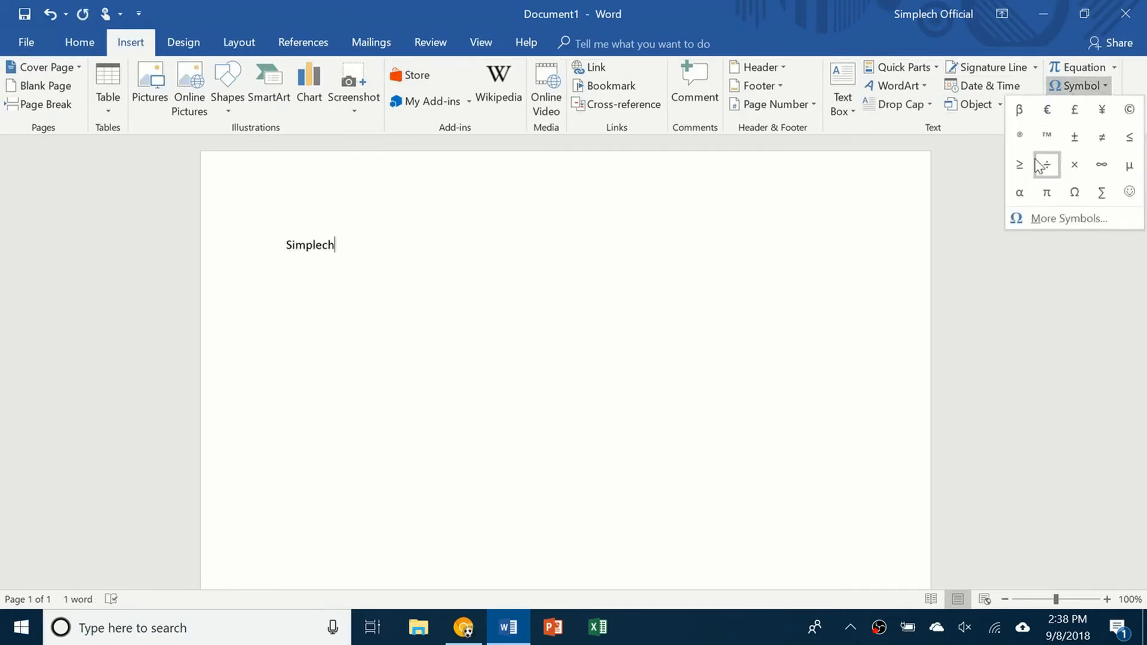
pyautogui.click(1129, 109)
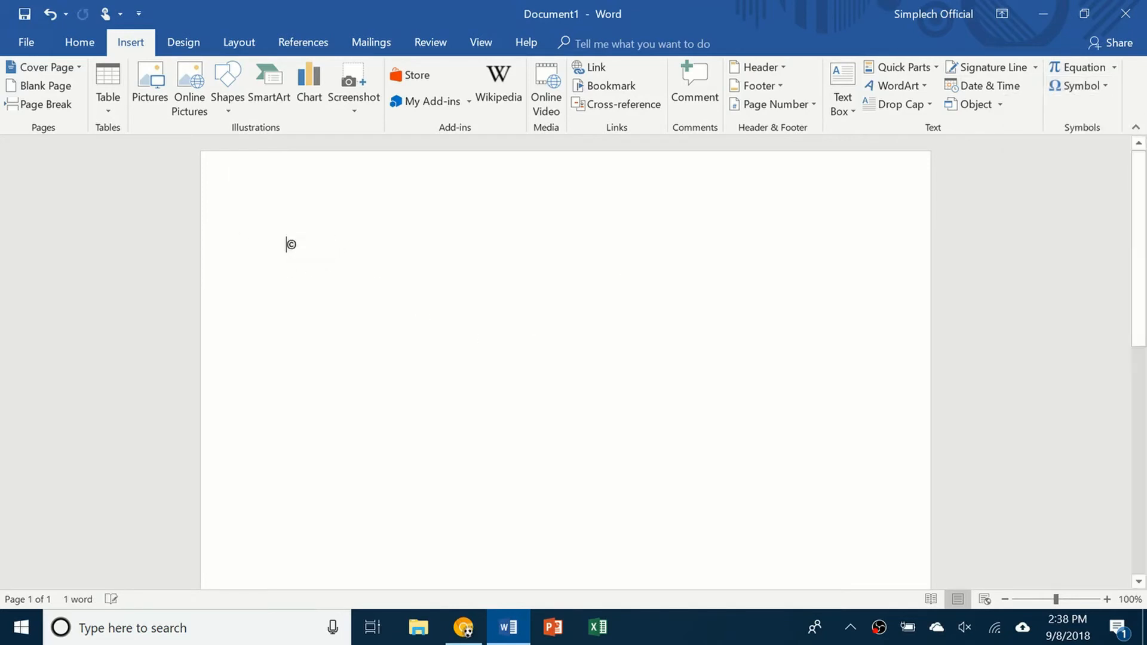
pyautogui.write('Simplech')
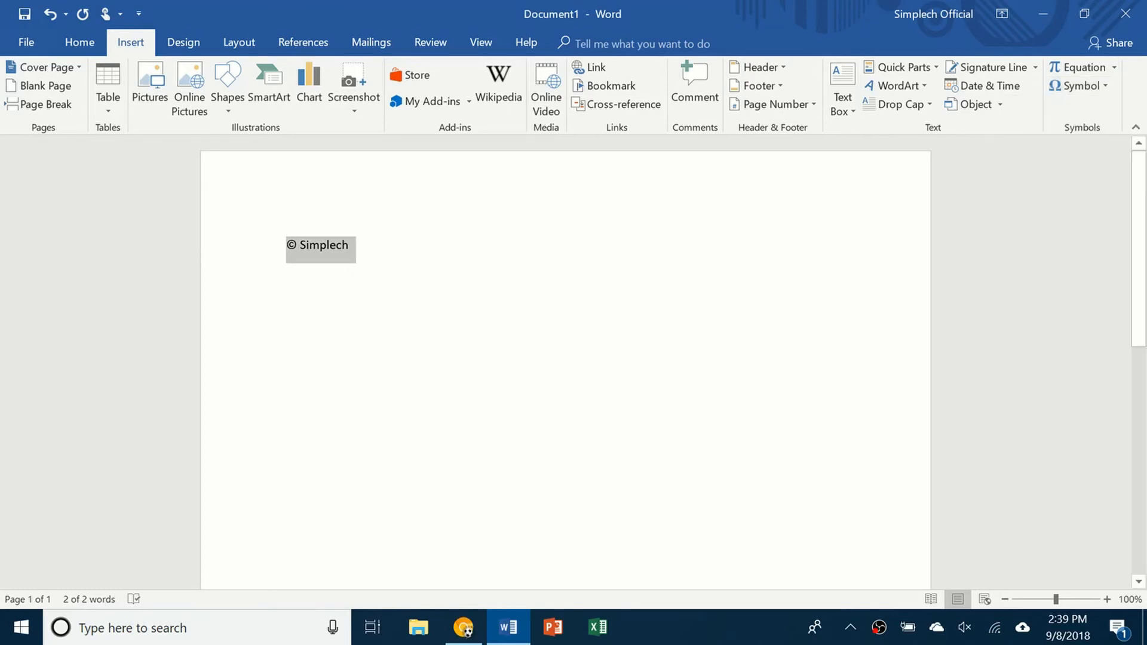
pyautogui.click(1076, 66)
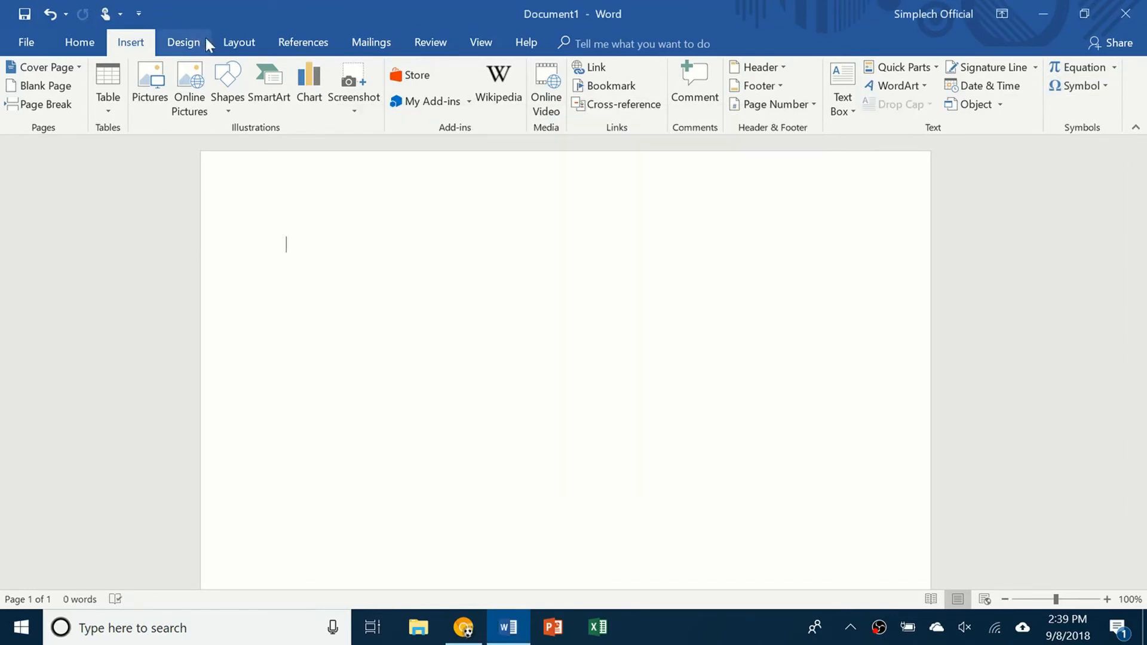
# Step: Apply the horizontal DO NOT COPY 2 watermark from Design, checking and closing the Printed Watermark dialog
pyautogui.click(184, 42)
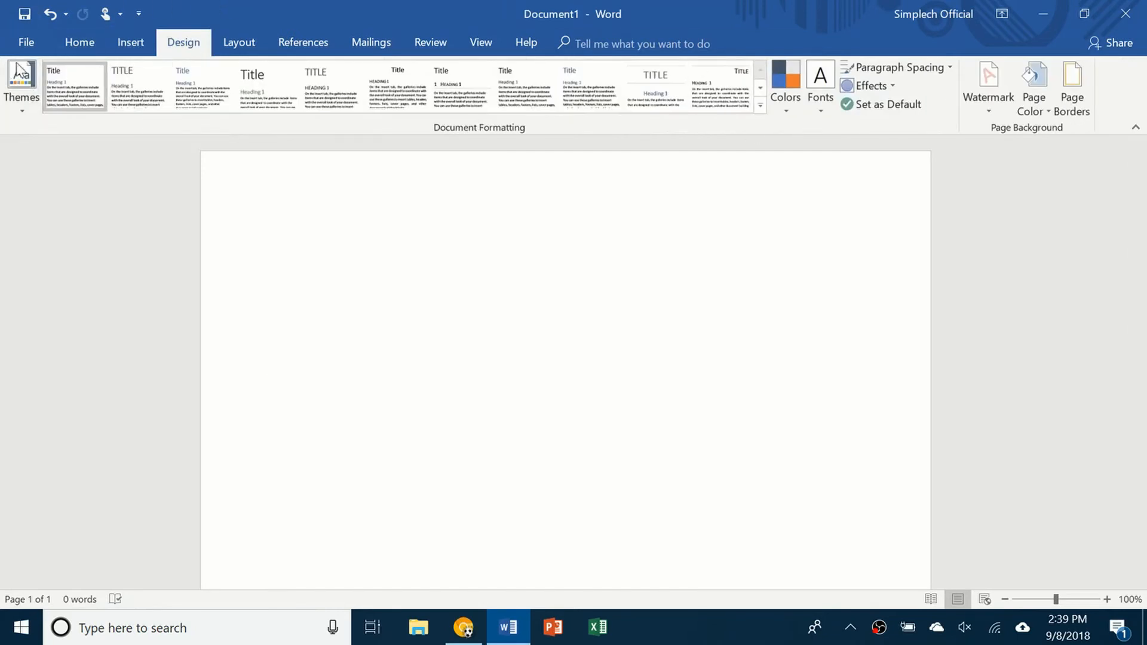
pyautogui.click(79, 43)
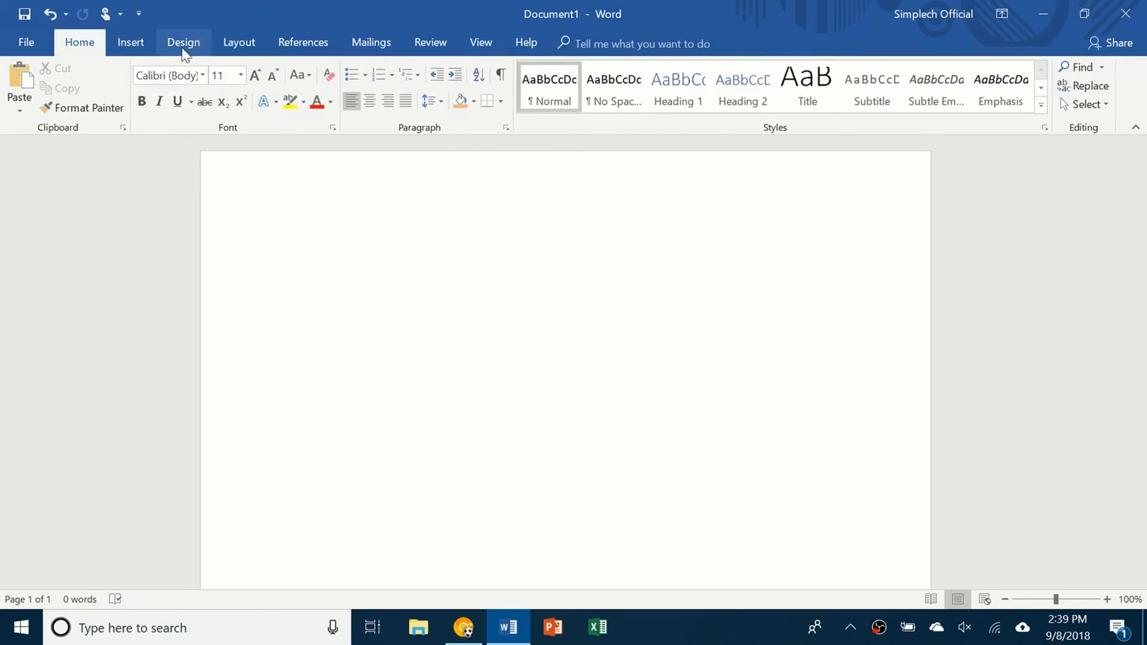
pyautogui.click(183, 43)
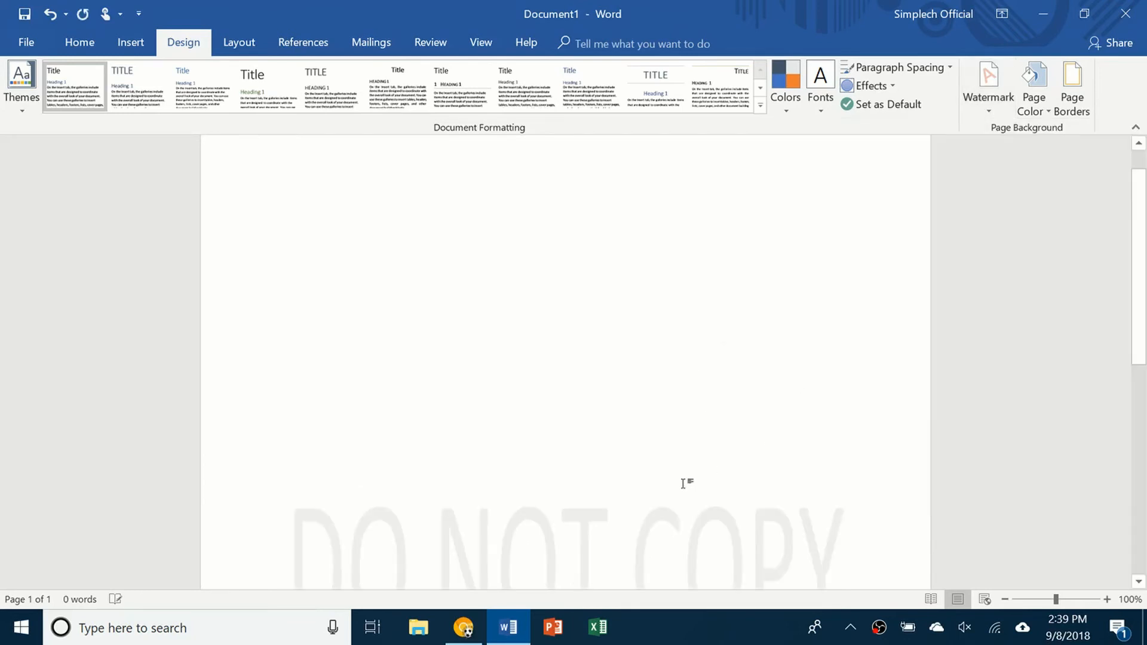
pyautogui.click(987, 87)
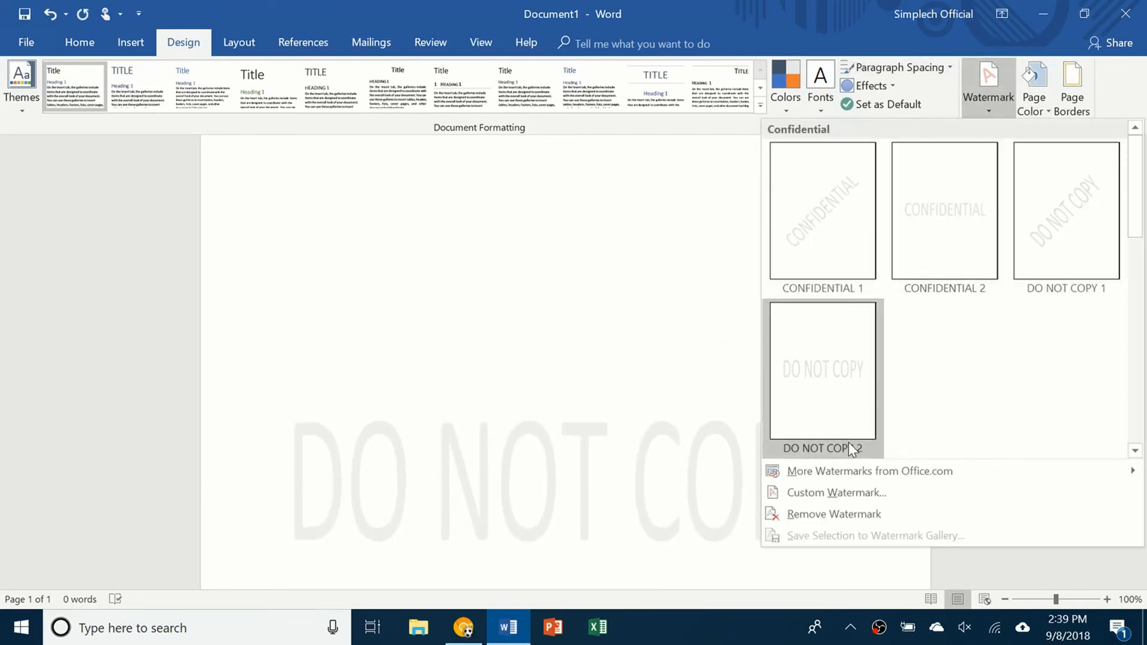
pyautogui.click(836, 492)
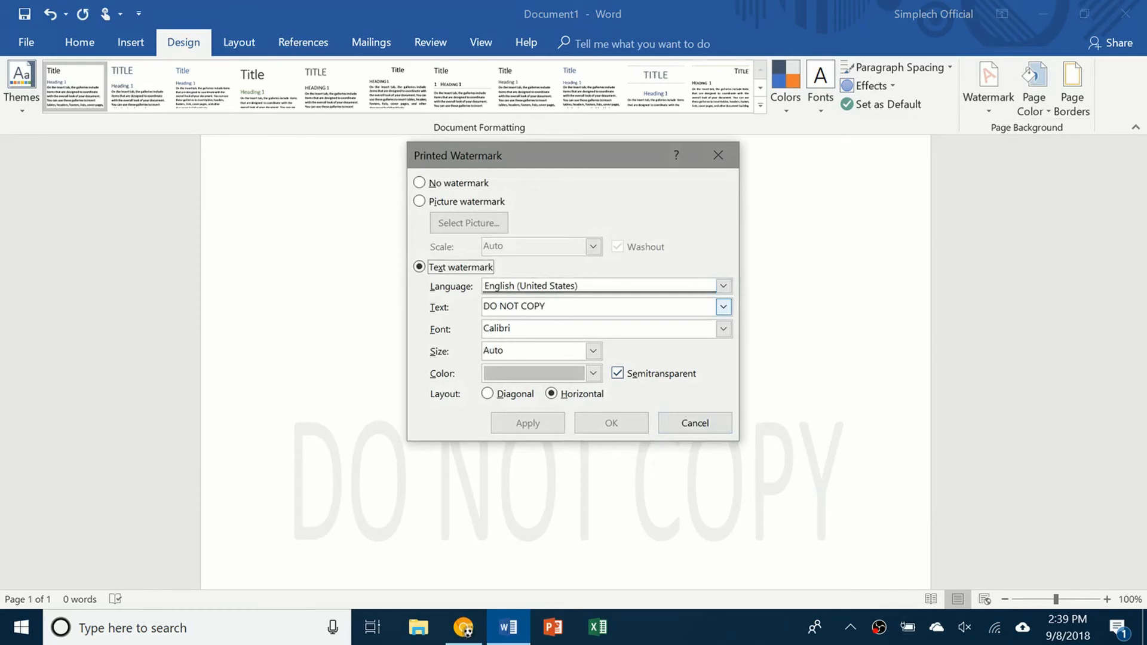
pyautogui.click(612, 423)
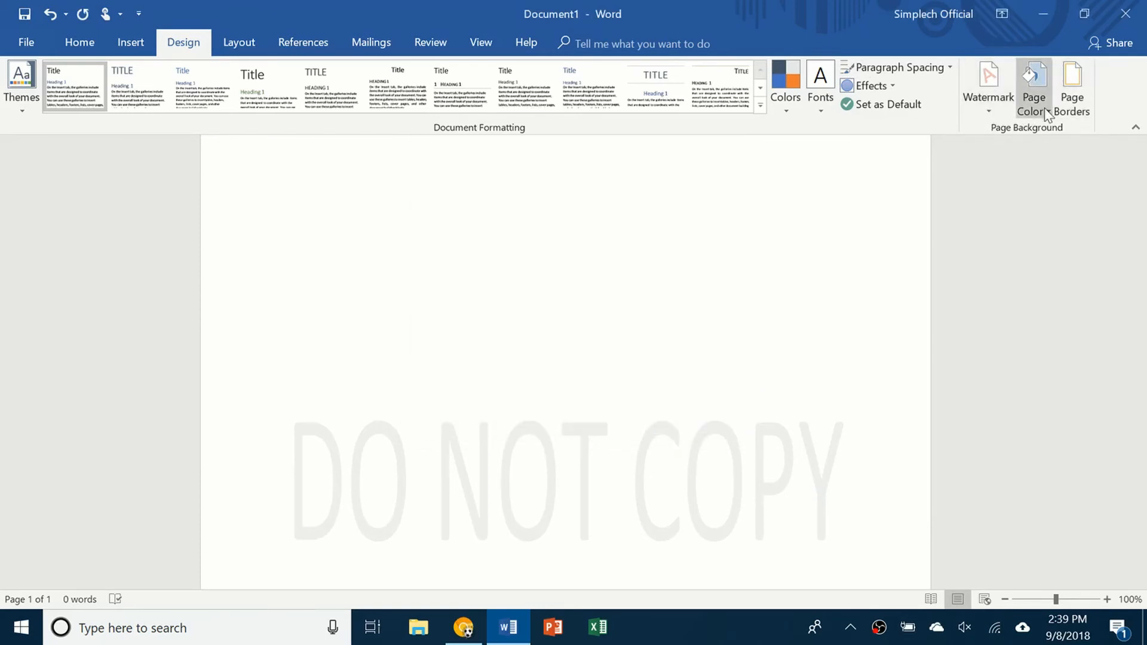
# Step: Set the page colour to orange from the Design palette, then browse the Home, Mailings and Review ribbons
pyautogui.click(1032, 87)
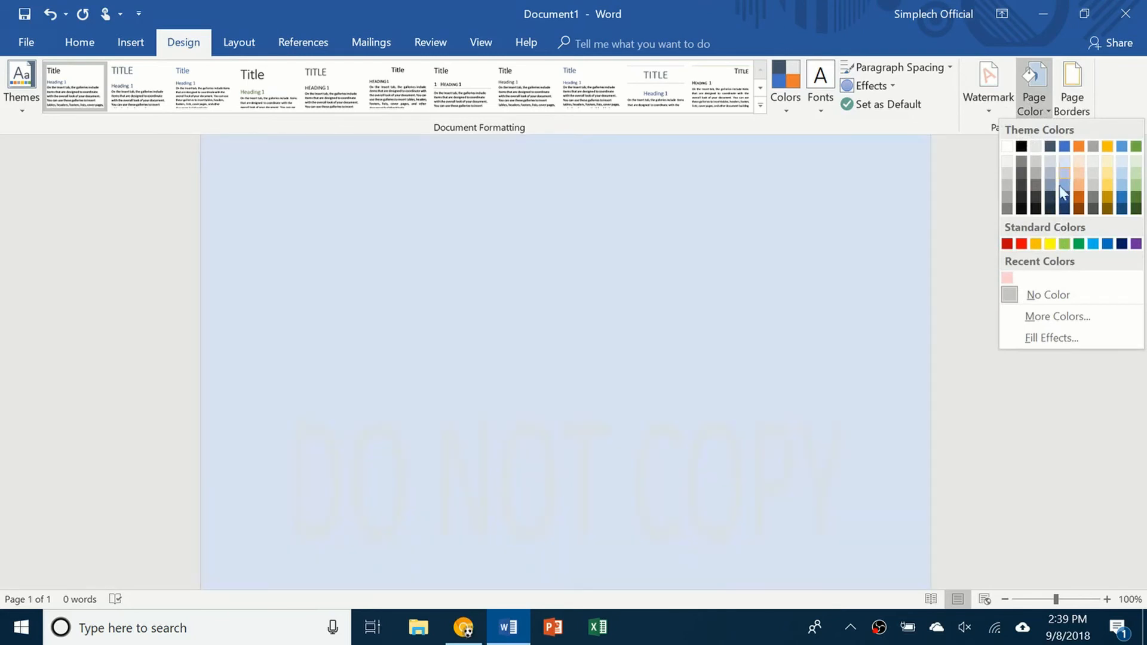
pyautogui.click(1011, 279)
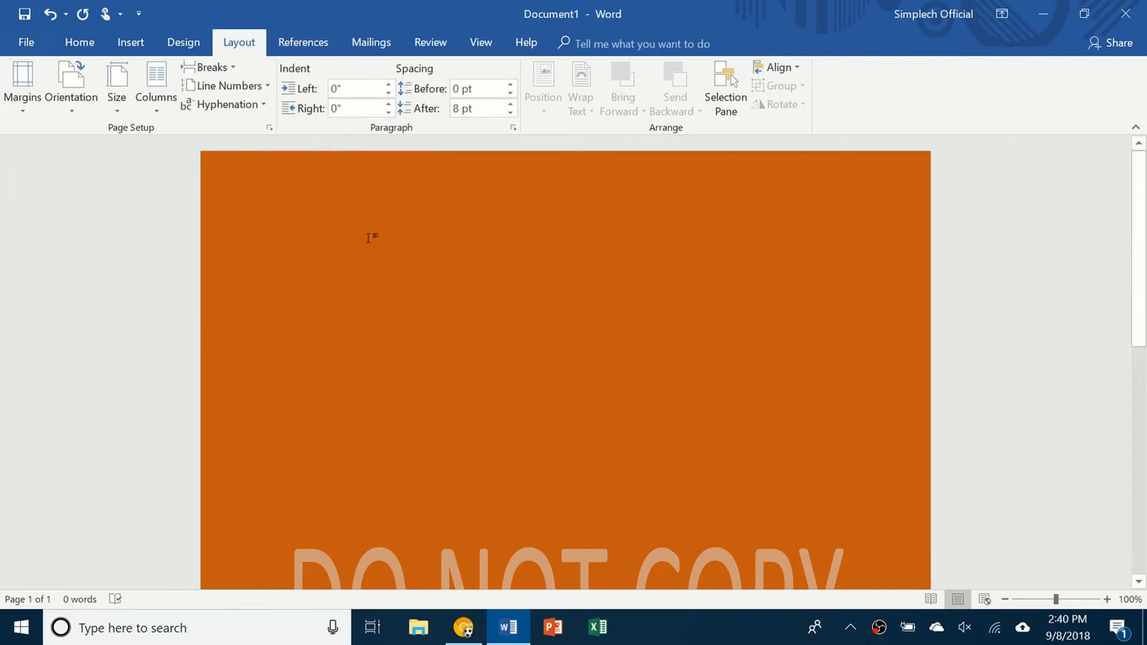
pyautogui.moveTo(330, 248)
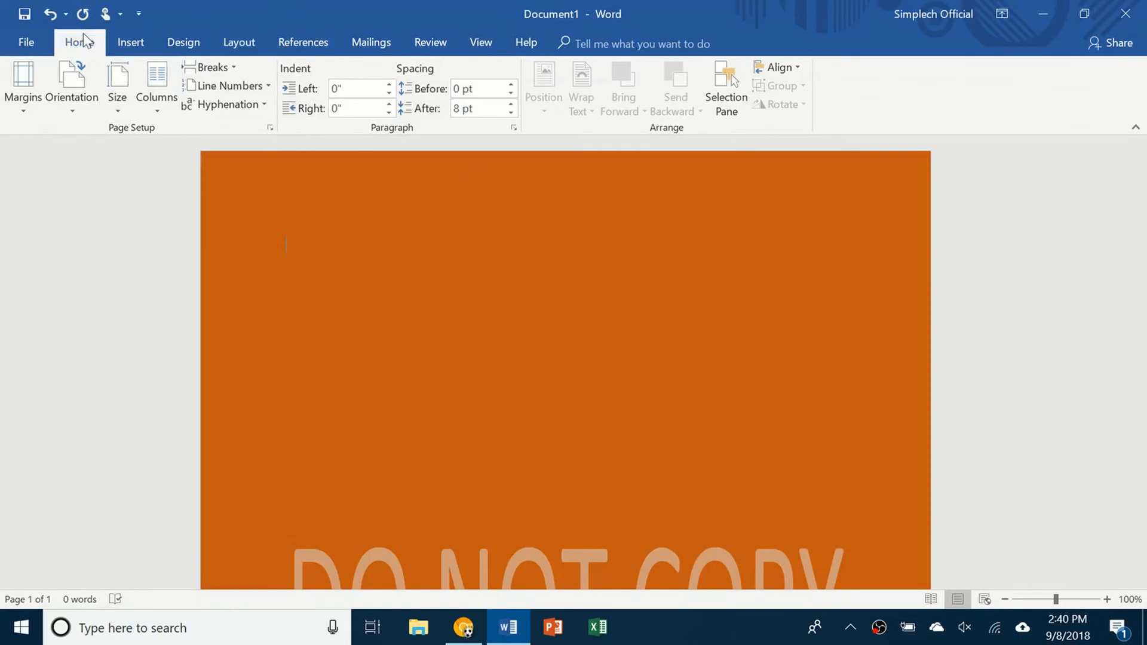
pyautogui.click(78, 43)
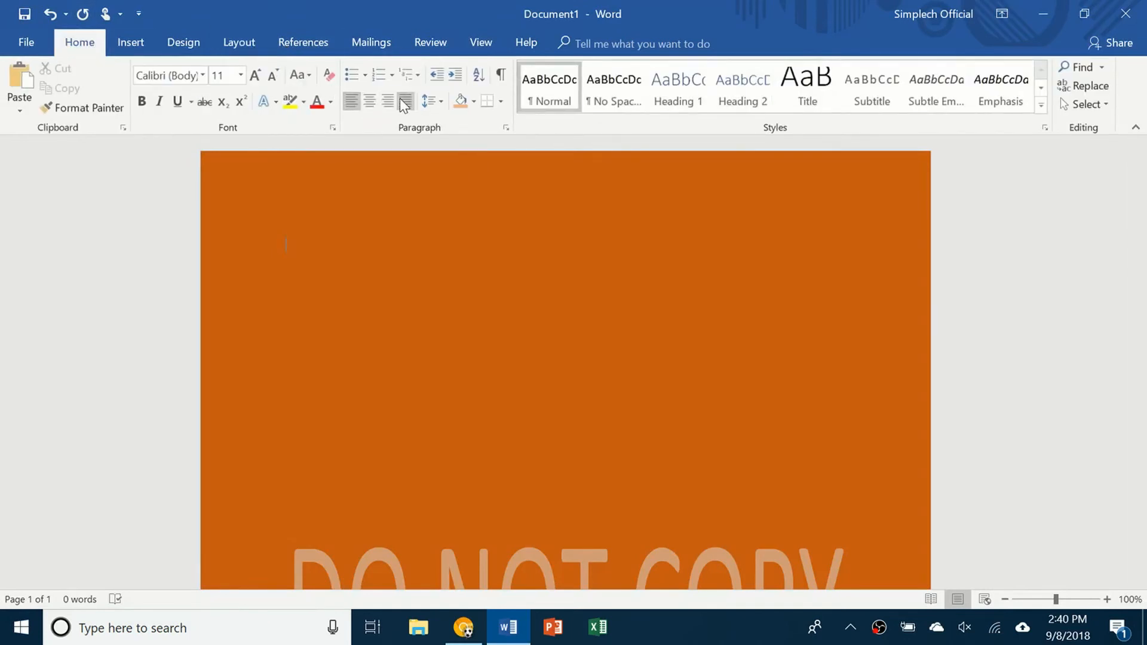
pyautogui.click(371, 43)
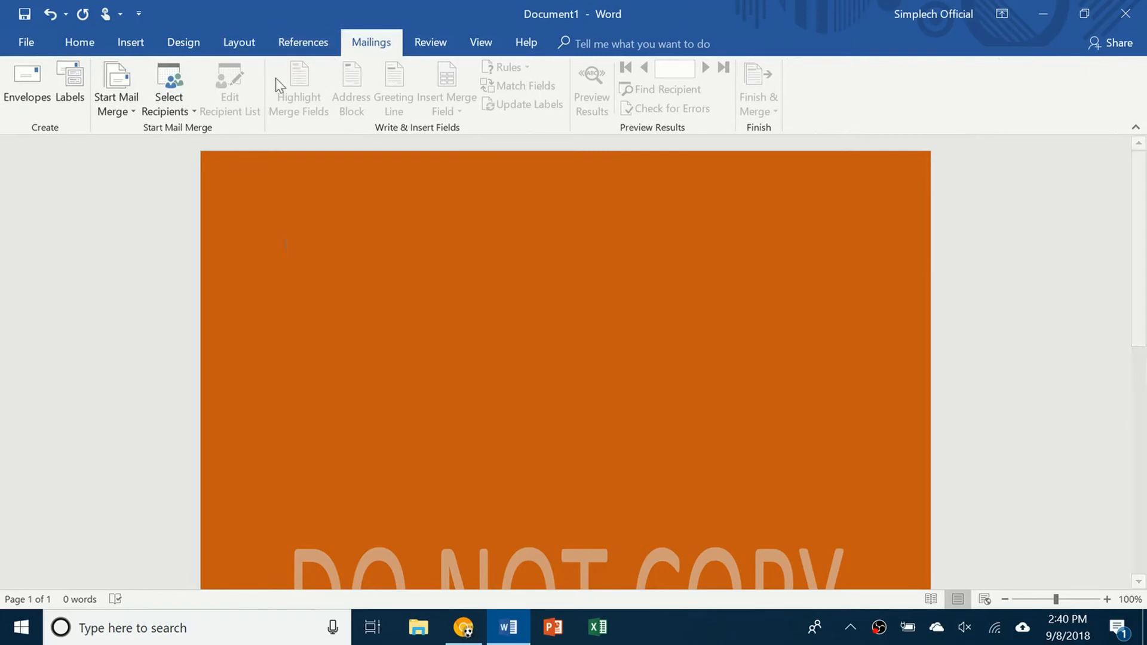
pyautogui.moveTo(409, 34)
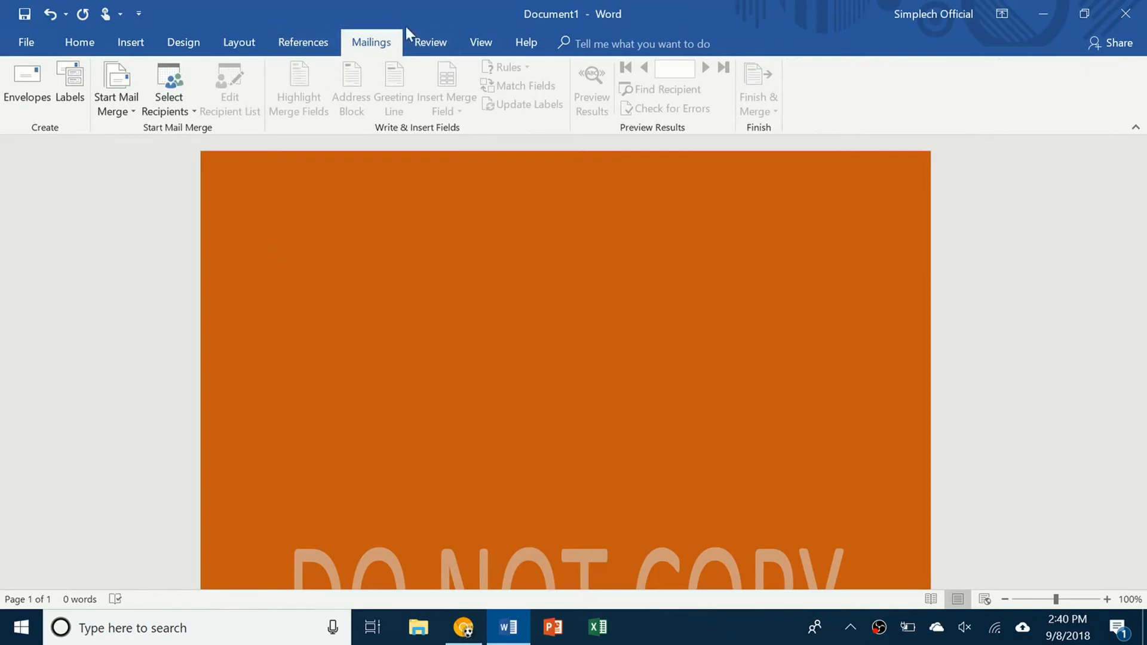
pyautogui.click(430, 42)
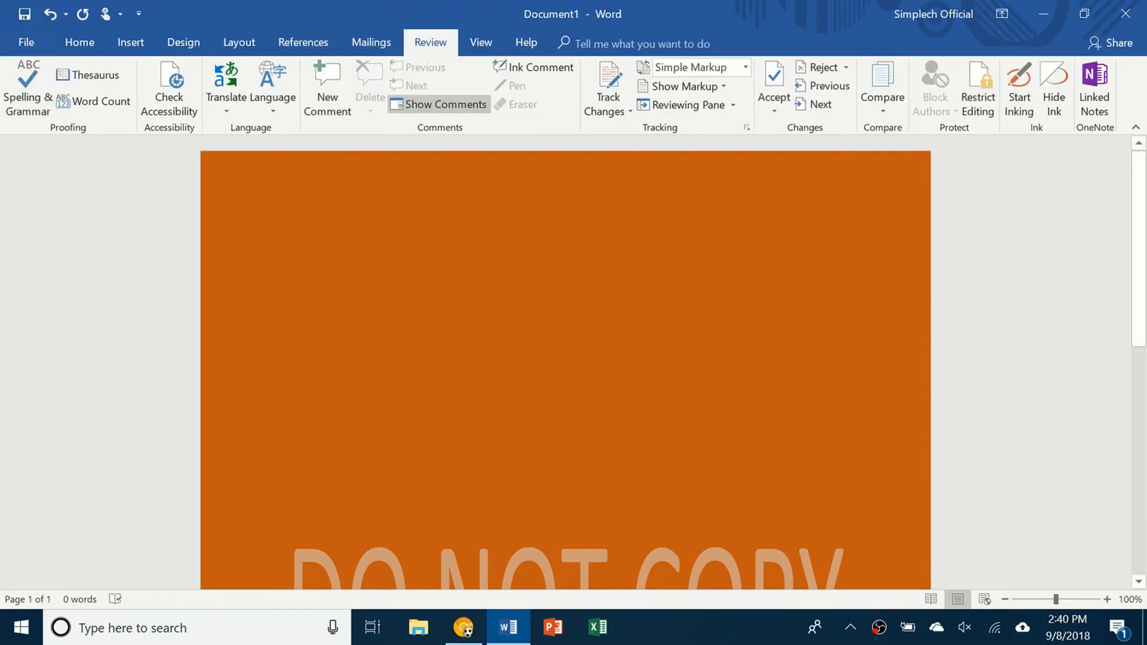
pyautogui.moveTo(15, 133)
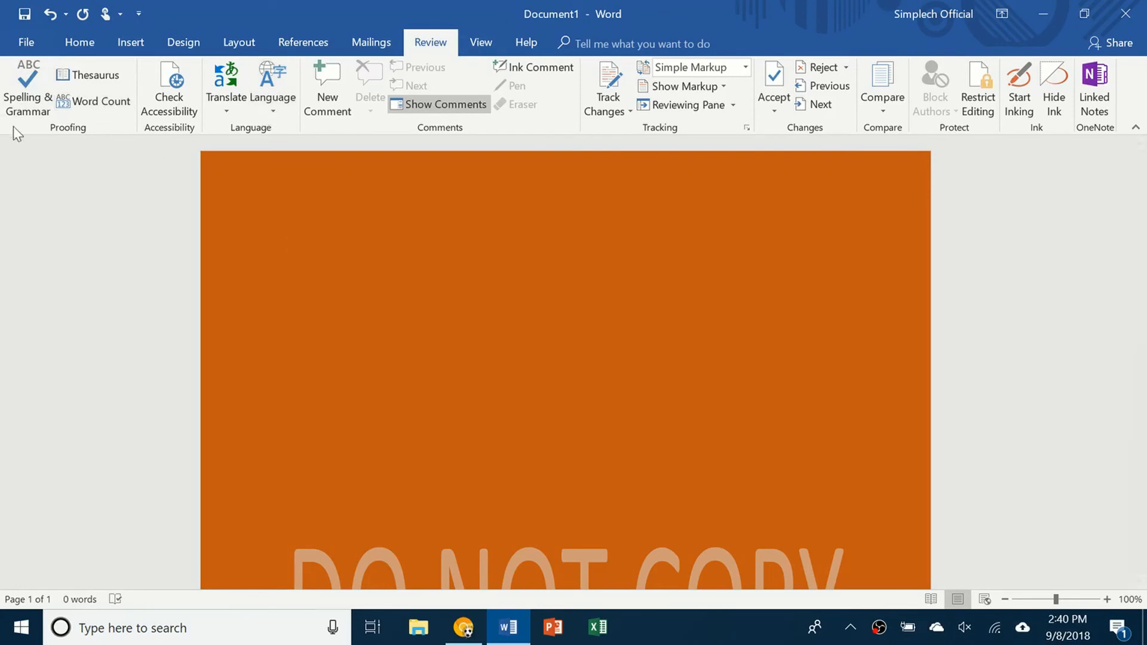
pyautogui.moveTo(28, 86)
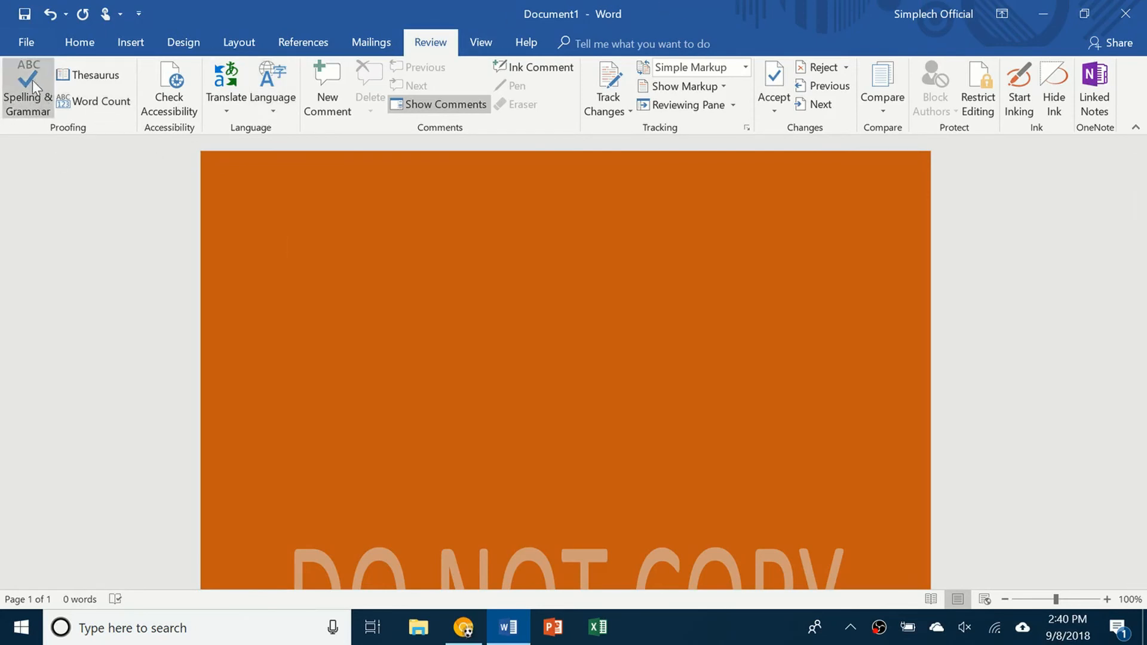
# Step: Enter 'Copi a paper.' and correct 'Copi' to 'Copy' through the spelling check
pyautogui.click(28, 87)
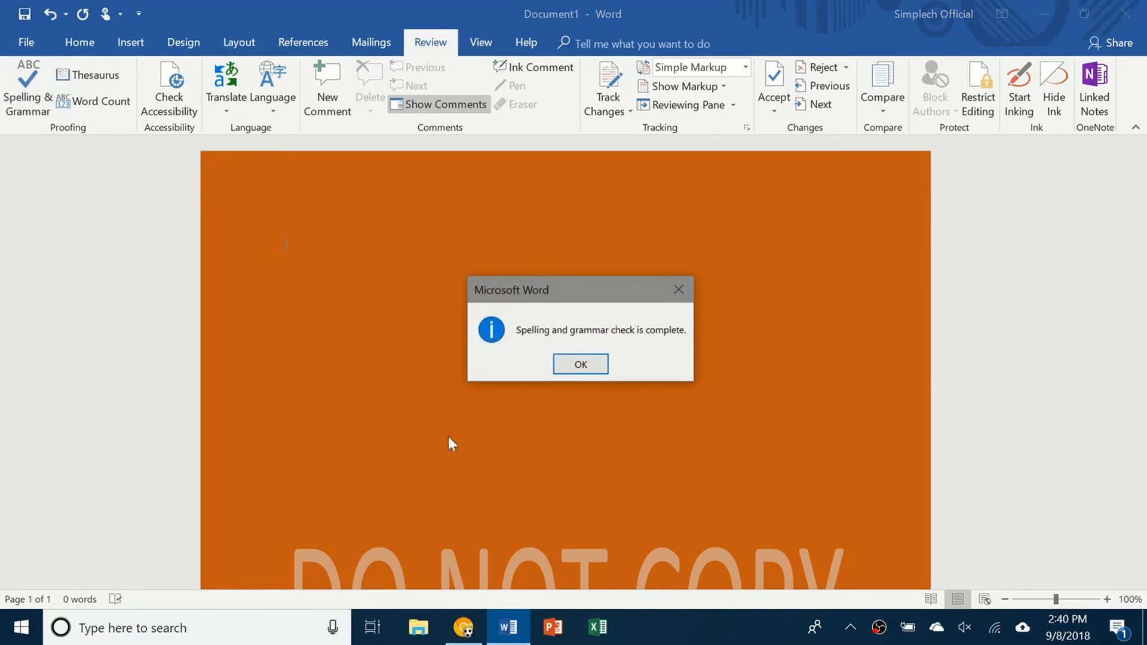
pyautogui.click(579, 365)
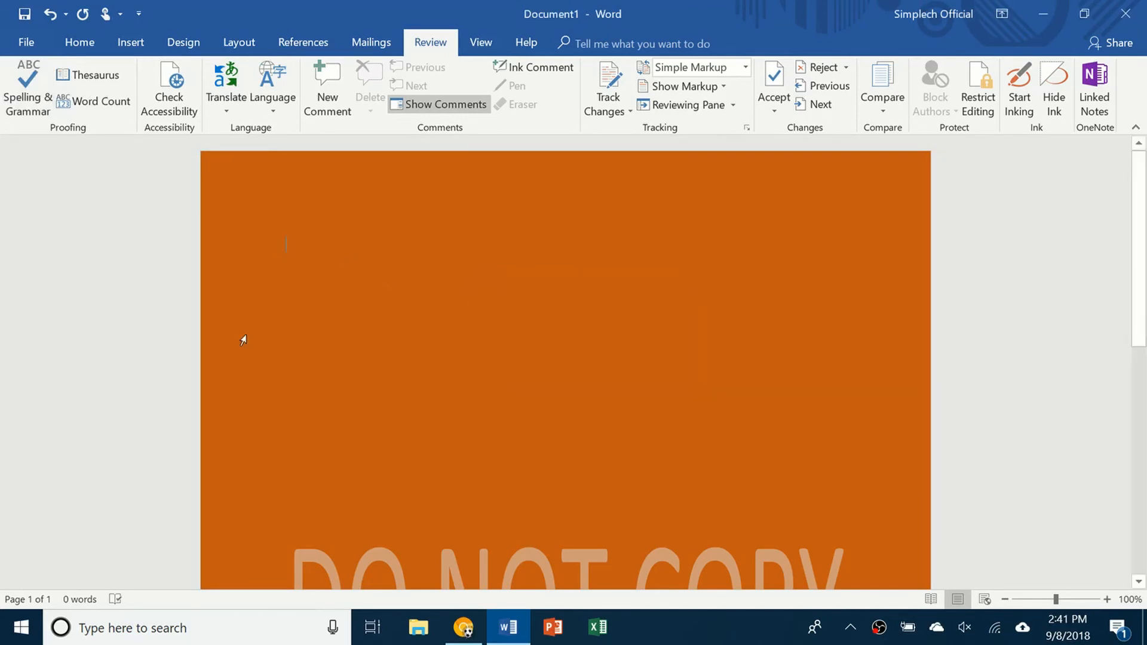
pyautogui.write('Copi a paper.')
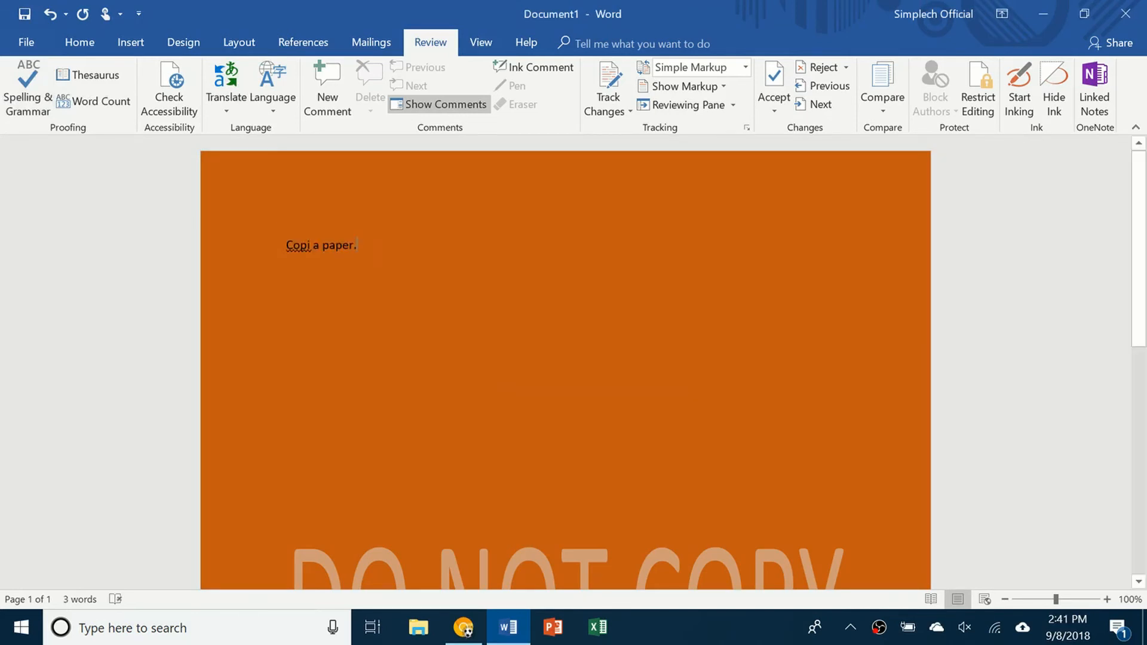
pyautogui.rightClick(299, 245)
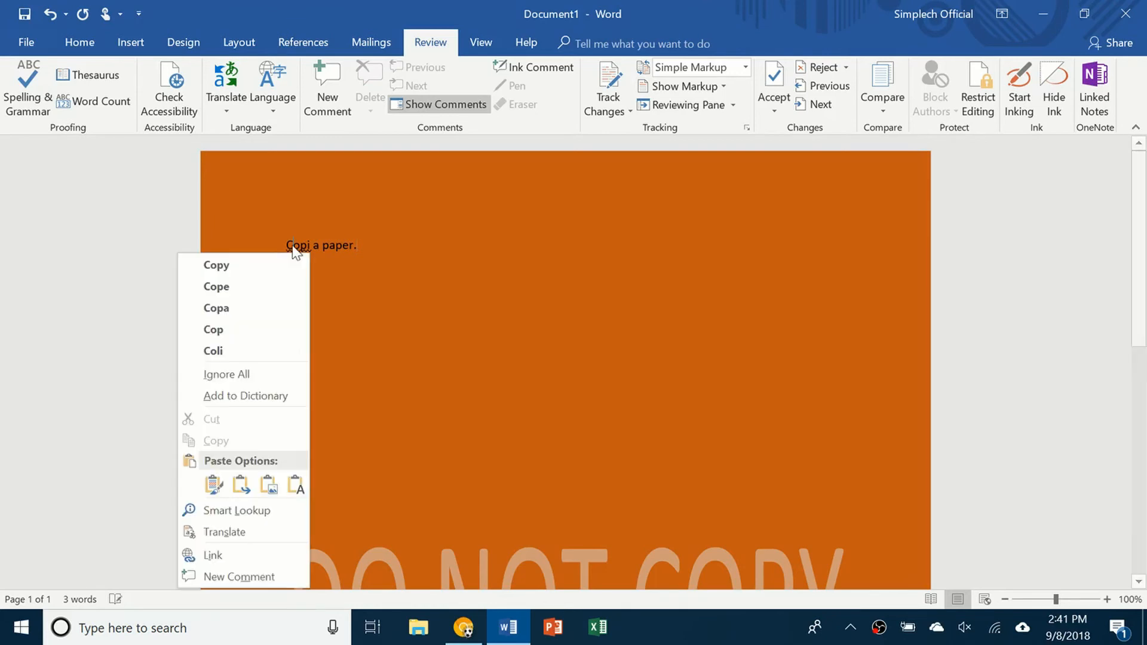
pyautogui.moveTo(305, 210)
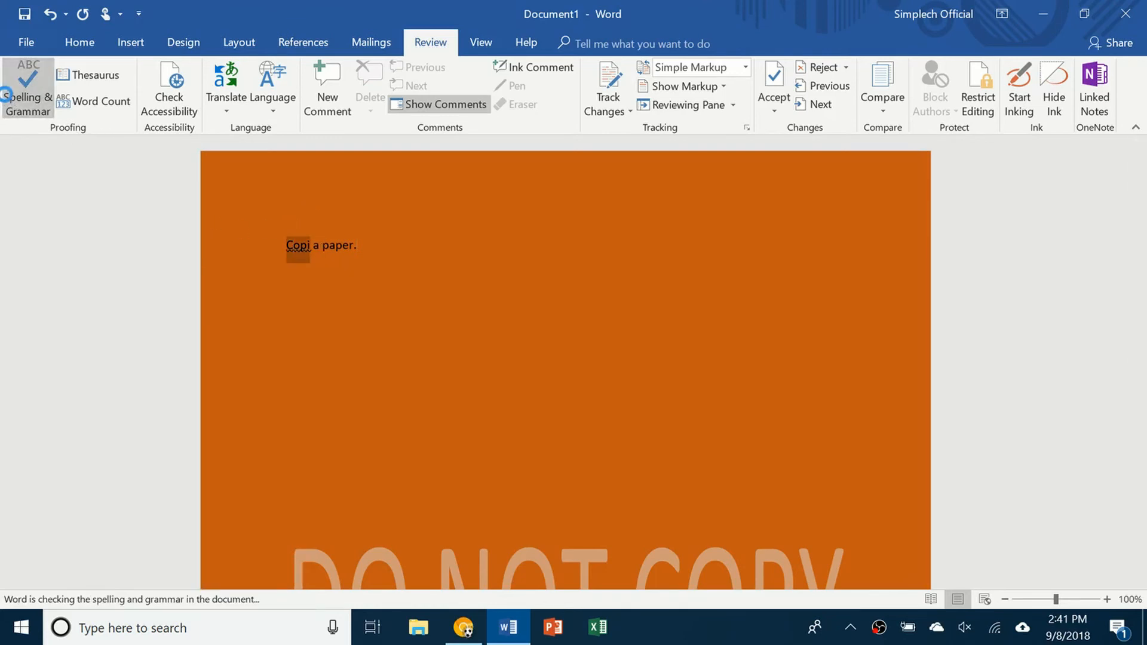
pyautogui.click(27, 87)
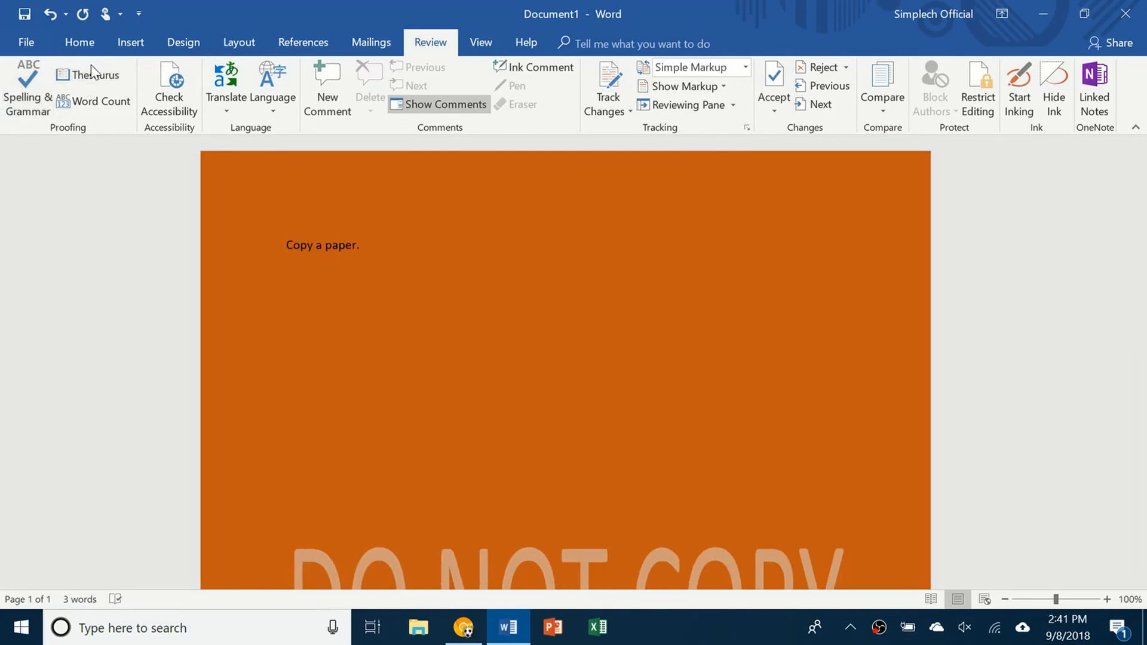
# Step: Try the Thesaurus and Word Count tools, dismissing the statistics, and move to the View ribbon
pyautogui.click(91, 74)
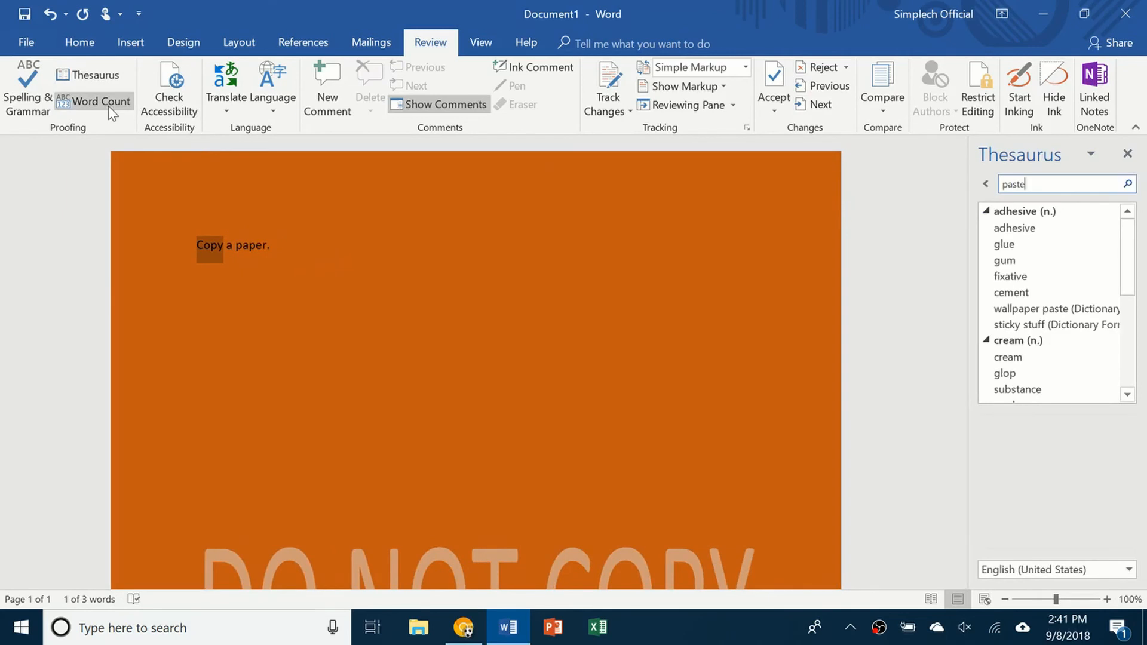
pyautogui.click(93, 100)
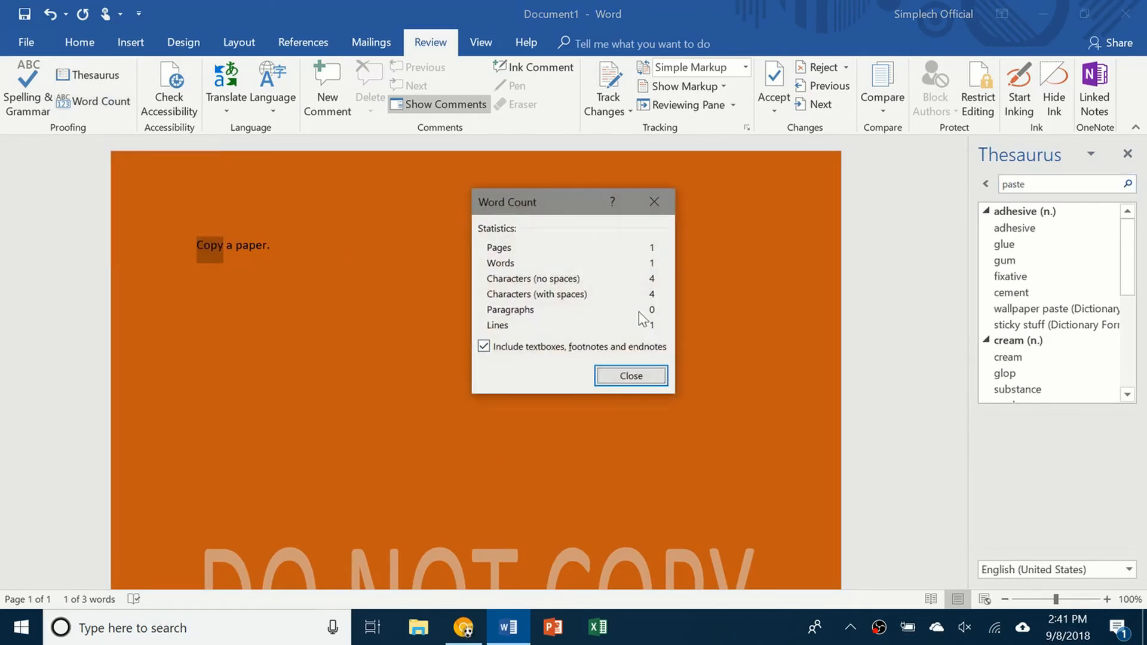
pyautogui.click(629, 375)
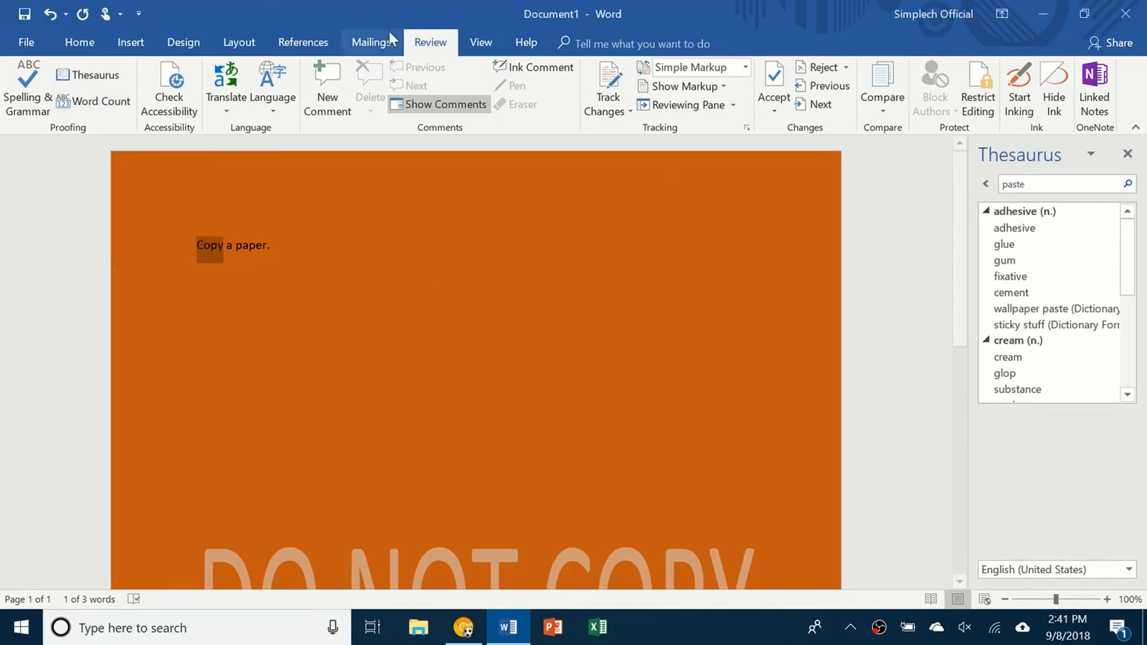
pyautogui.click(480, 42)
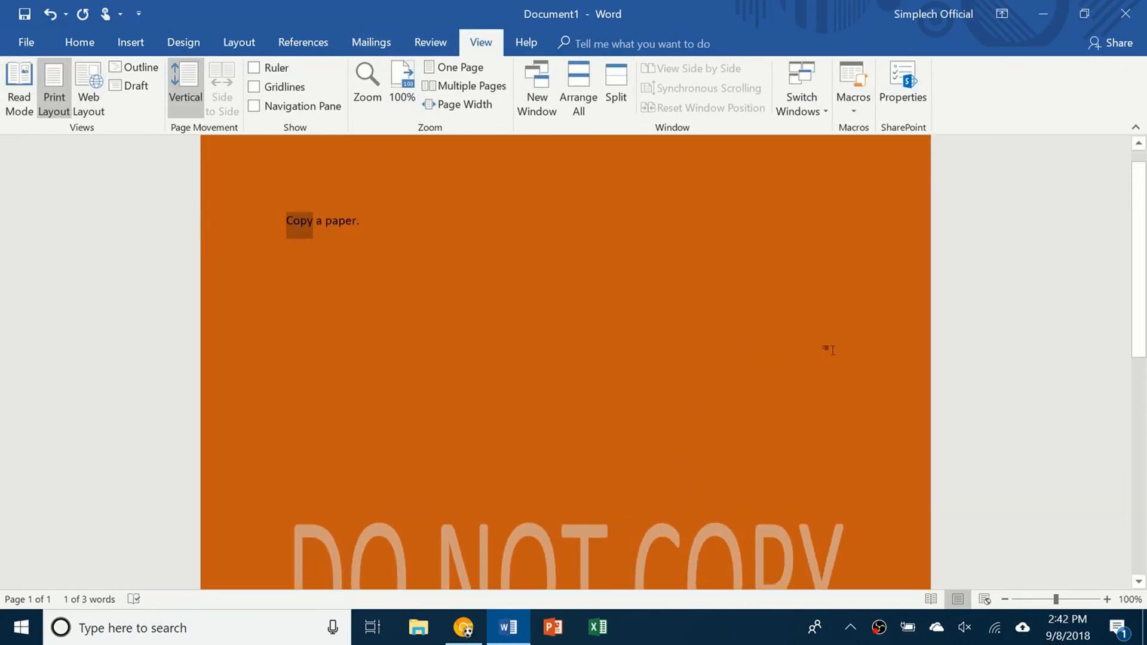
# Step: Show the Word training topics from the Help ribbon, then go to the File menu
pyautogui.click(525, 43)
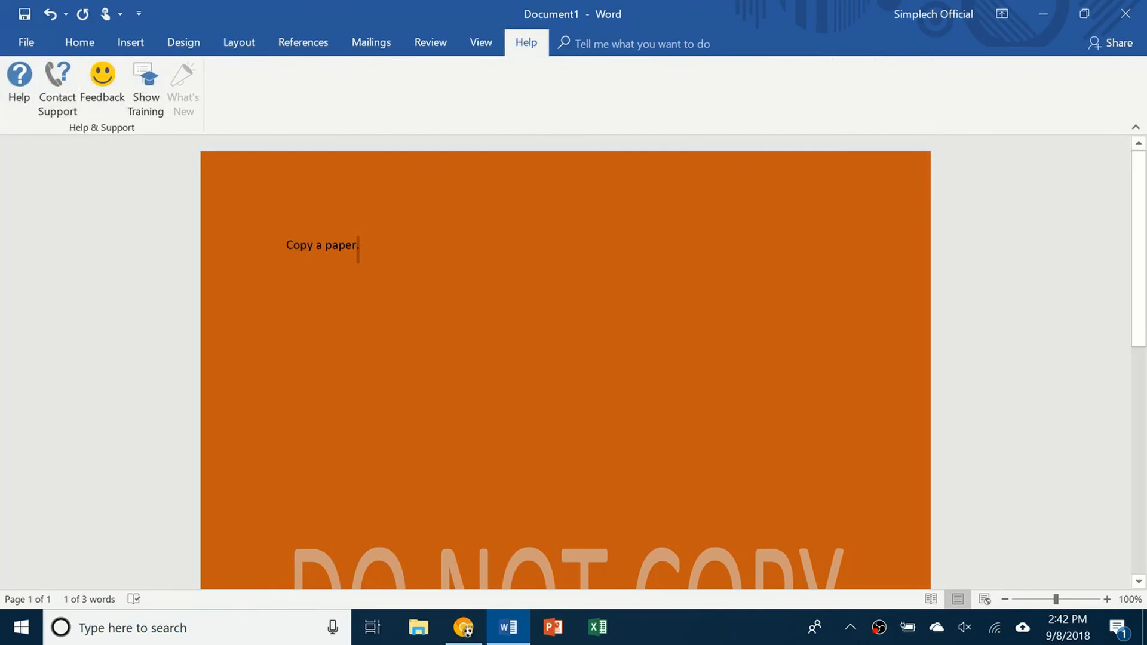
pyautogui.moveTo(158, 305)
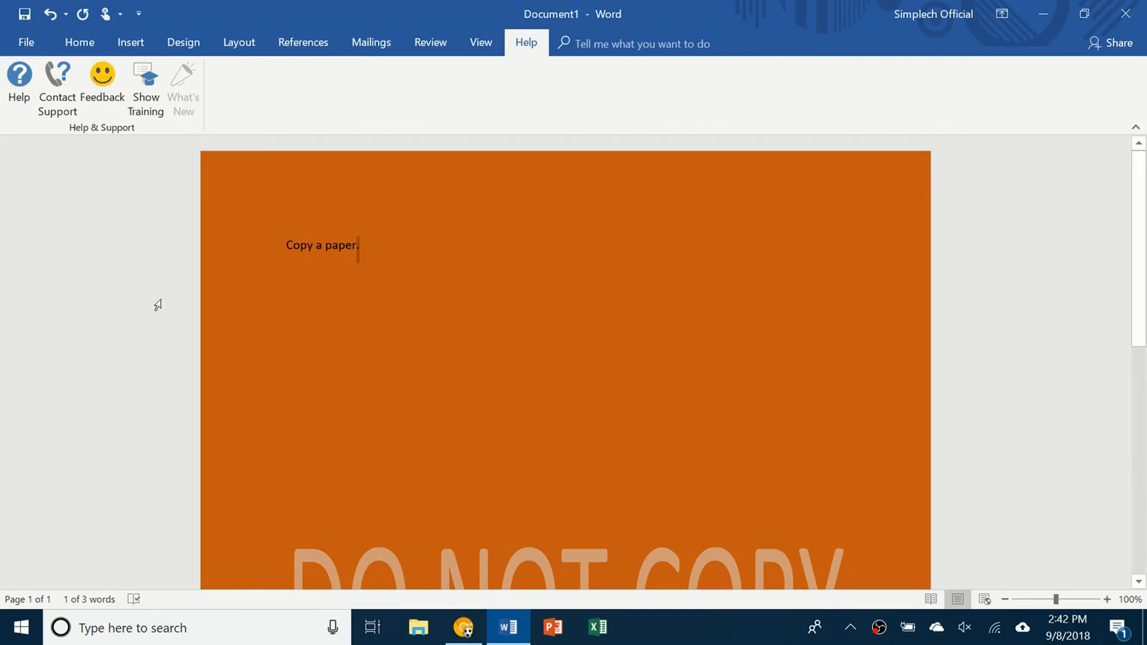
pyautogui.moveTo(145, 87)
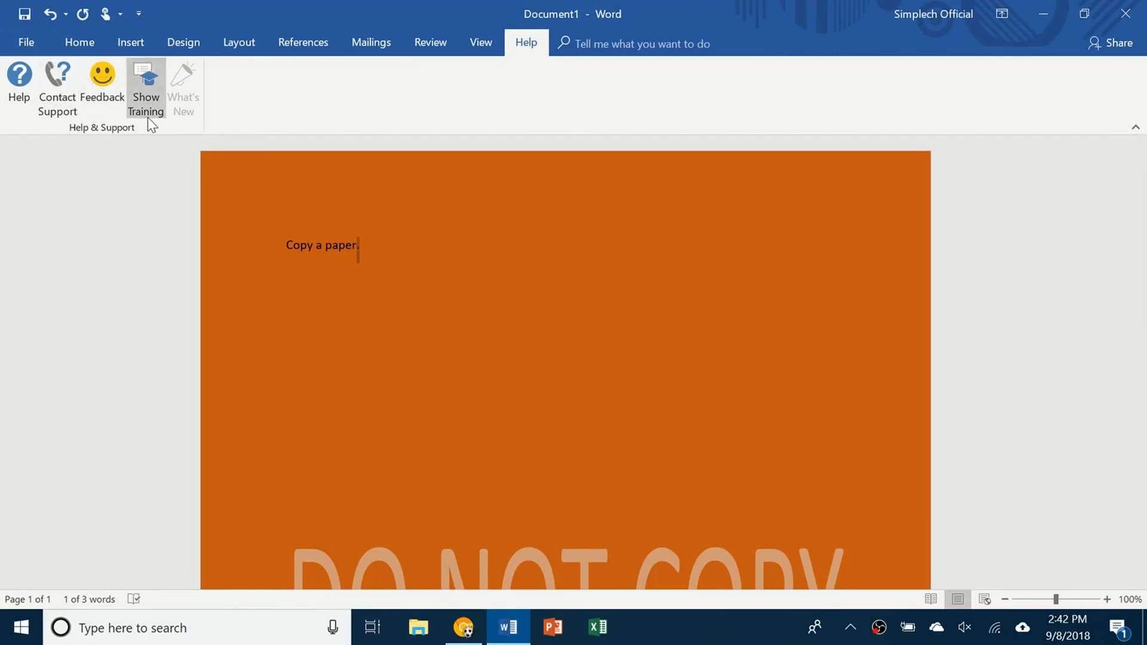
pyautogui.click(146, 84)
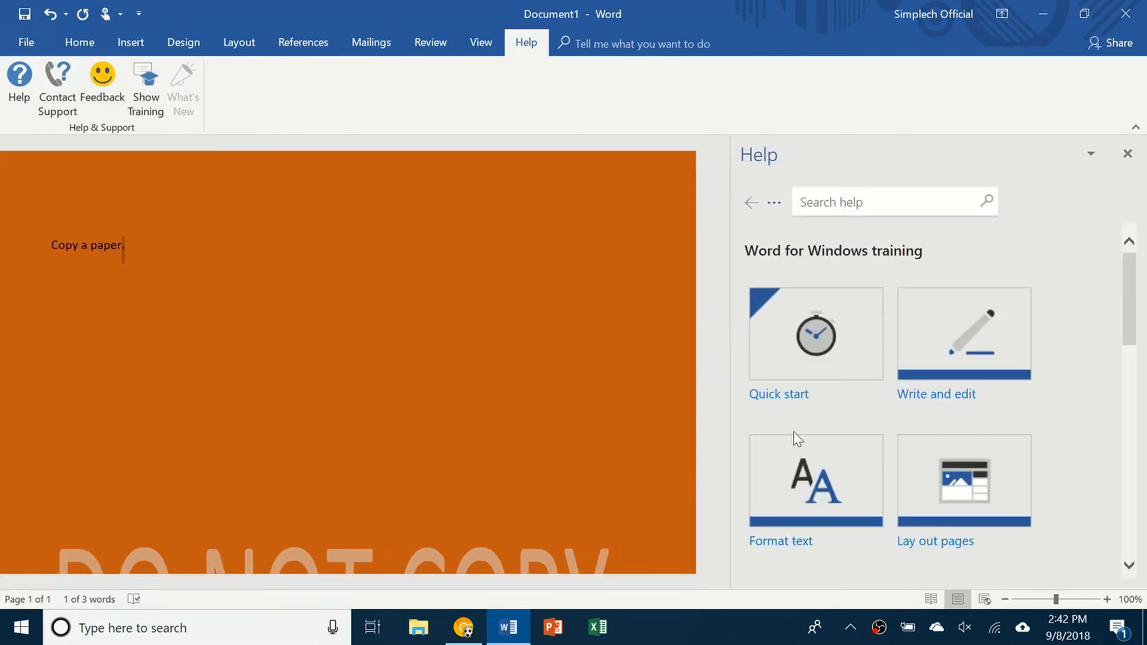
pyautogui.click(1126, 154)
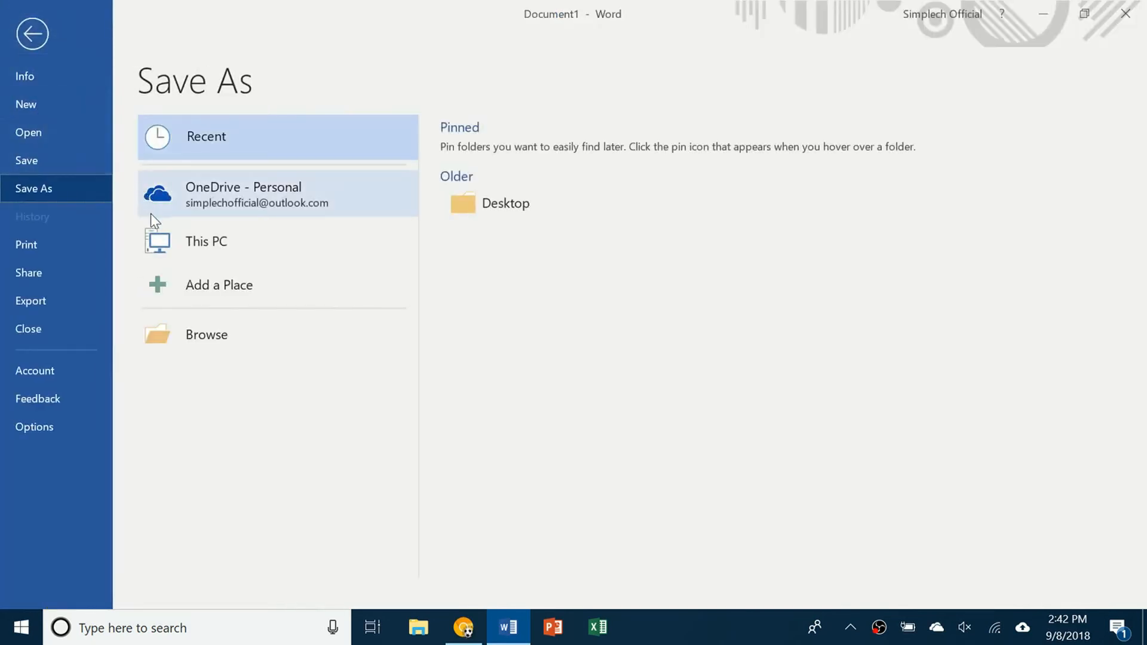
pyautogui.moveTo(70, 9)
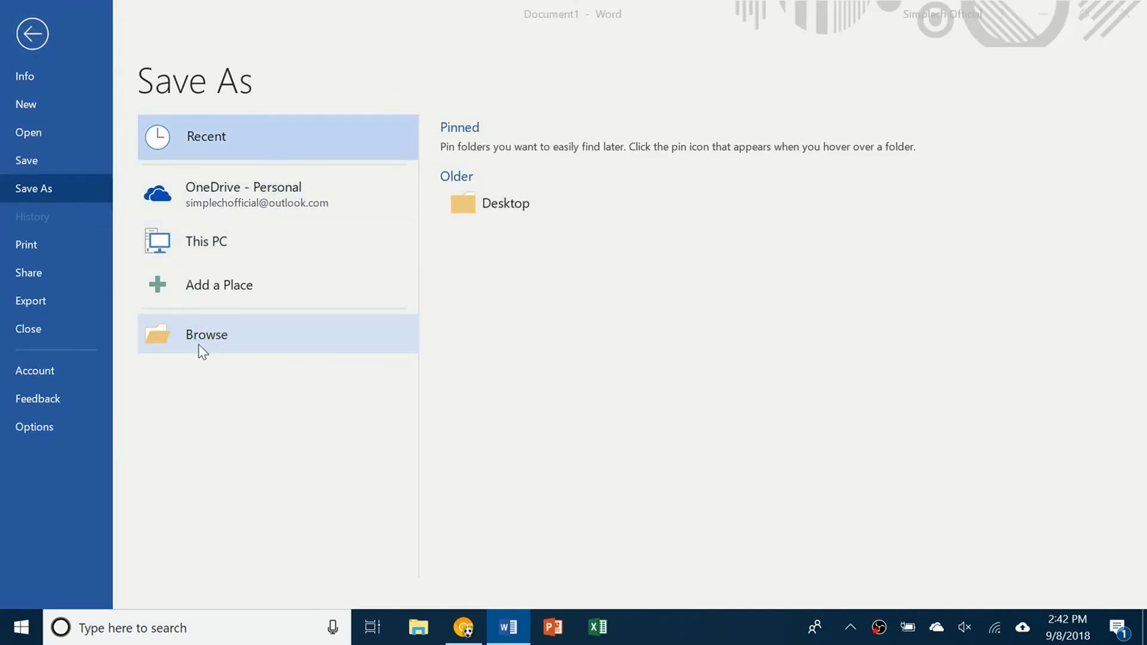
# Step: Start browsing a Save As folder, abandon it and close Word choosing Don't Save
pyautogui.click(207, 334)
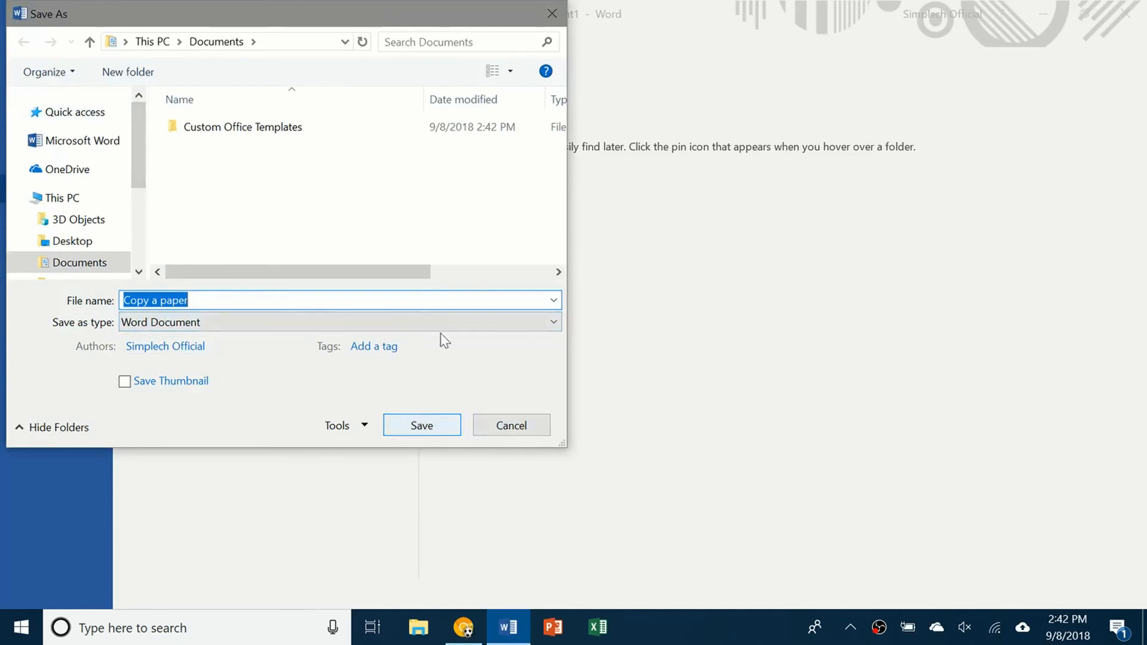
pyautogui.click(422, 425)
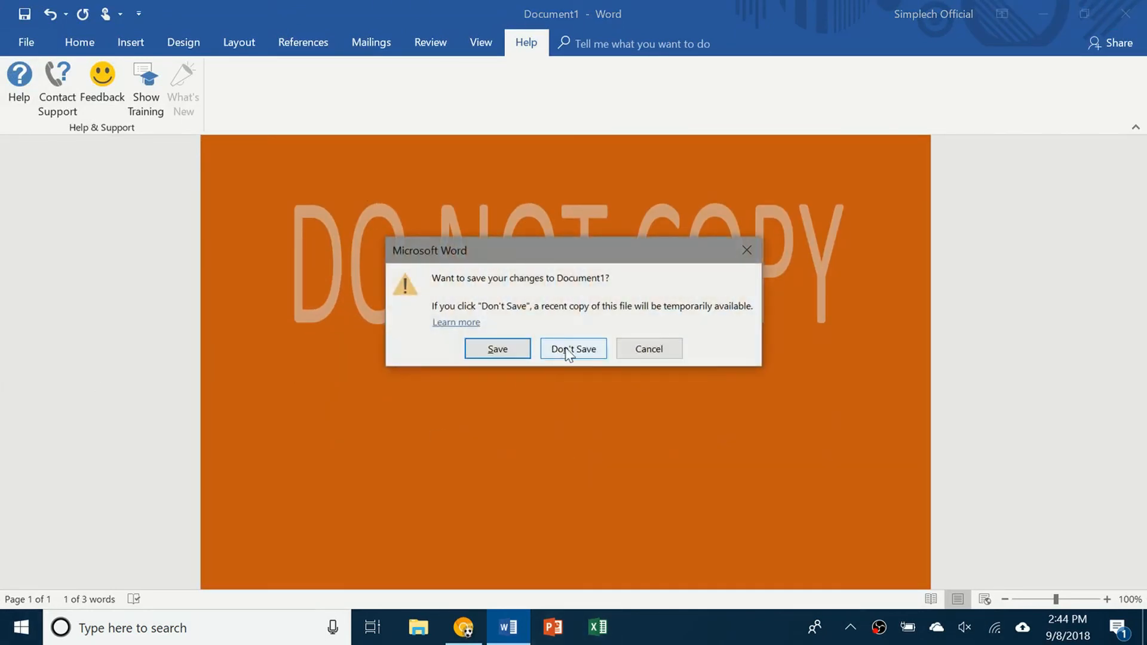
pyautogui.click(572, 347)
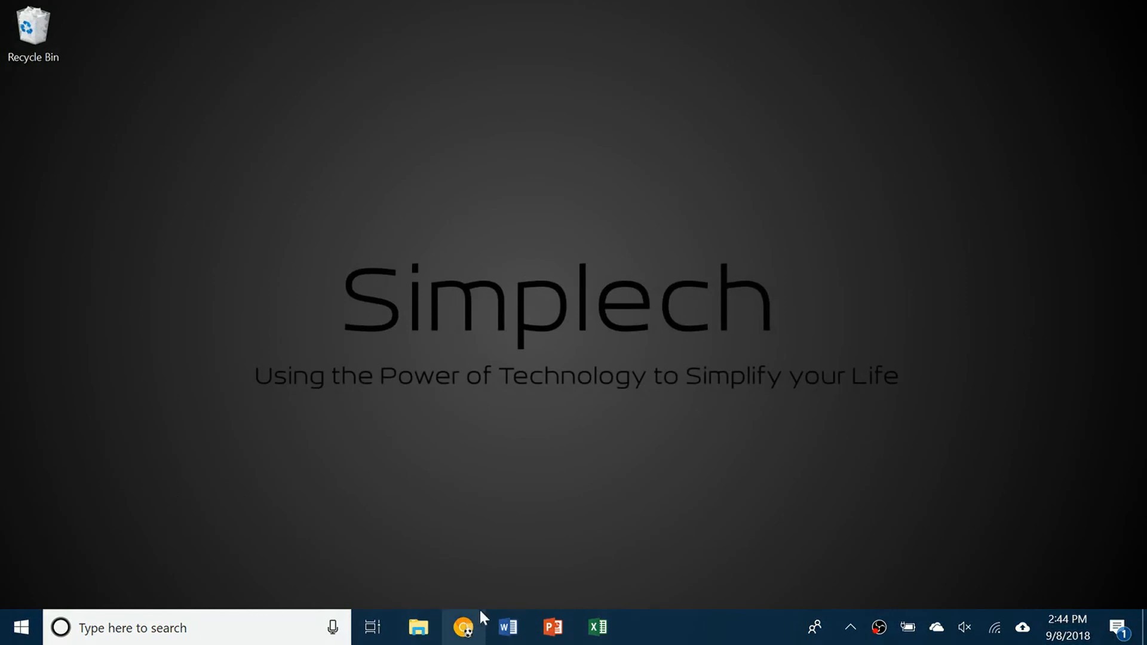
pyautogui.moveTo(4, 297)
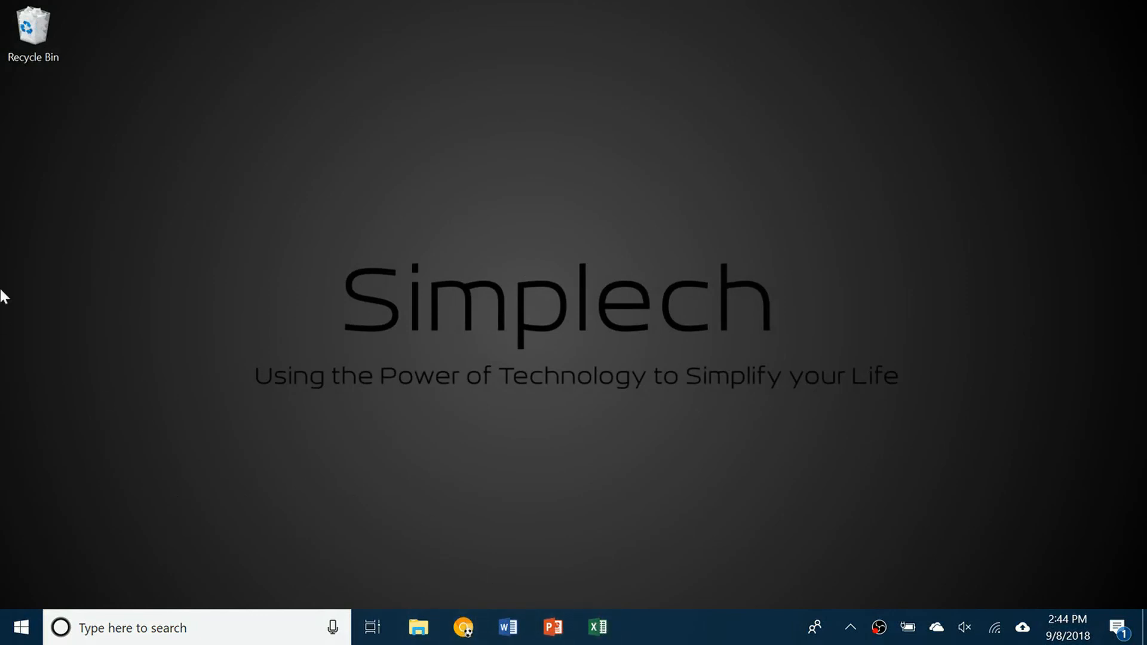